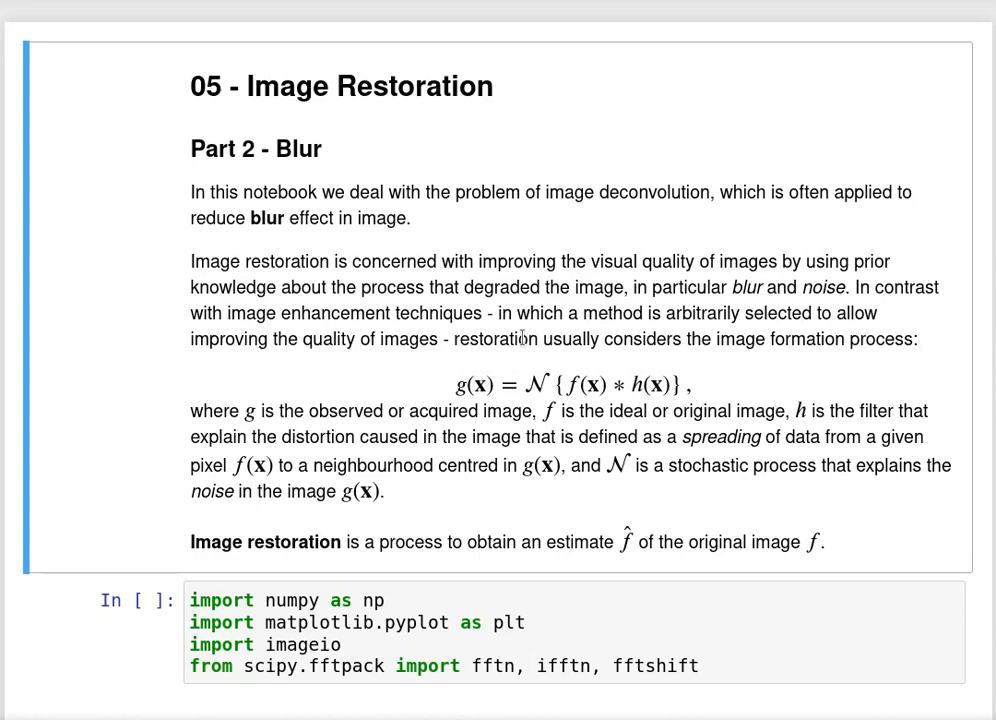
Run the import cell loading numpy, matplotlib, imageio and the scipy fftpack functions
scroll("down", 3)
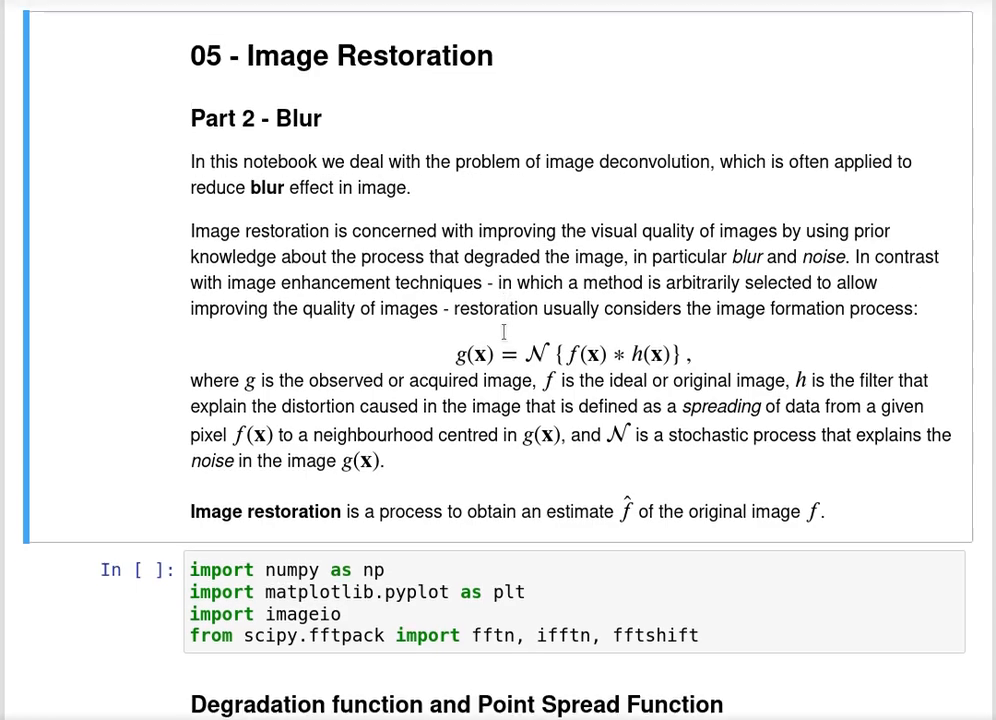
scroll("down", 3)
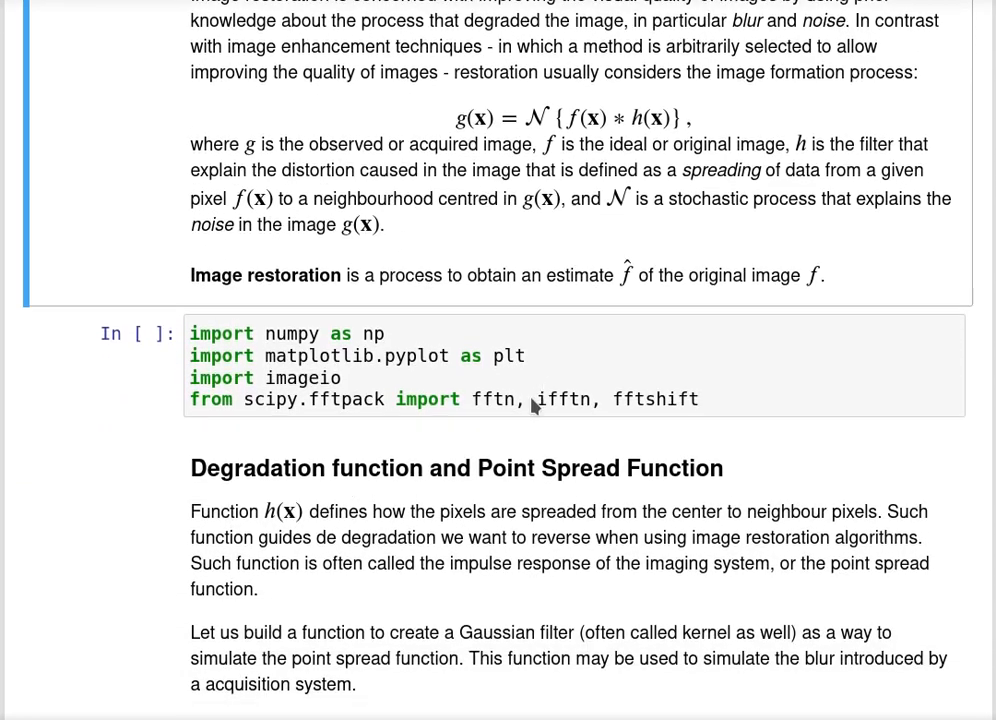
scroll("down", 3)
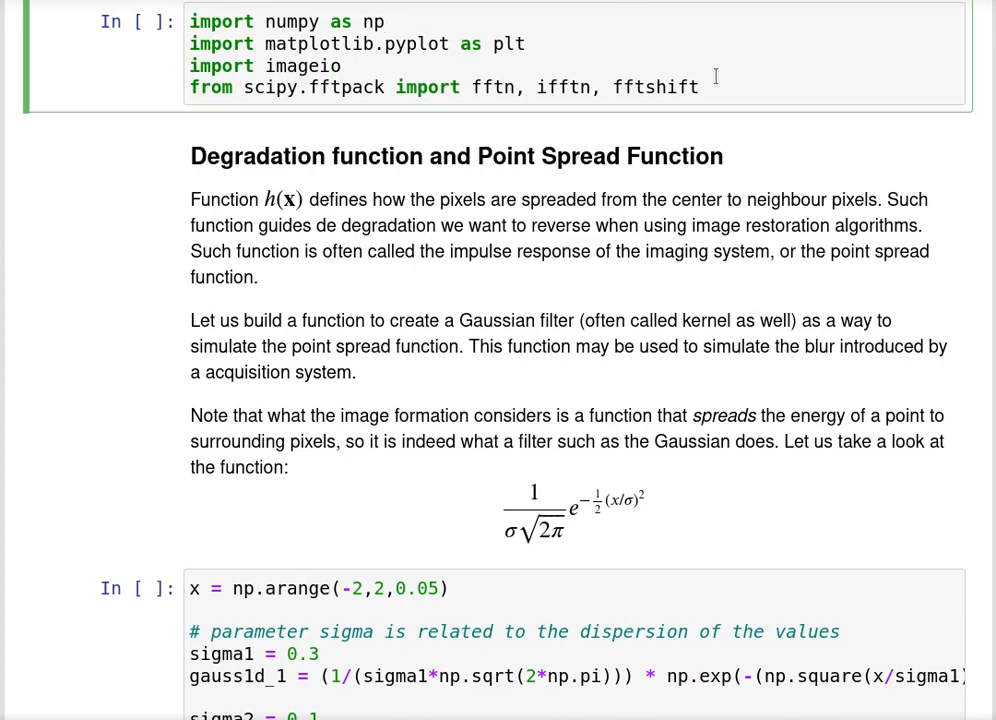
triple_click(445, 87)
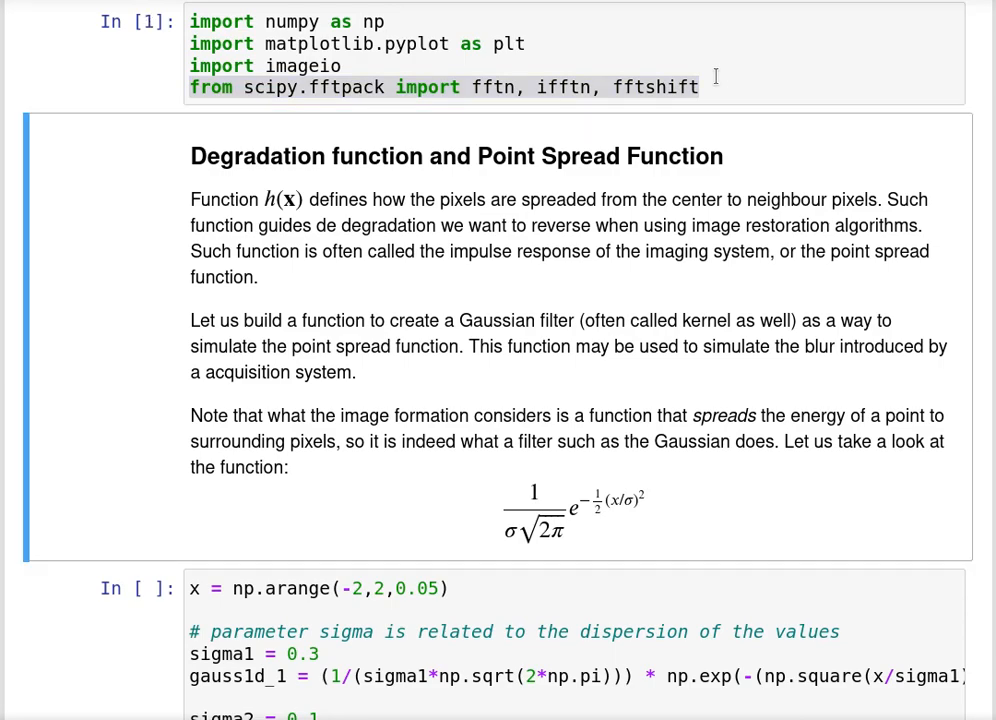
scroll("down", 3)
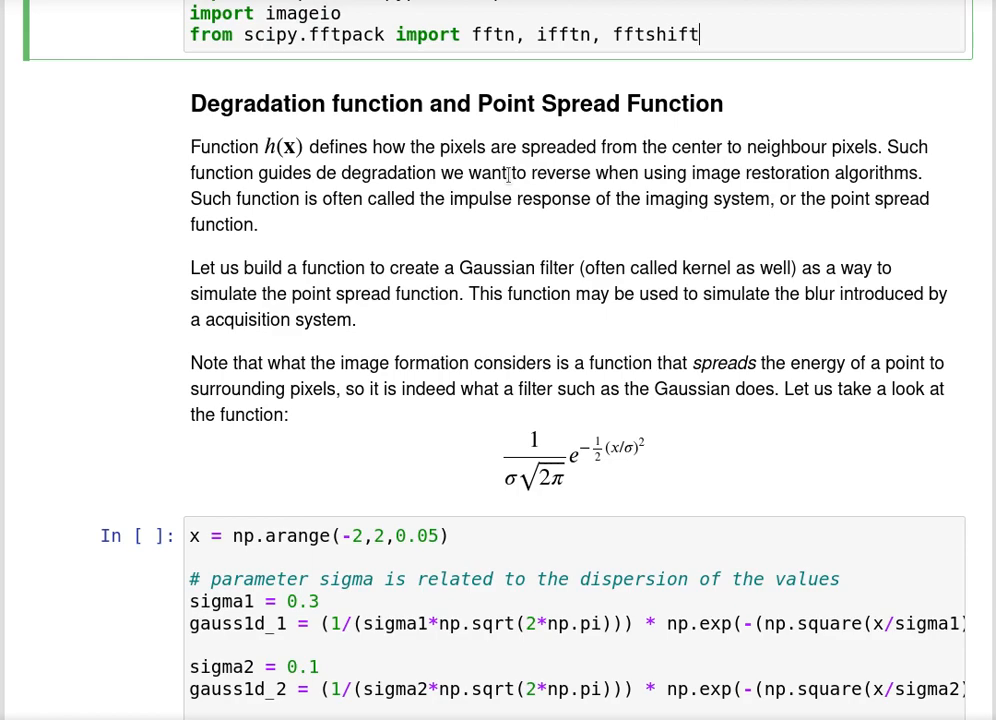
Execute the 1D Gaussian cell to plot the sigma 0.1 blue and sigma 0.3 red curves
scroll("down", 3)
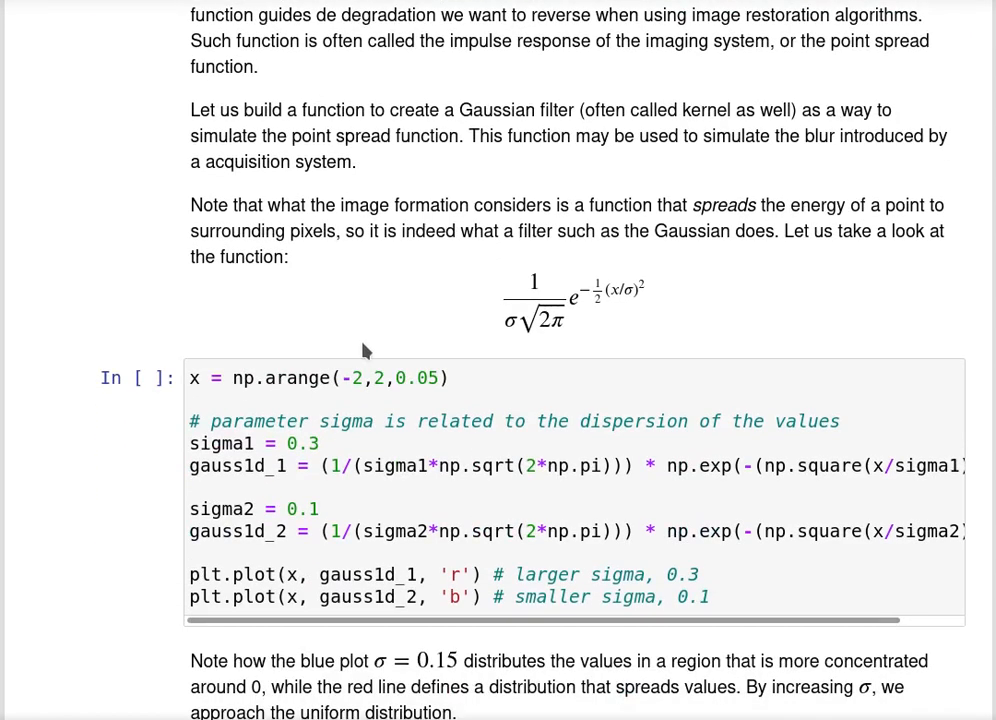
scroll("down", 3)
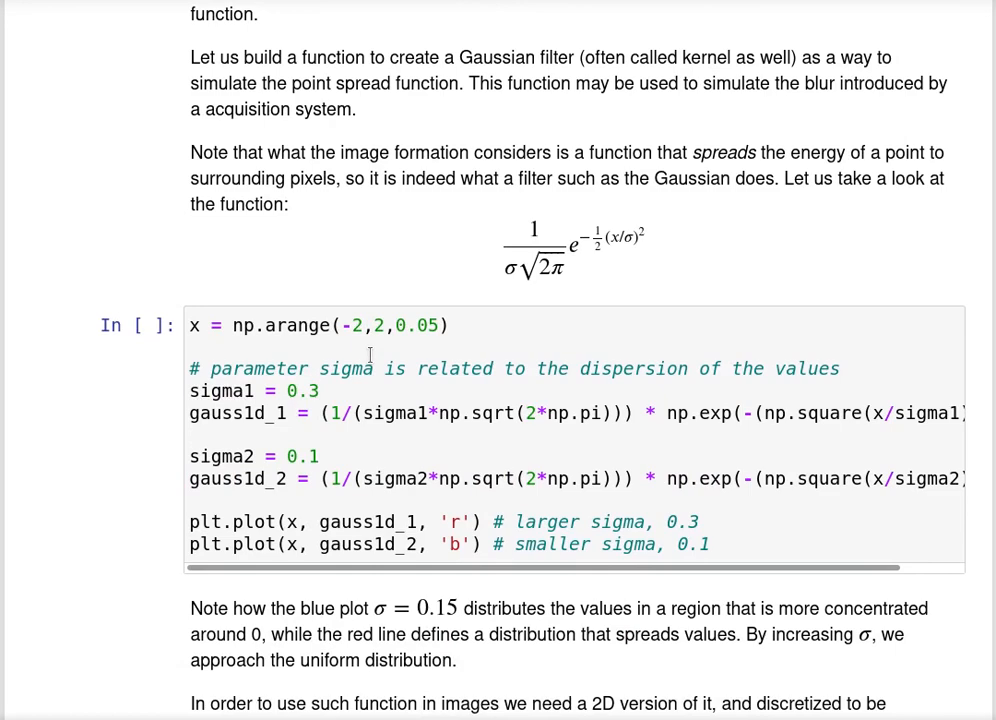
mouse_move(349, 173)
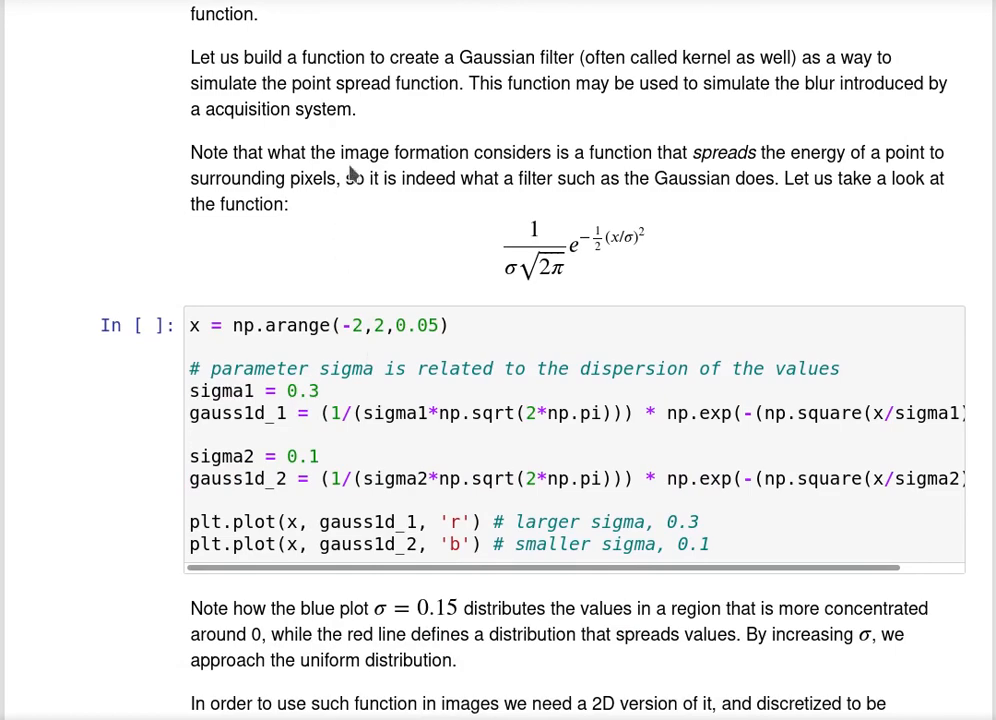
mouse_move(570, 50)
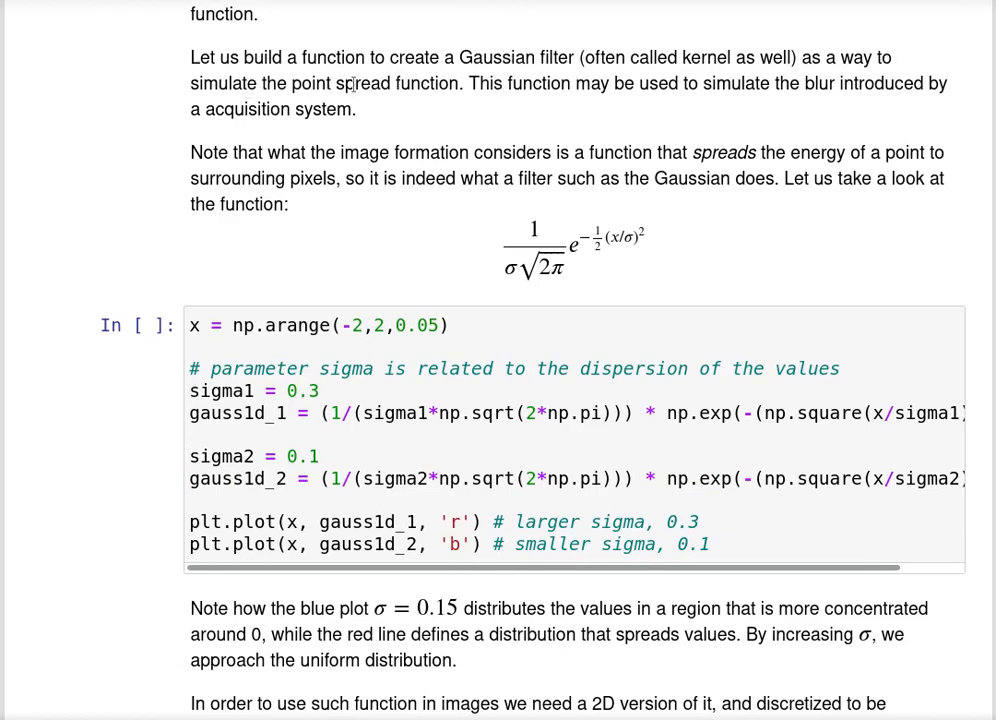
scroll("down", 3)
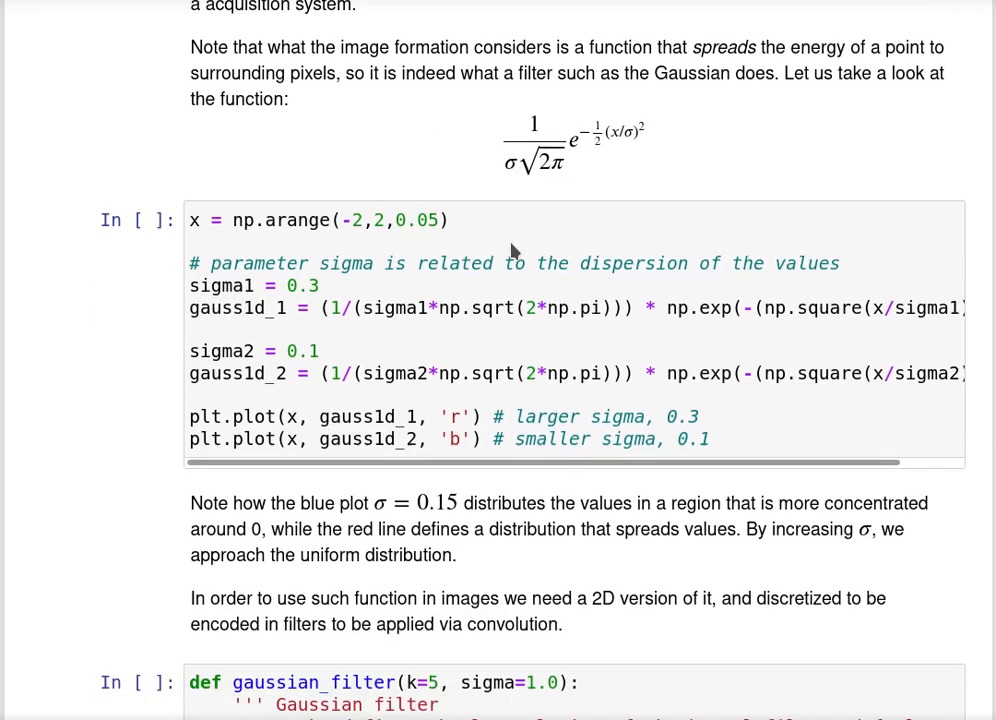
mouse_move(490, 228)
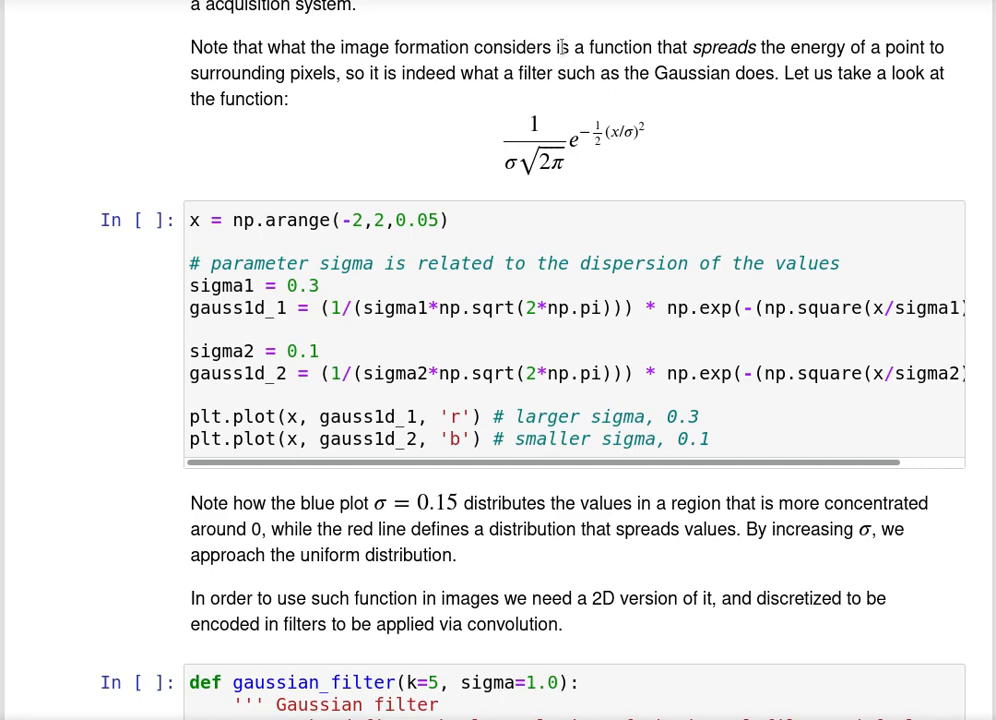
left_click_drag(697, 47, 315, 73)
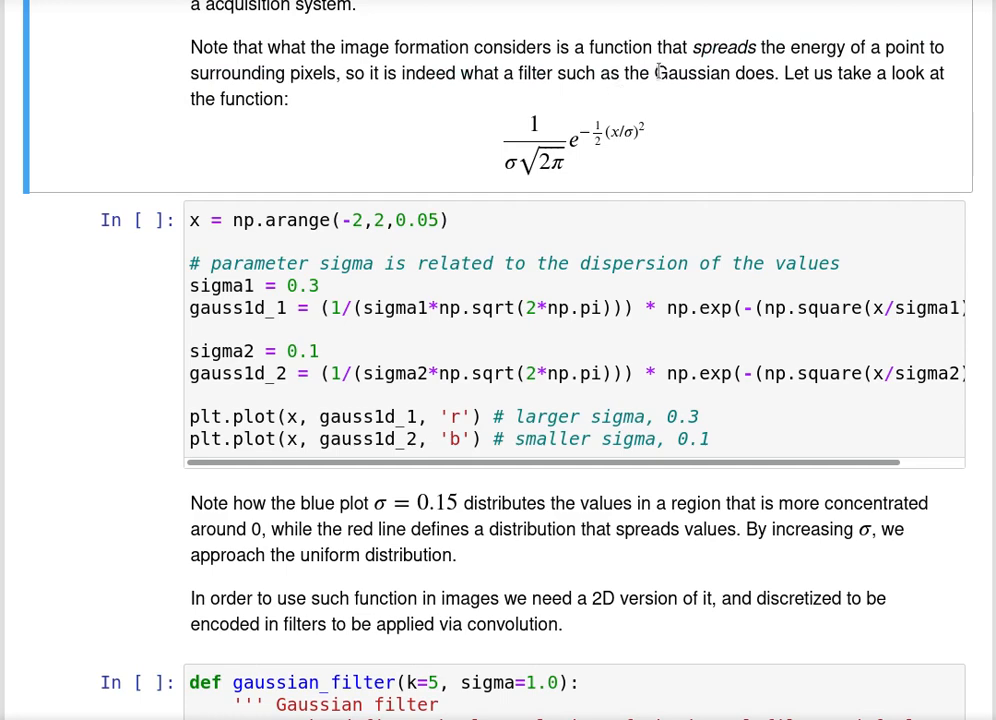
mouse_move(507, 170)
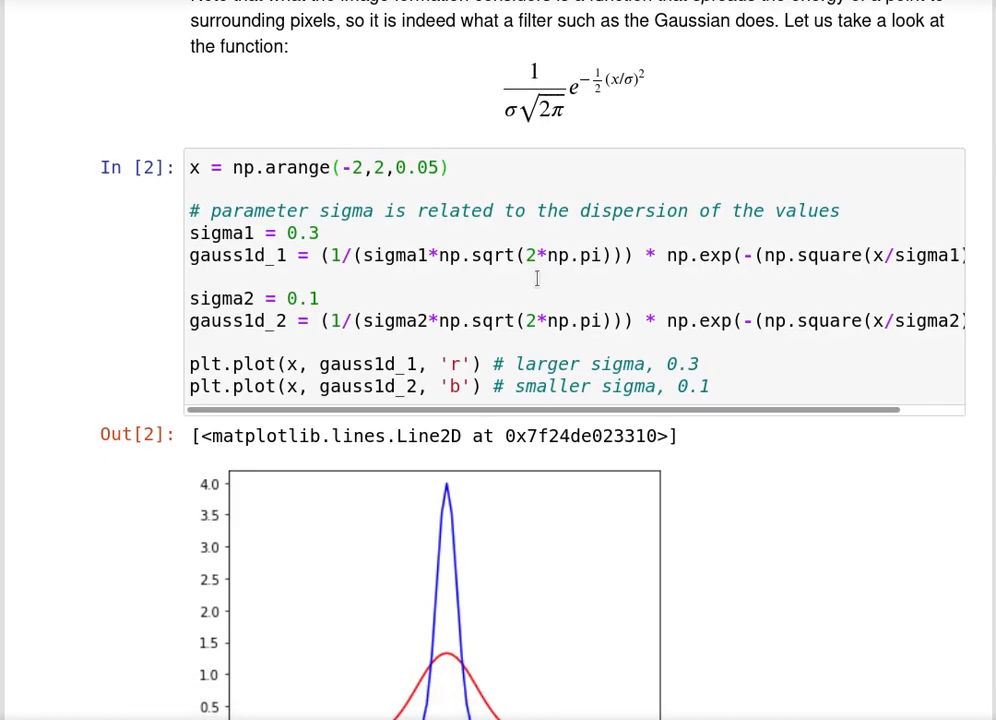
scroll("down", 3)
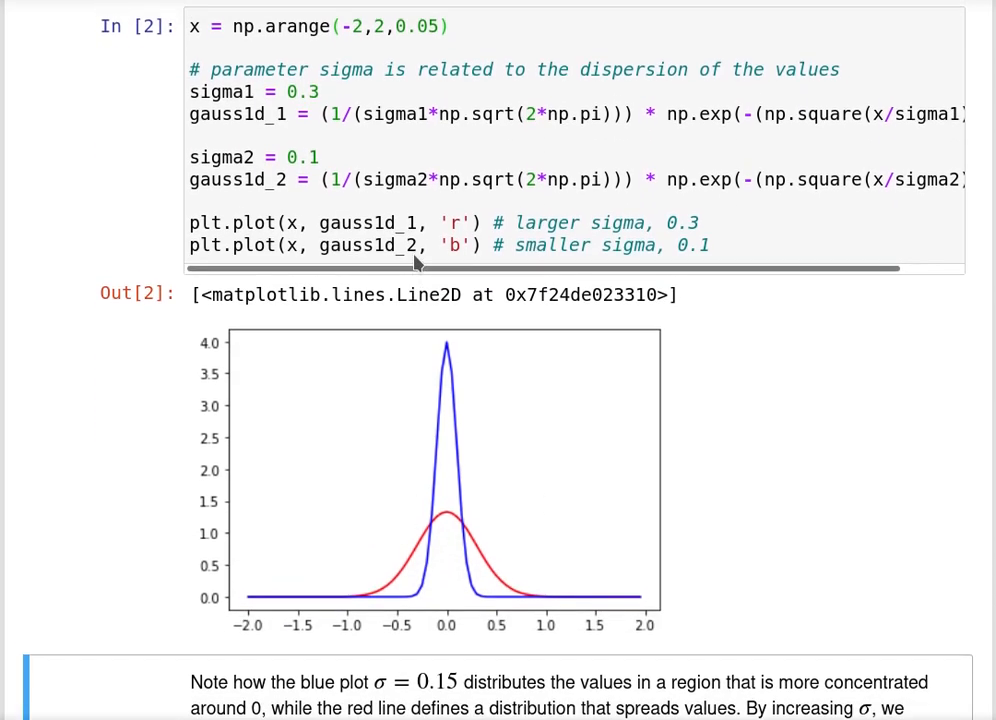
scroll("up", 3)
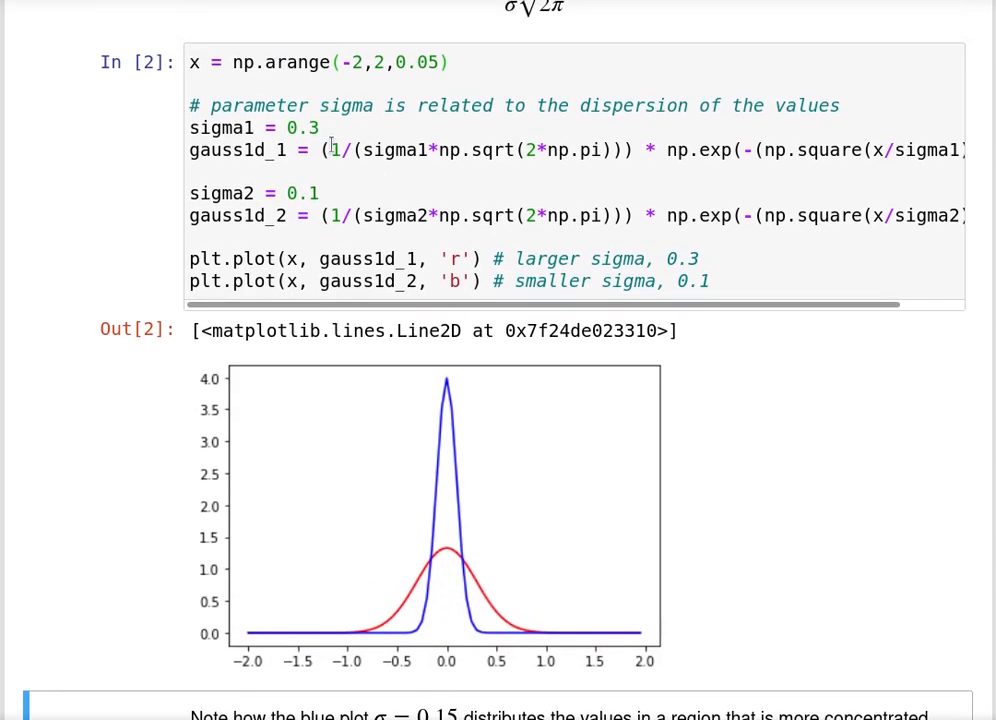
mouse_move(491, 571)
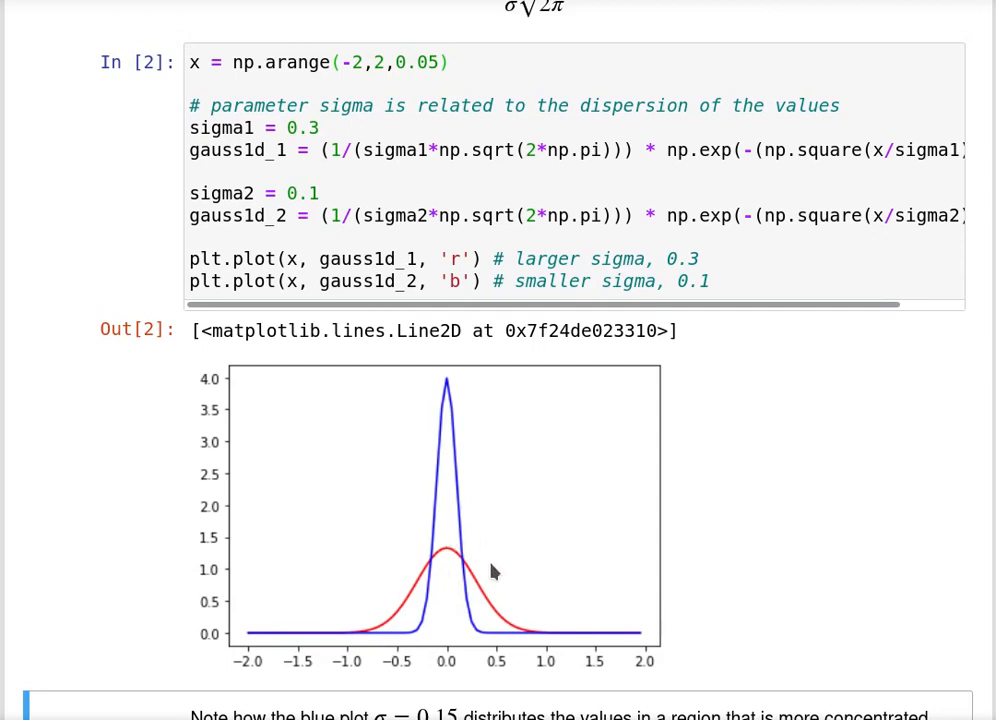
mouse_move(510, 600)
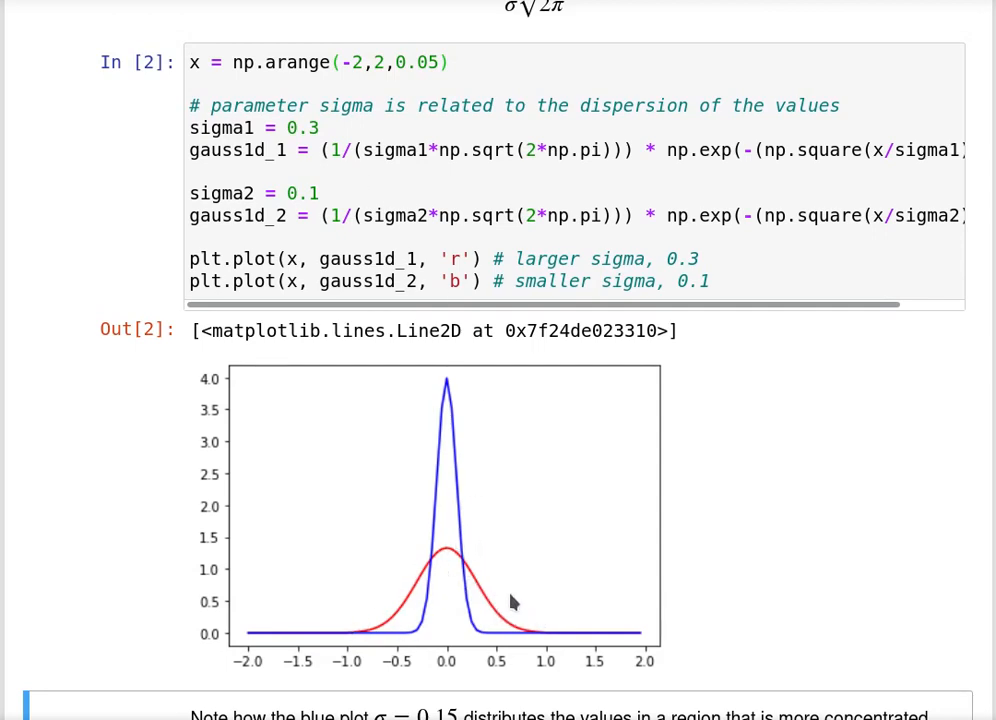
left_click(318, 192)
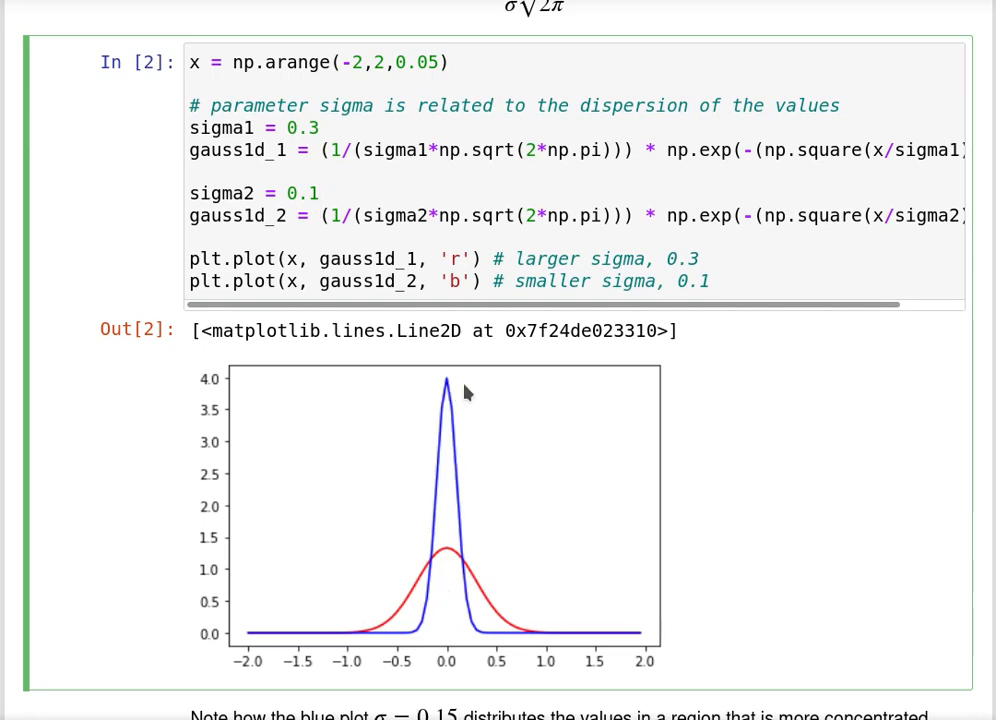
mouse_move(433, 389)
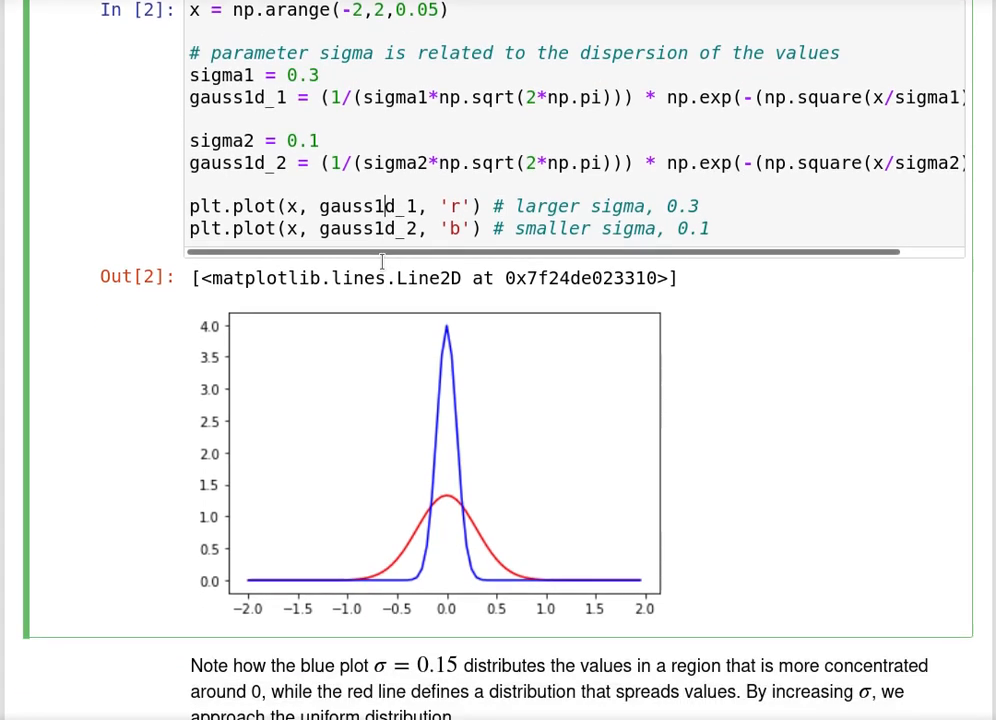
Run the gaussian_filter function definition cell
scroll("down", 3)
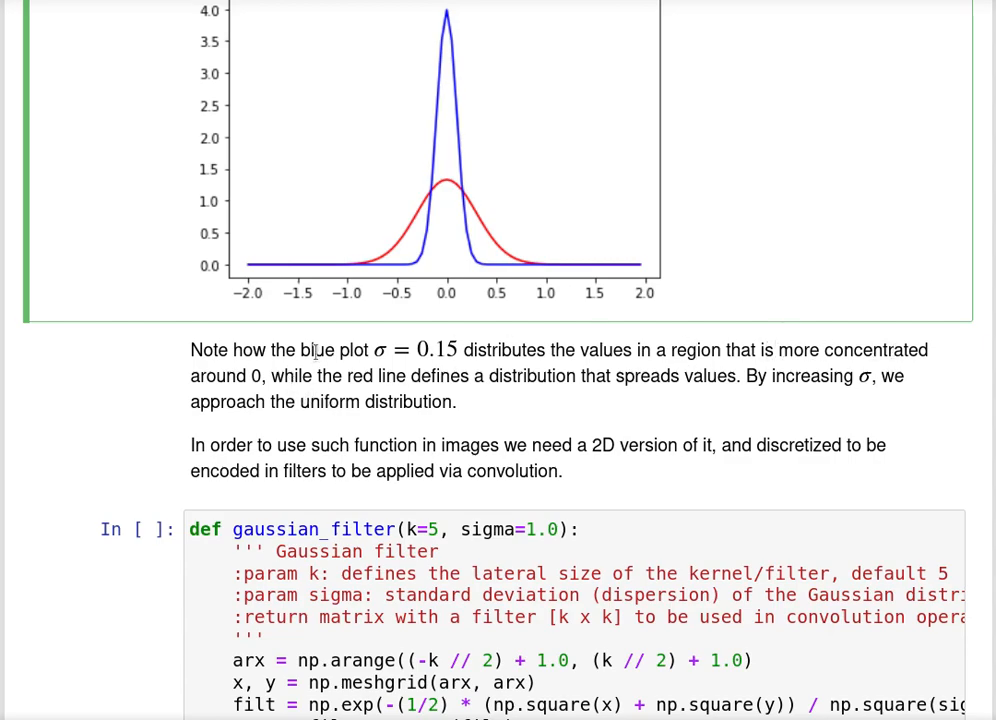
scroll("down", 3)
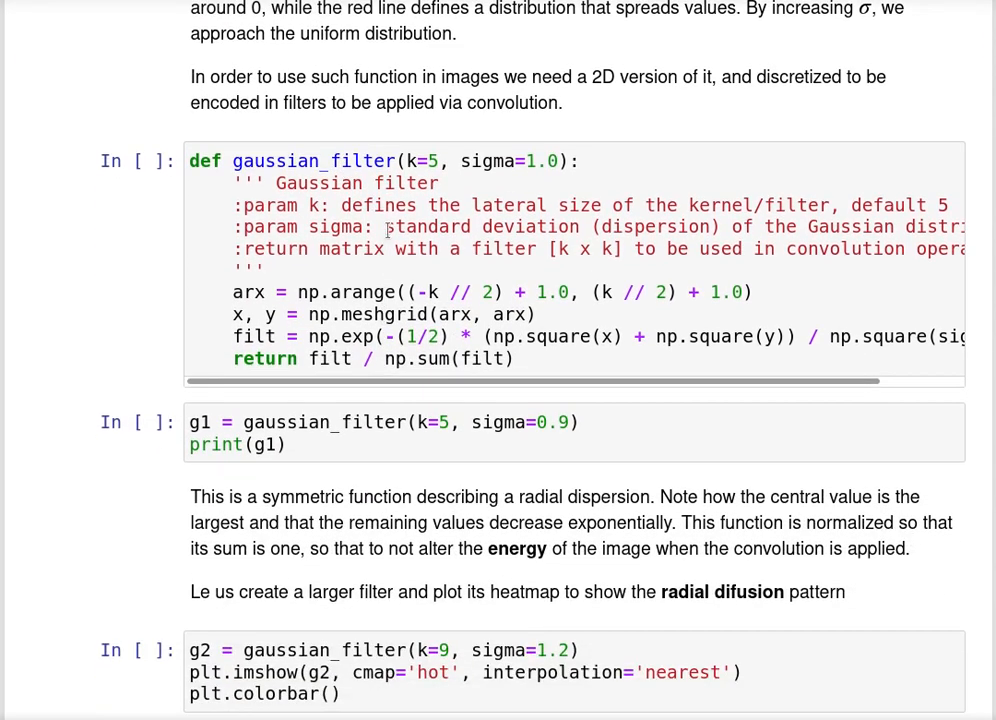
scroll("down", 3)
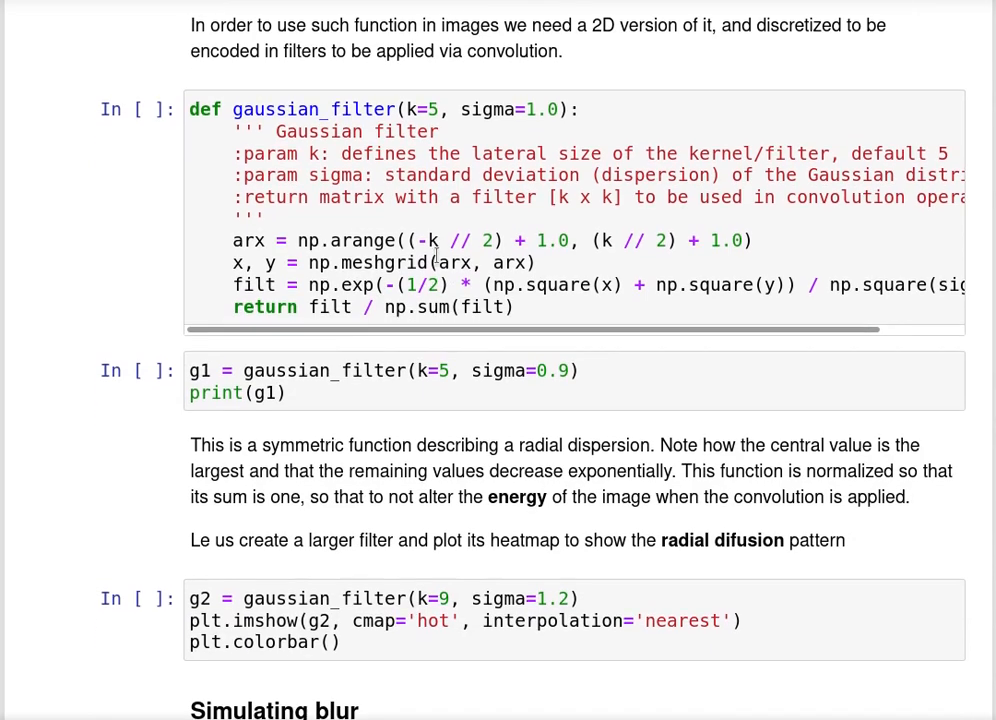
left_click(485, 173)
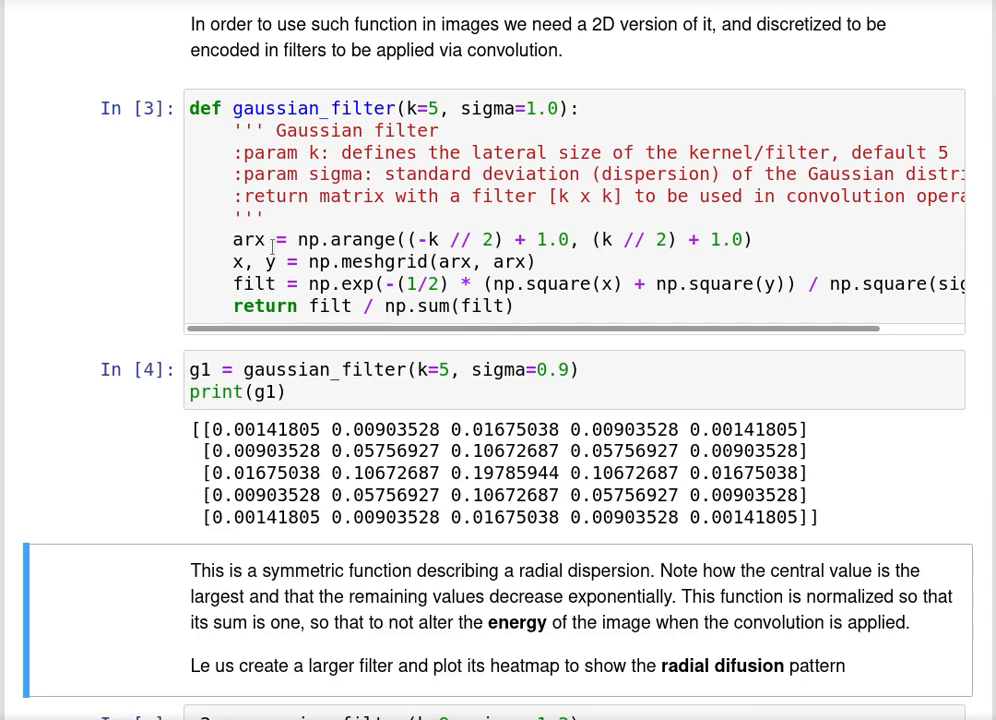
Print the 5×5 Gaussian kernel g1 computed with sigma 0.9
scroll("down", 3)
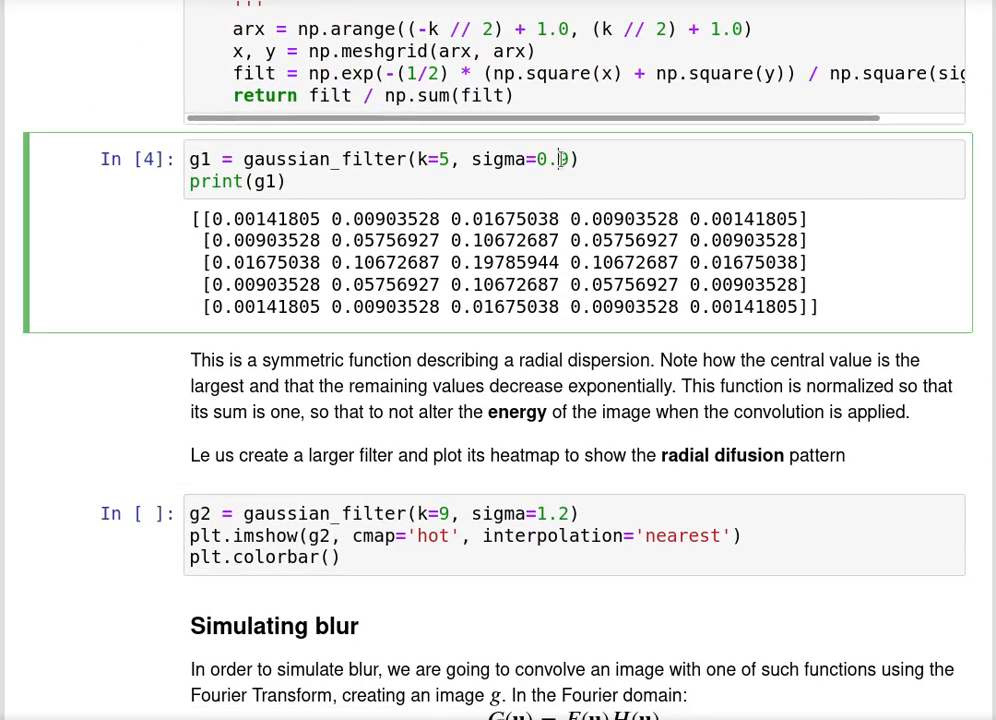
scroll("down", 3)
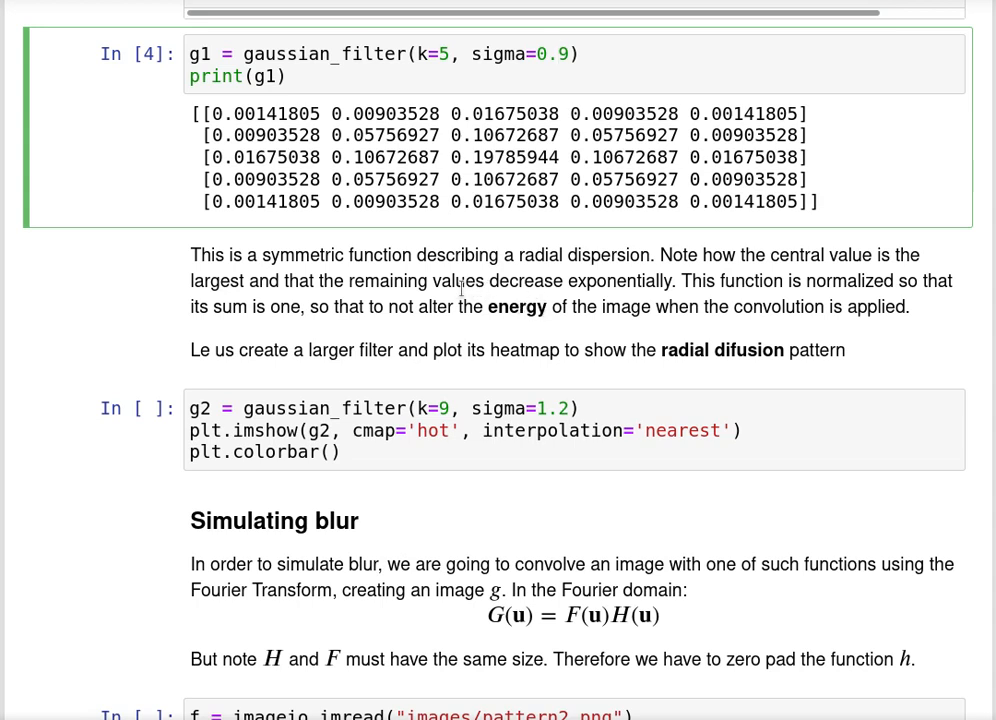
double_click(503, 157)
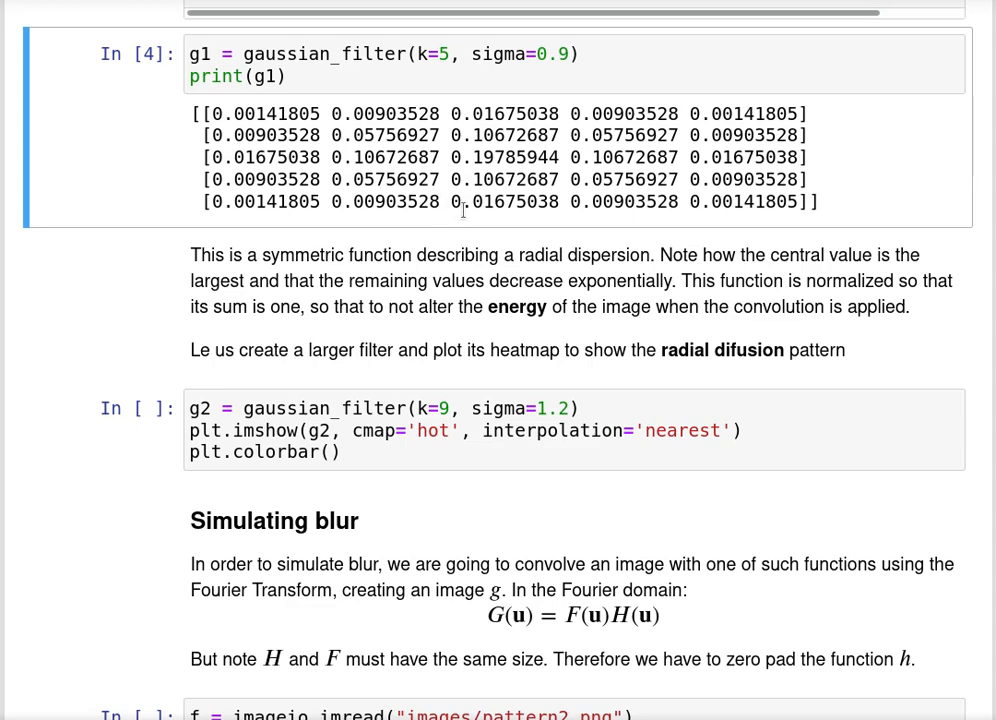
Edit the heatmap cell to kernel sizes 9 and 21 with sigma 1.5, then rerun it
scroll("down", 3)
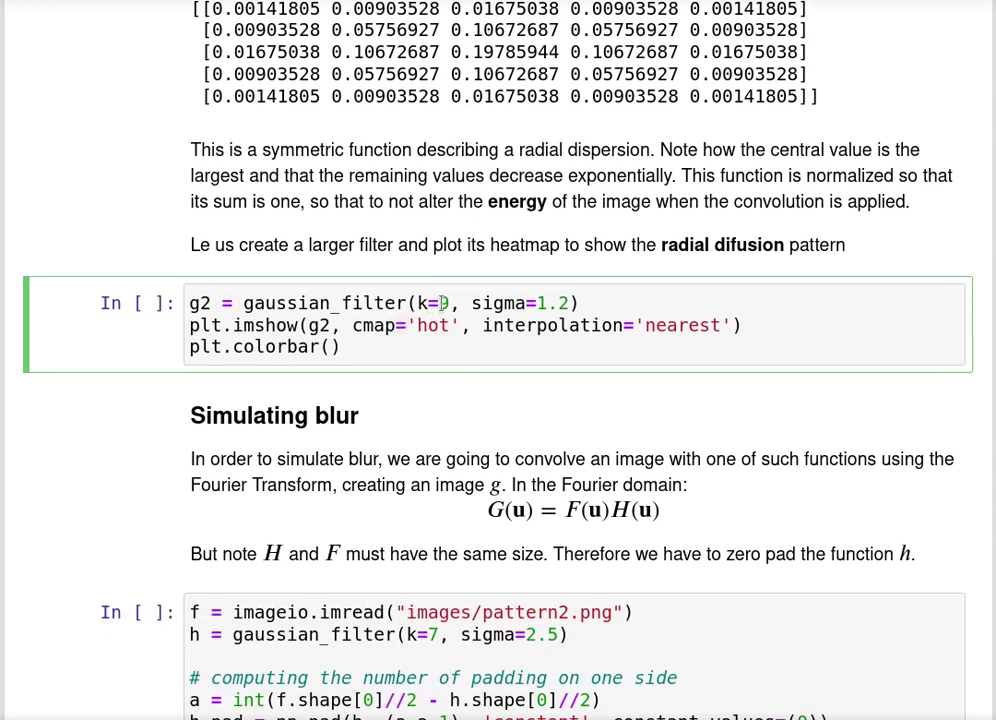
type("9")
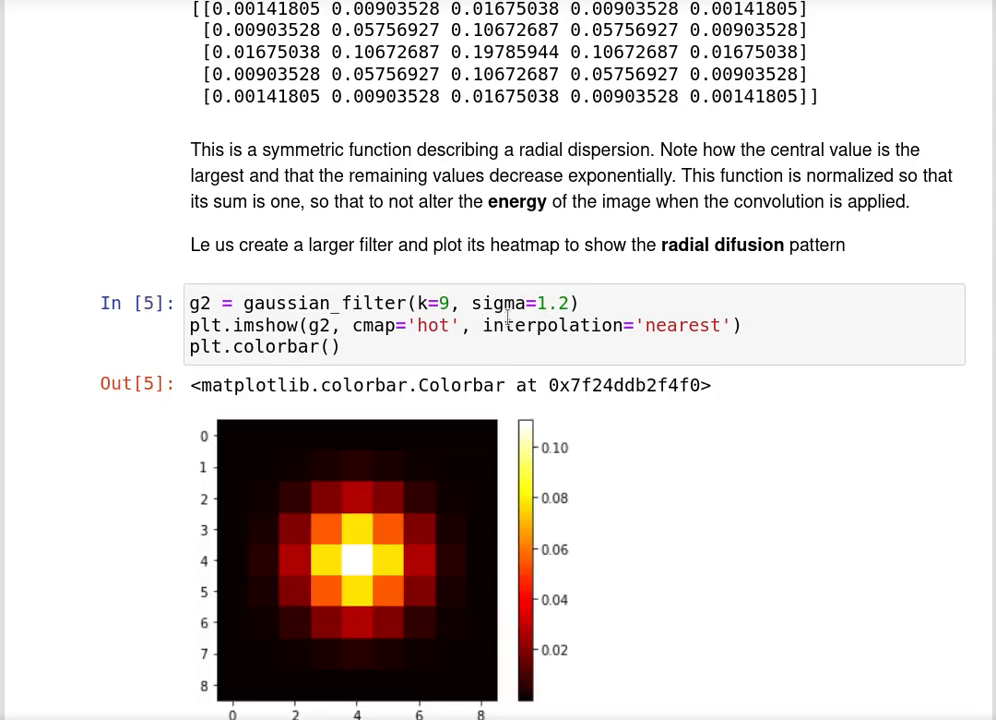
scroll("down", 3)
type("15")
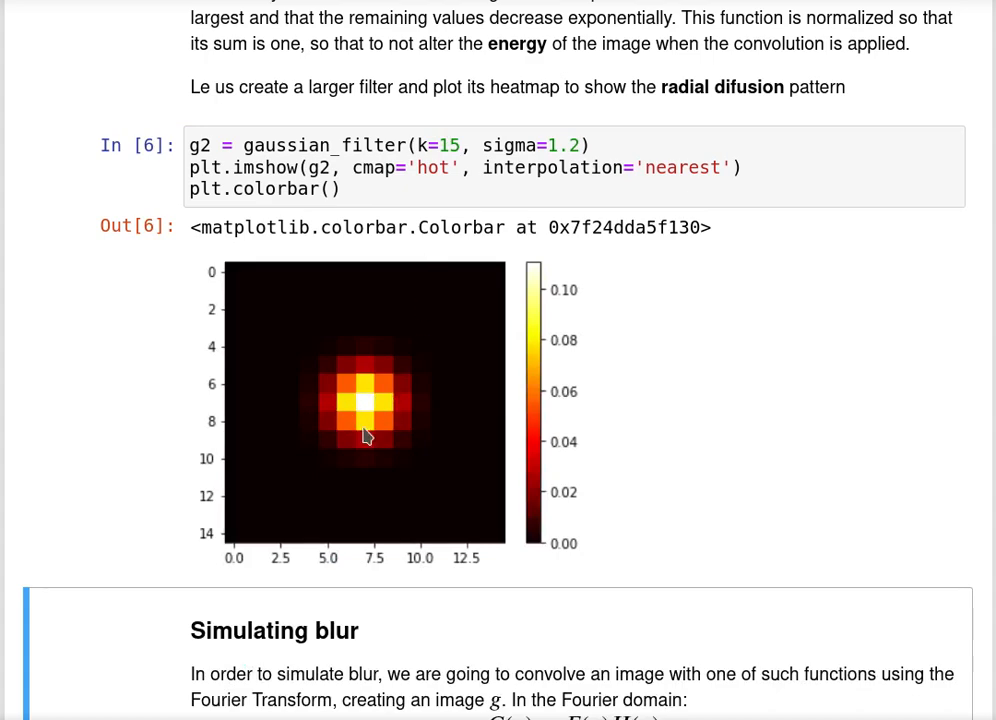
left_click(452, 145)
type("7")
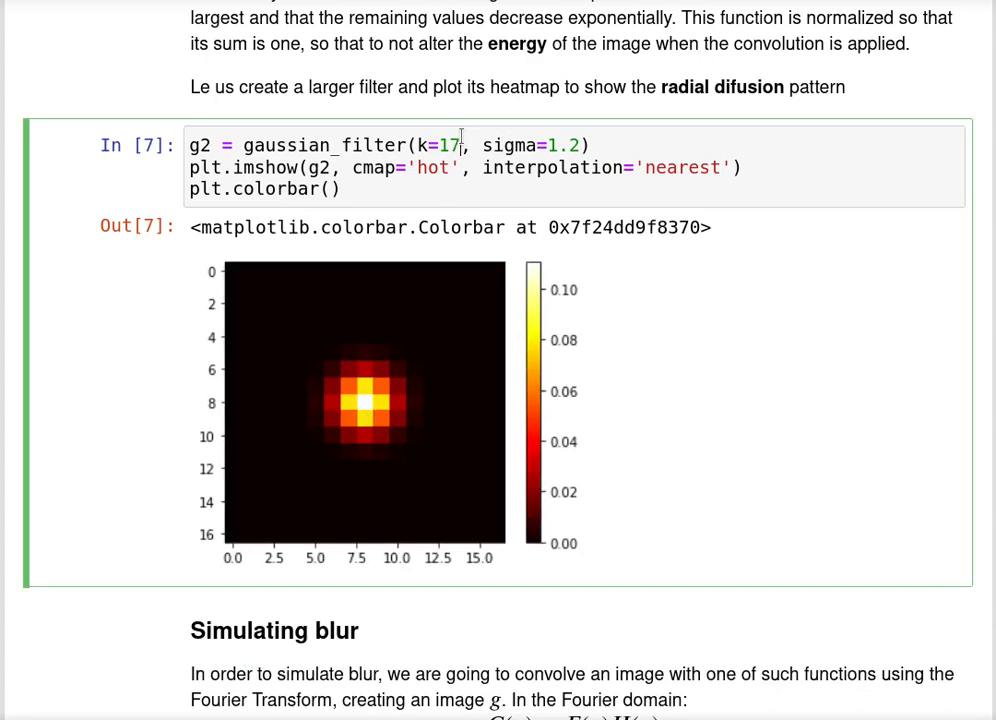
type("21")
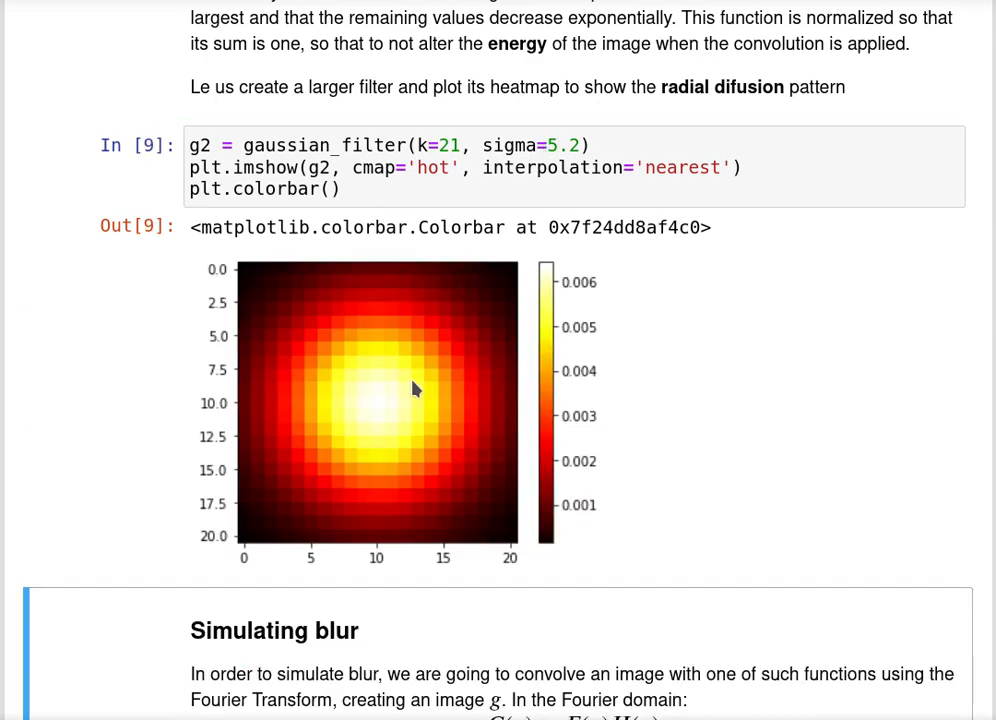
mouse_move(512, 376)
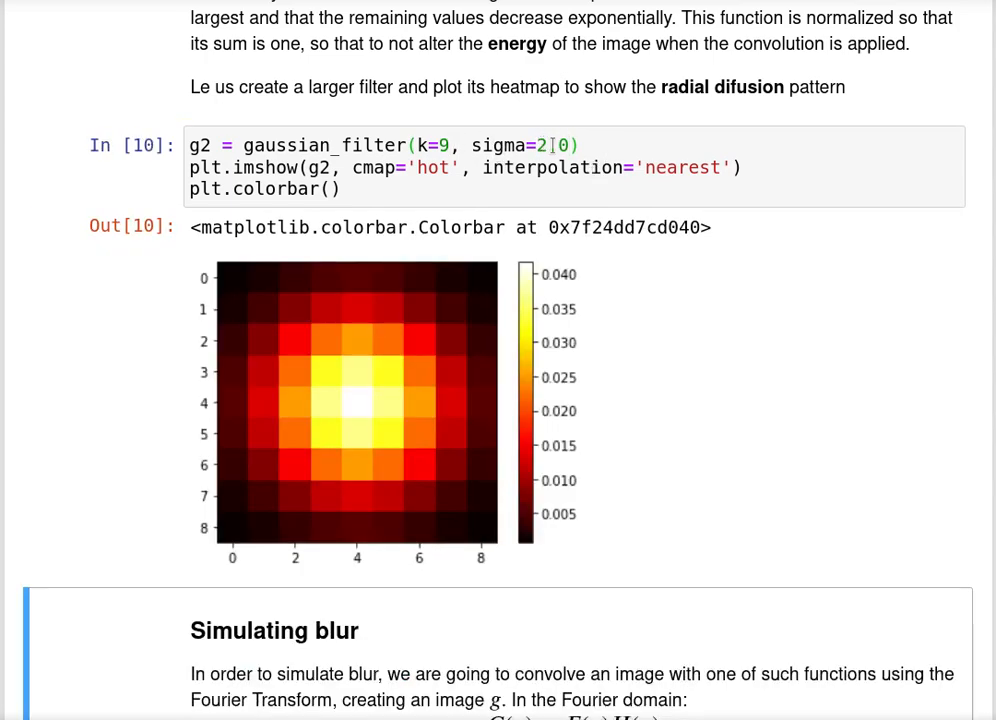
type("1.")
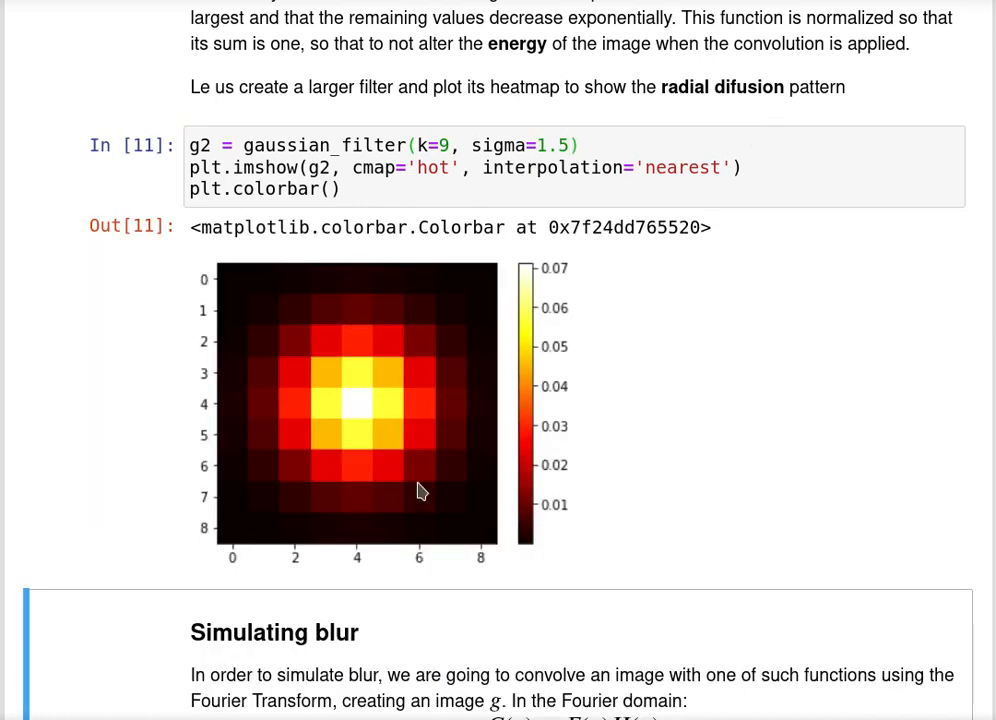
Uncomment the F and H spectrum plots in the blur-simulation cell and run it
scroll("down", 3)
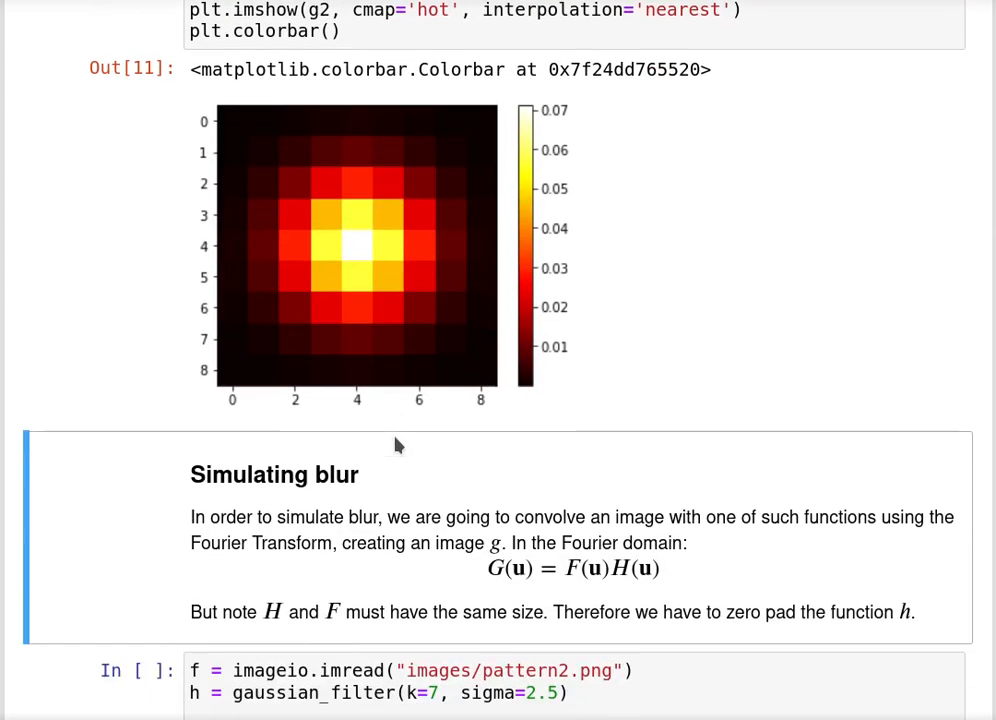
scroll("down", 3)
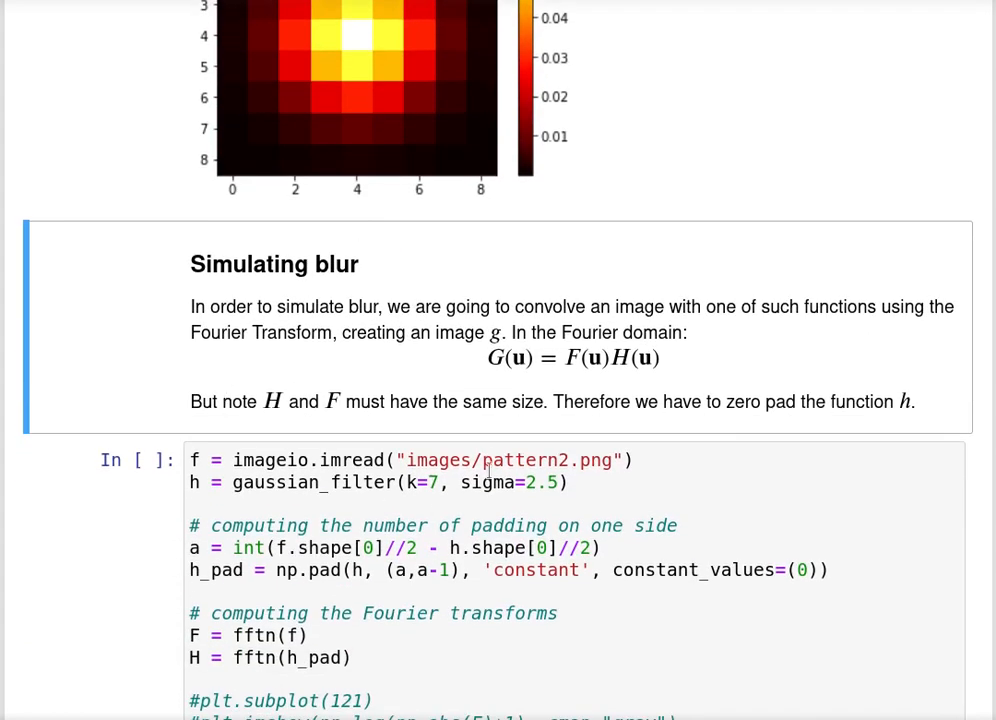
scroll("down", 3)
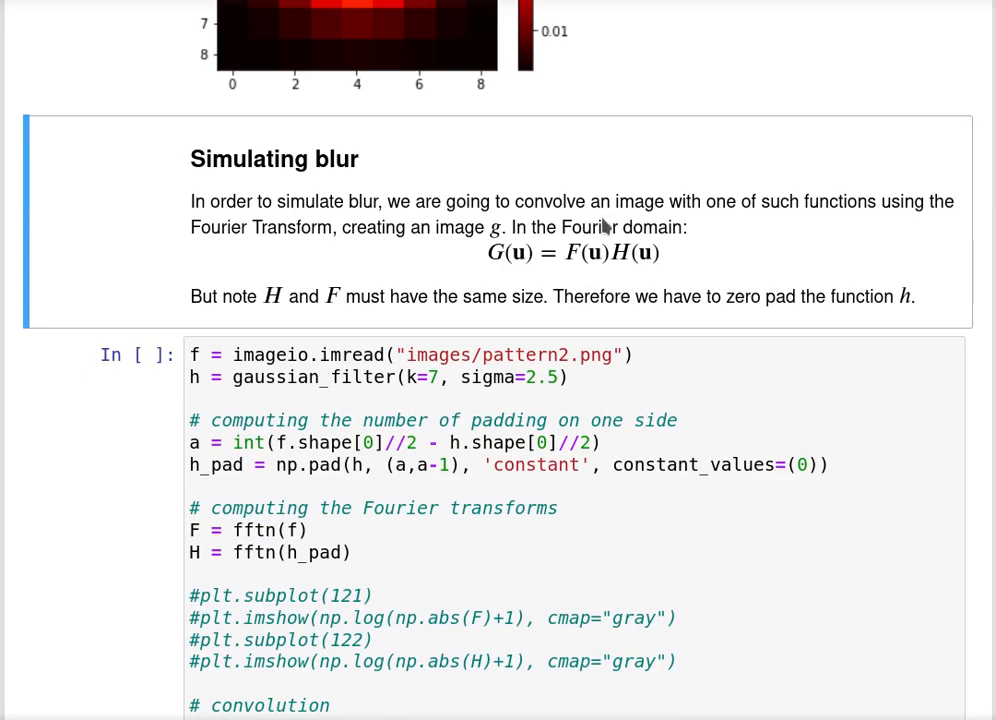
scroll("down", 3)
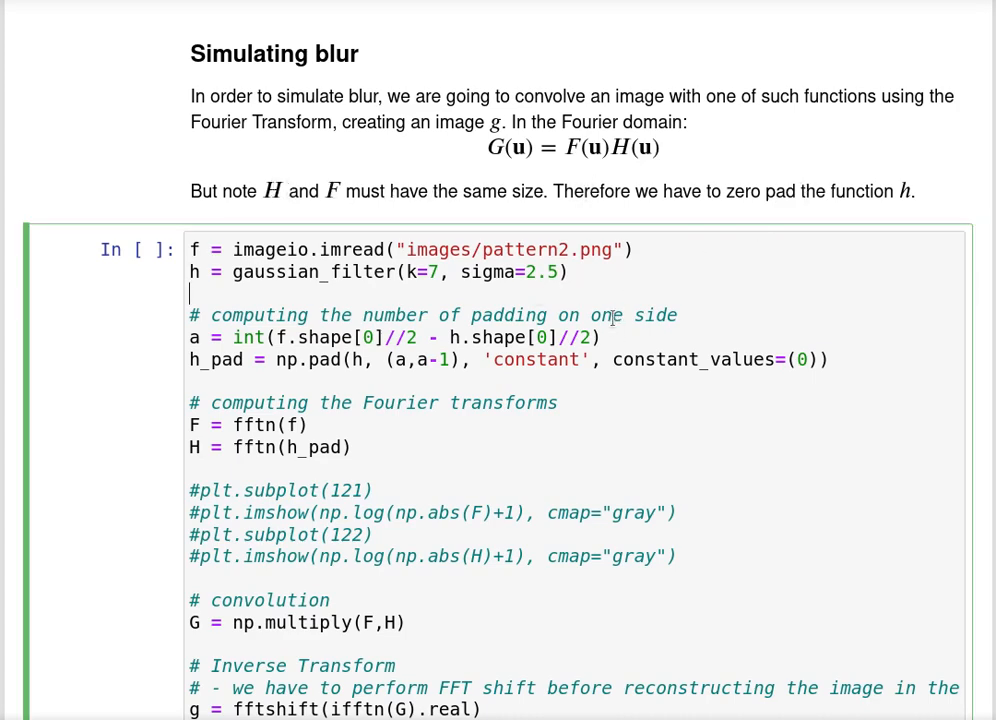
scroll("down", 3)
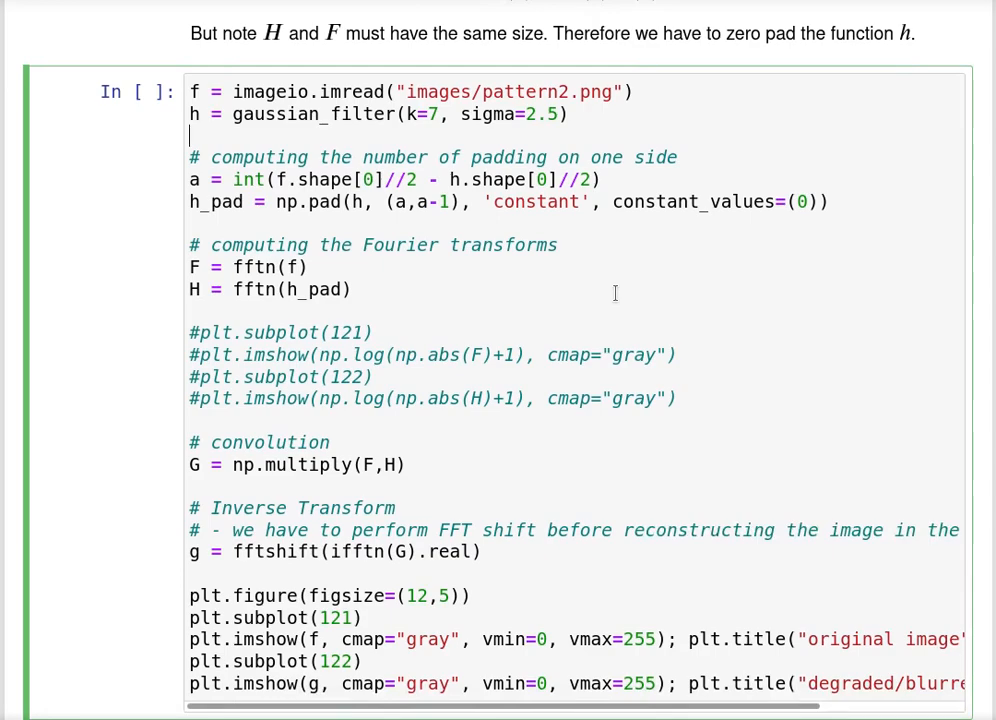
scroll("down", 3)
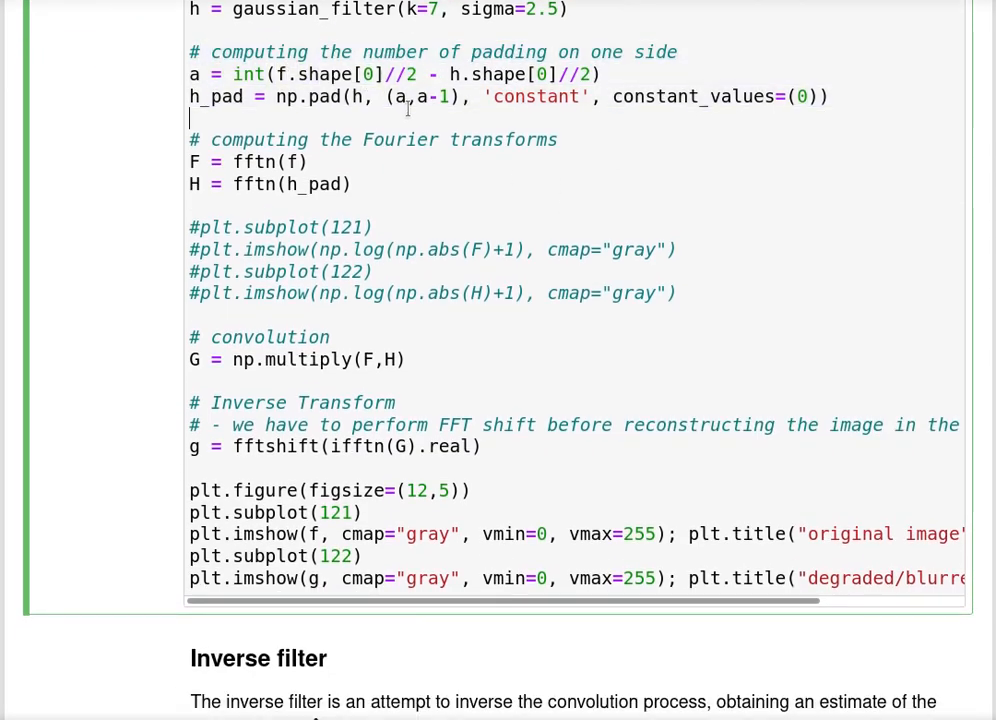
double_click(310, 96)
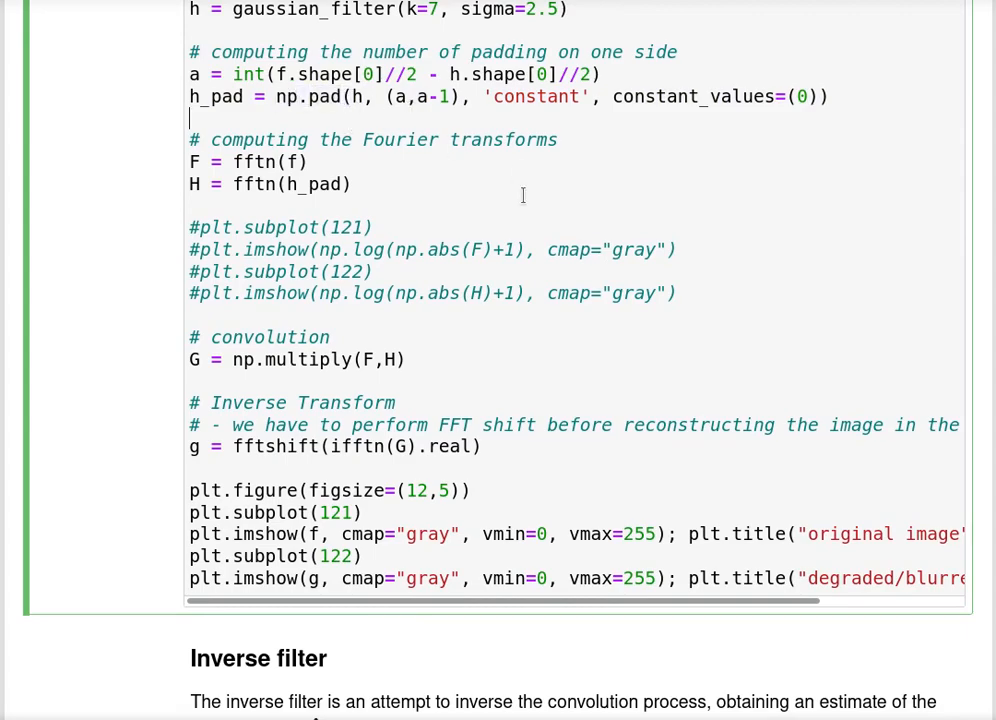
scroll("down", 3)
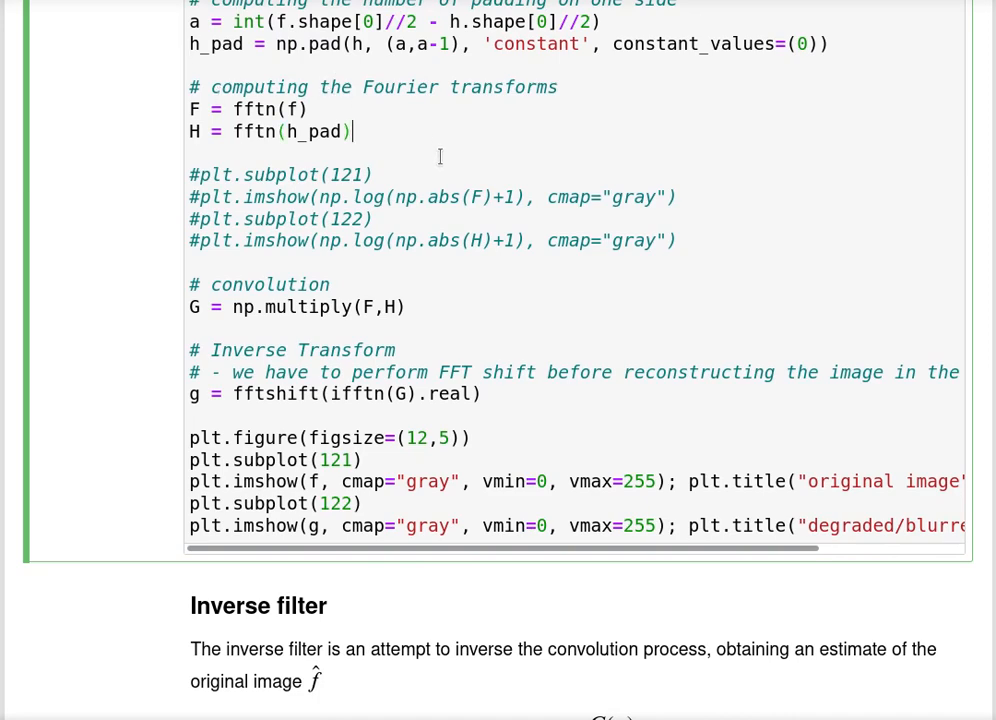
scroll("down", 3)
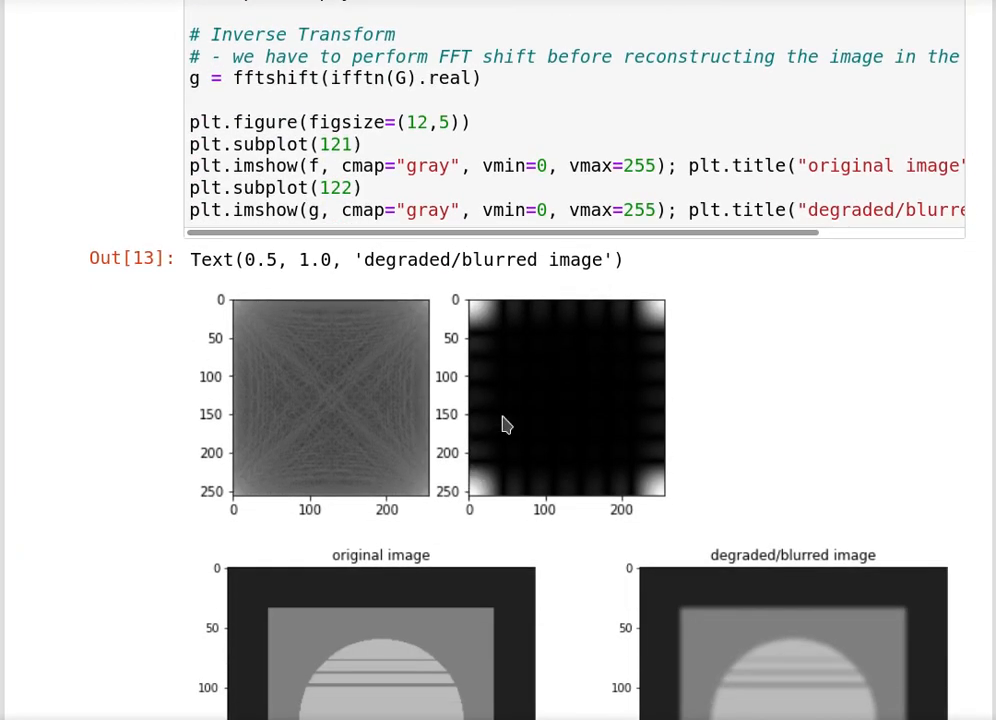
scroll("up", 3)
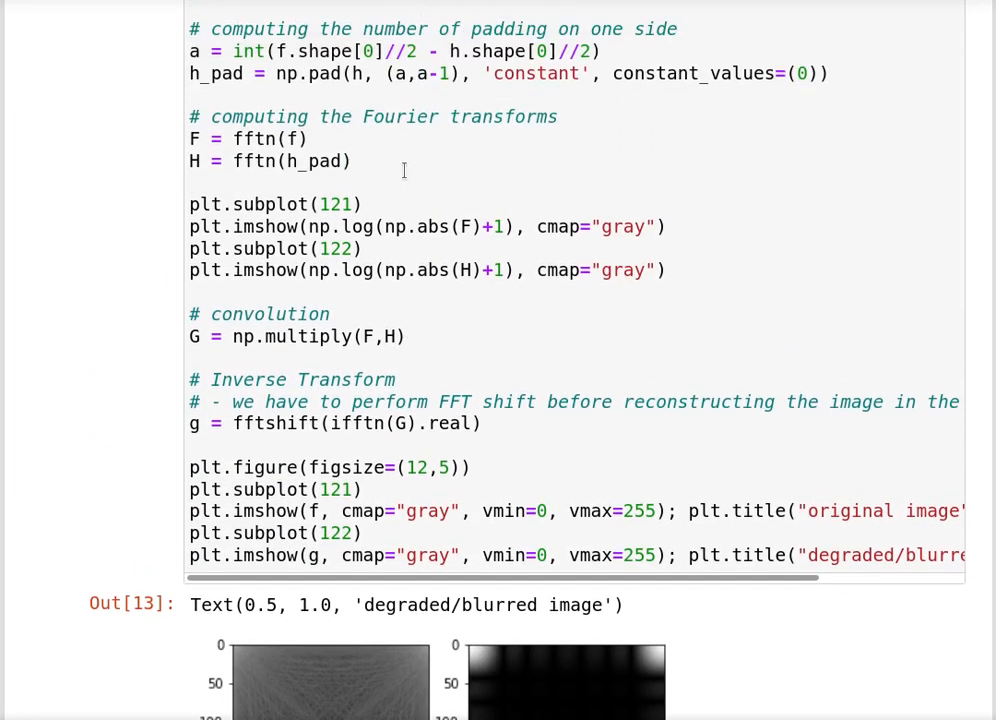
scroll("down", 3)
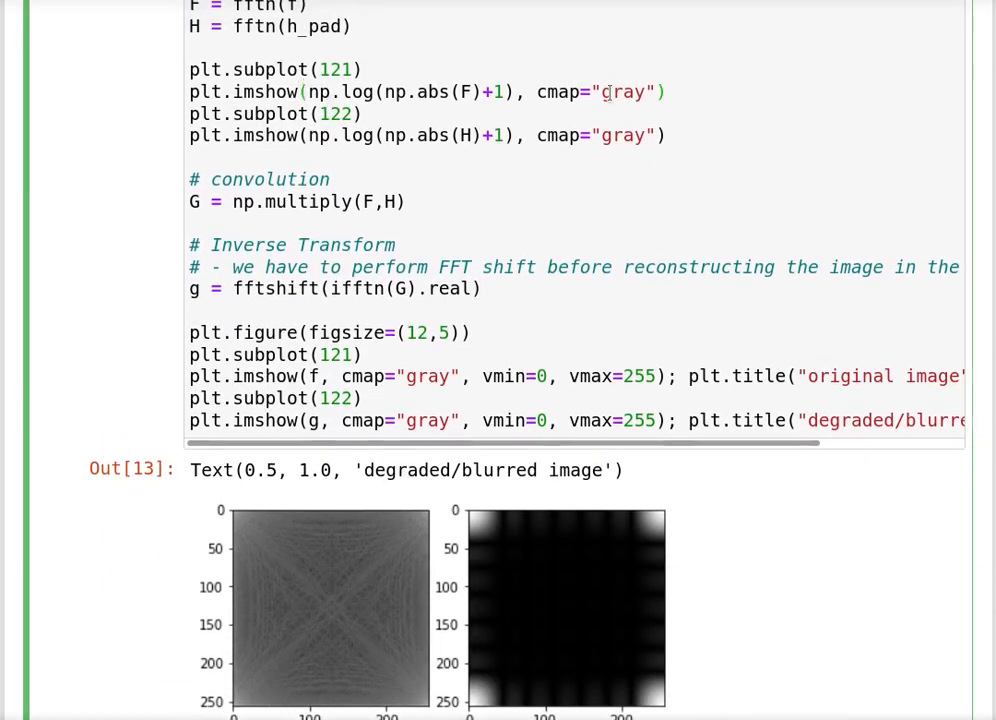
scroll("up", 3)
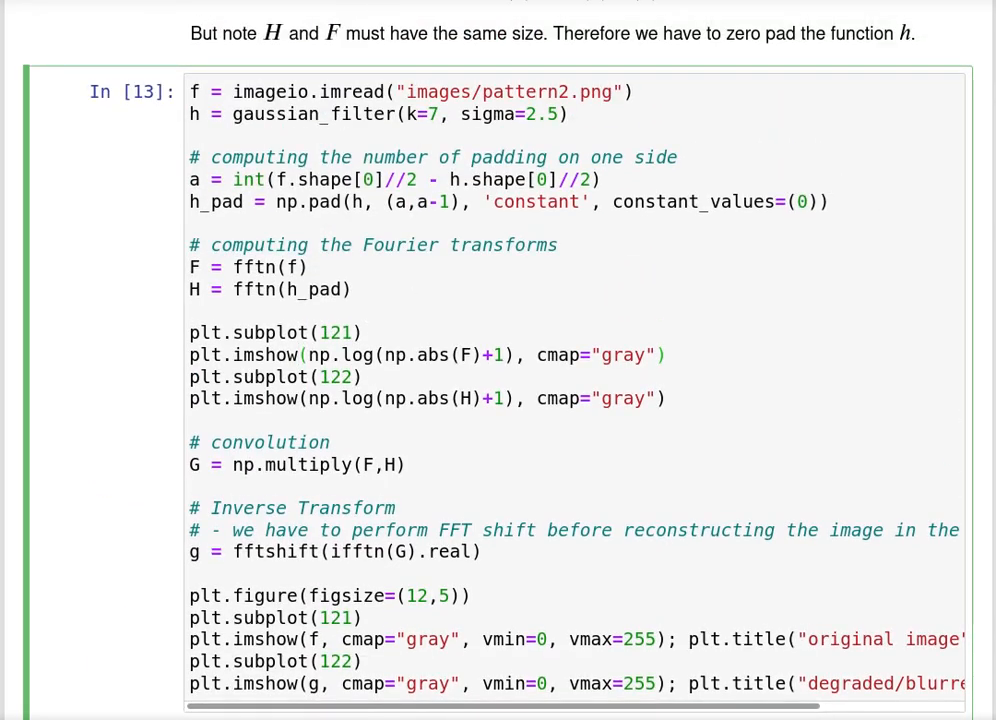
scroll("up", 3)
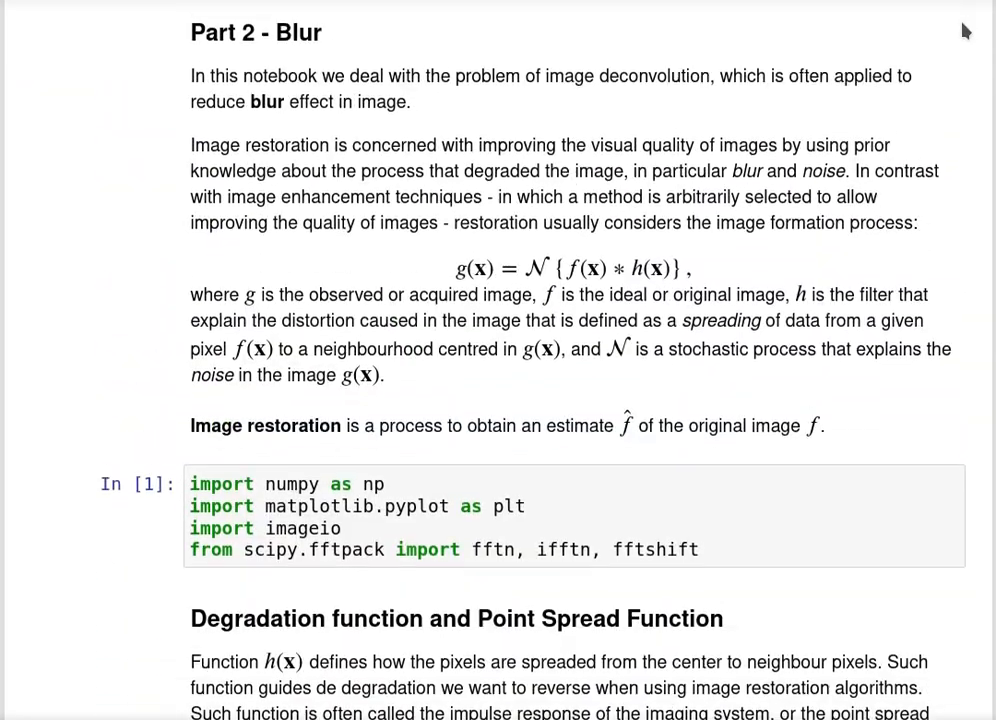
scroll("down", 3)
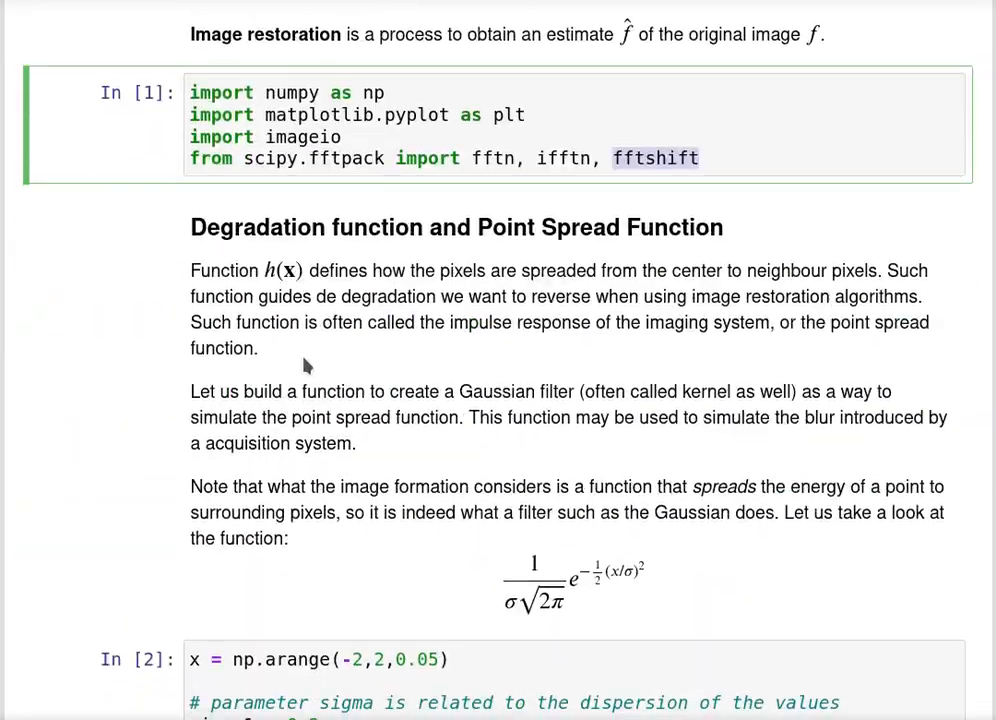
scroll("down", 3)
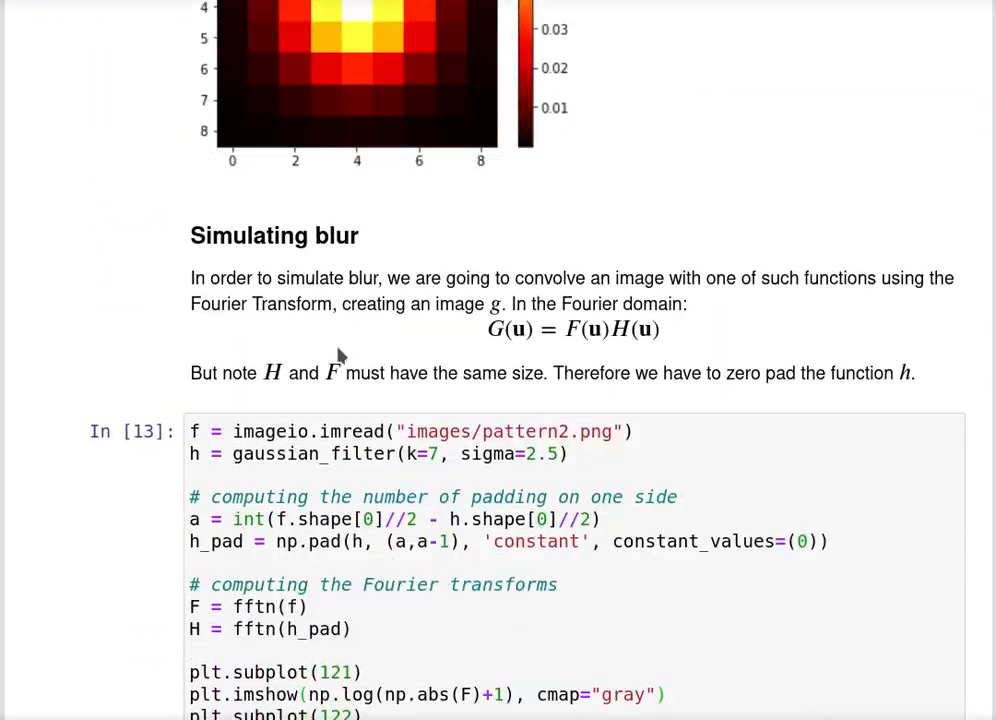
scroll("down", 3)
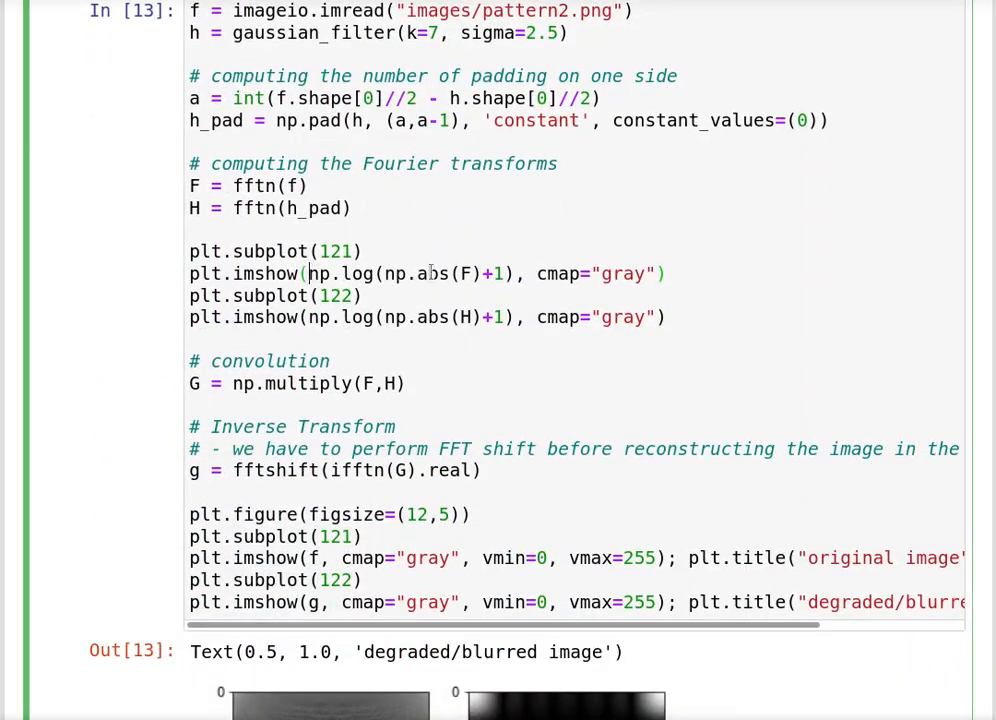
type("fftshift(")
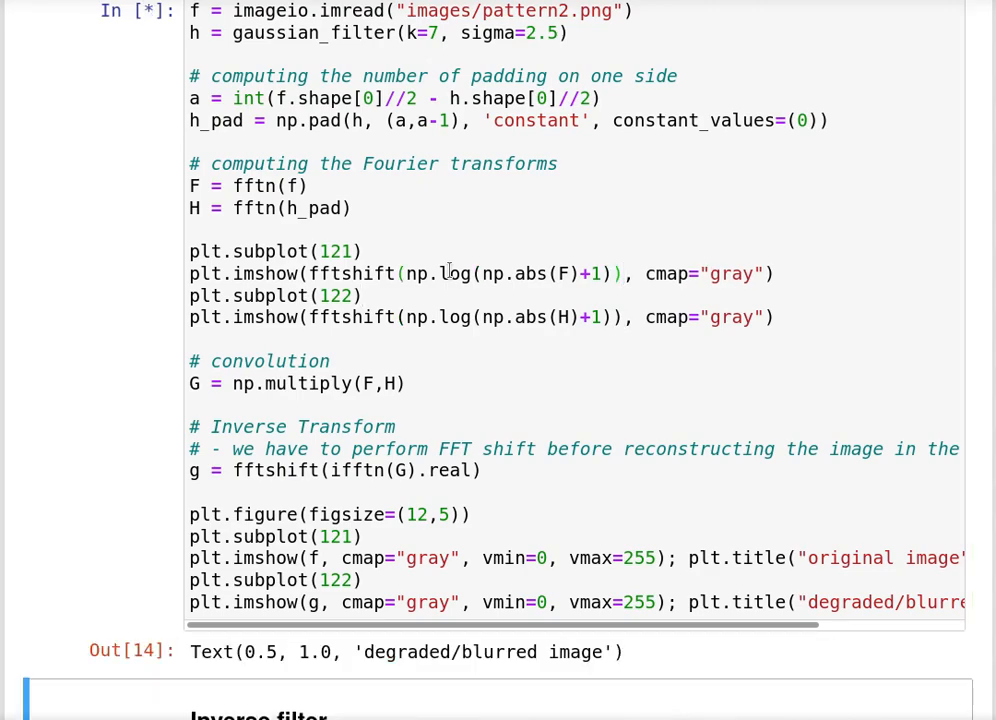
scroll("down", 3)
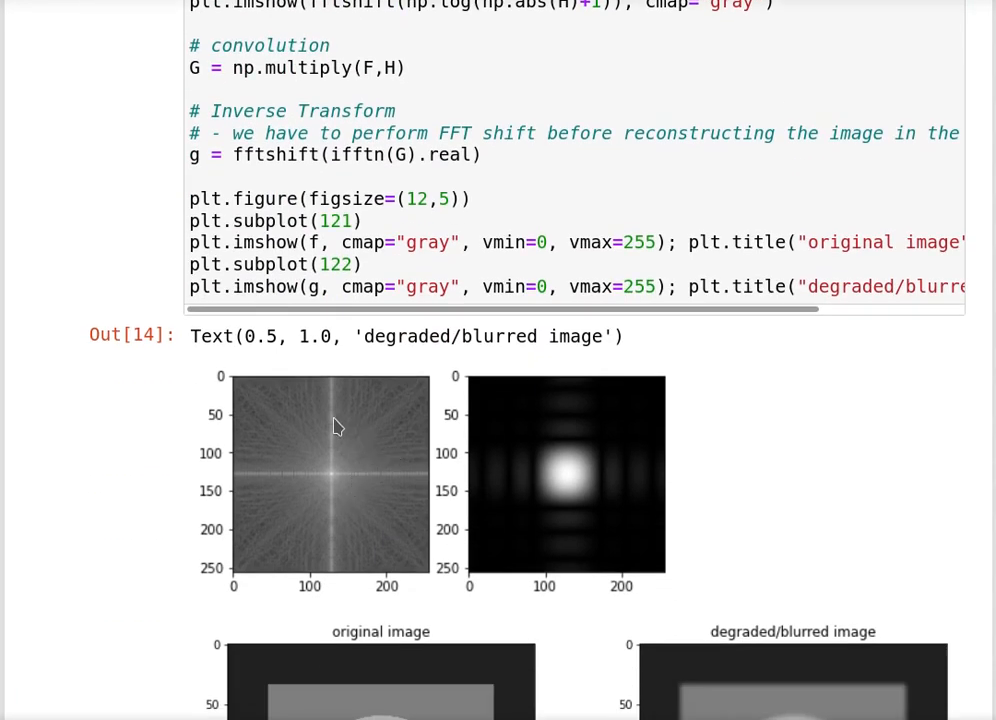
mouse_move(322, 509)
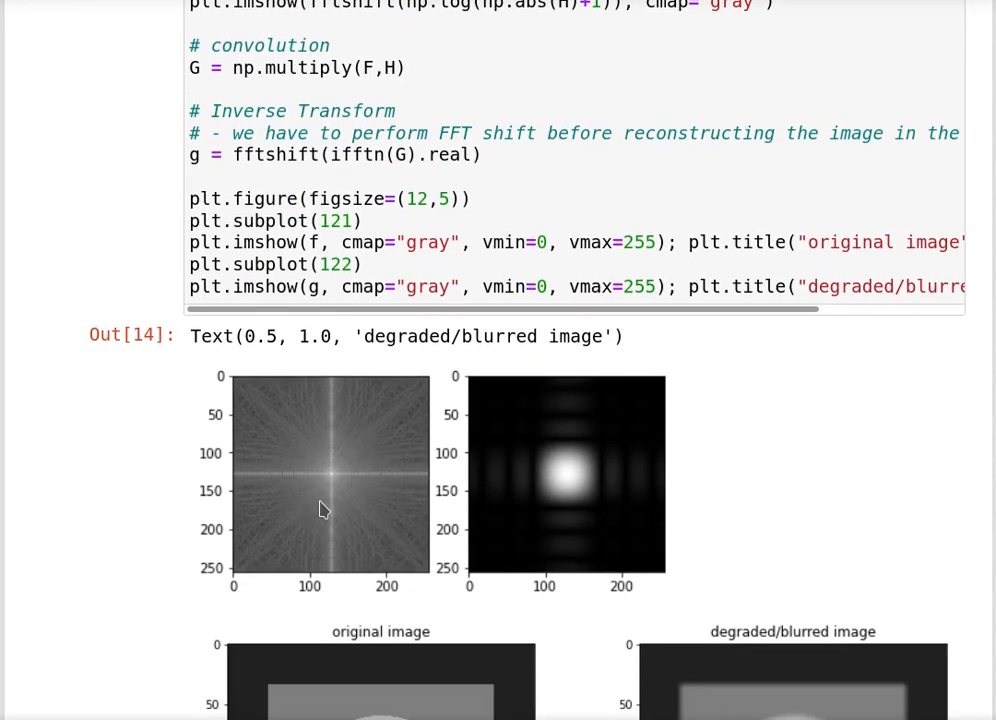
mouse_move(311, 500)
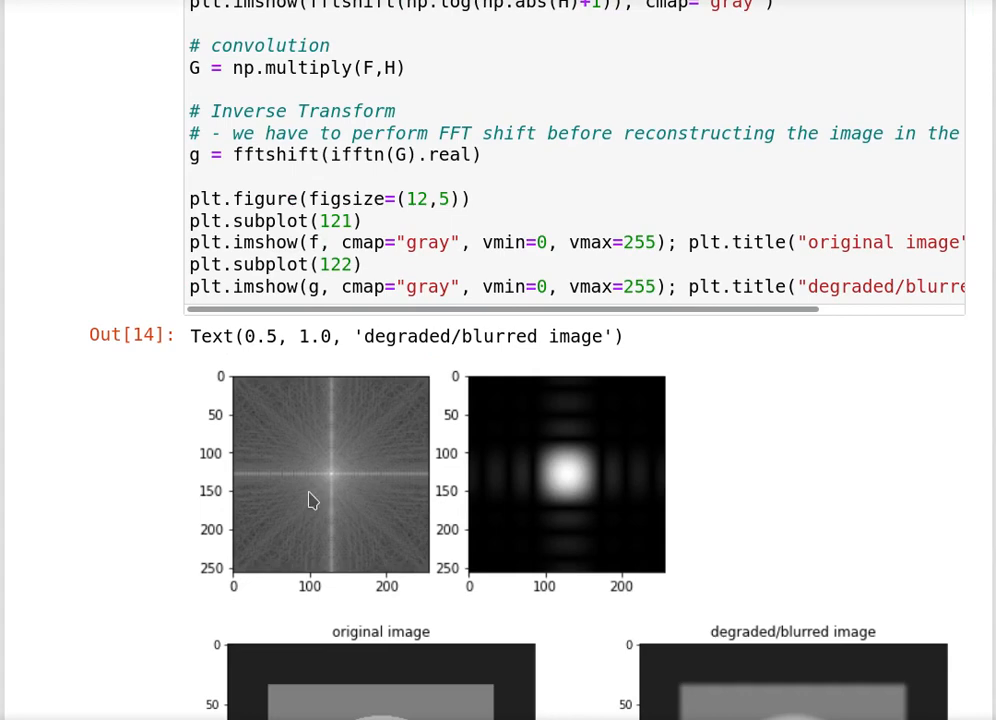
mouse_move(612, 484)
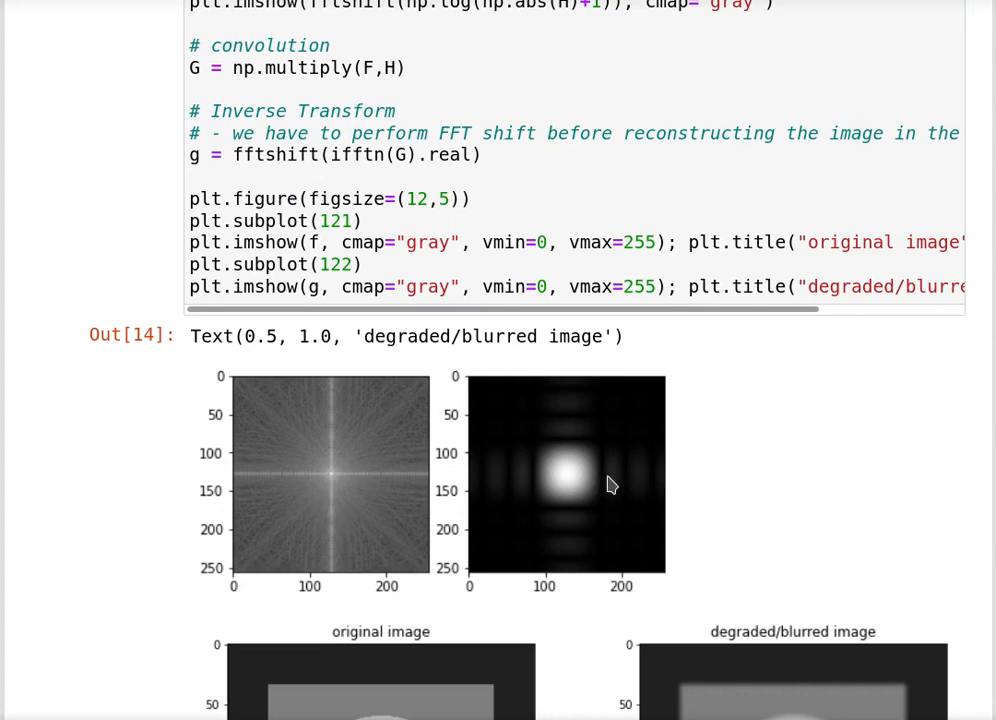
scroll("up", 3)
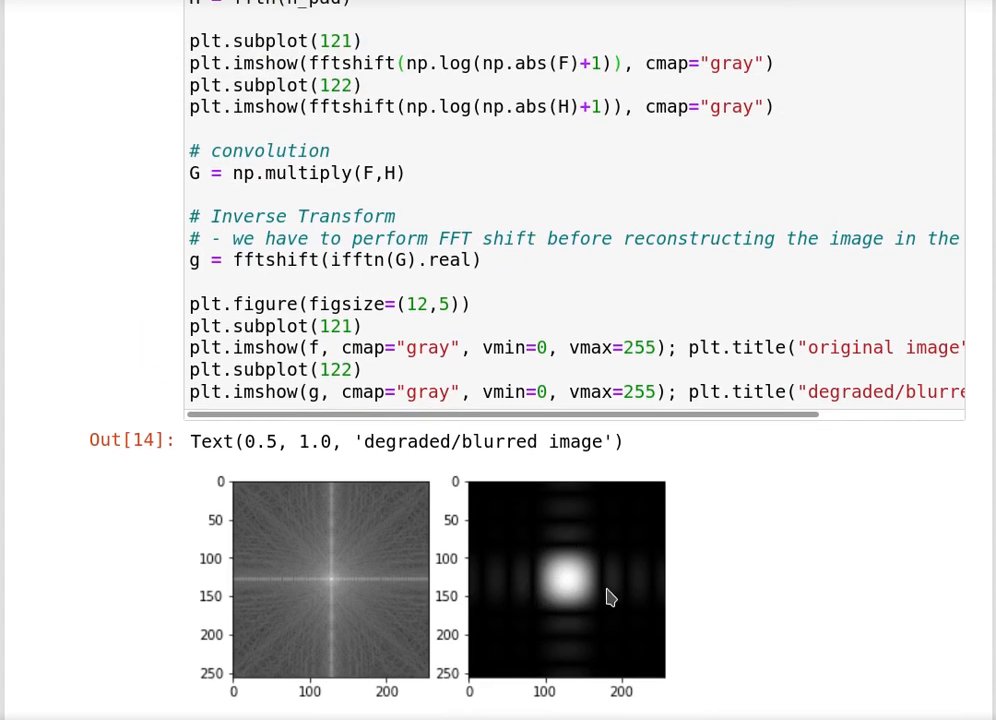
mouse_move(576, 601)
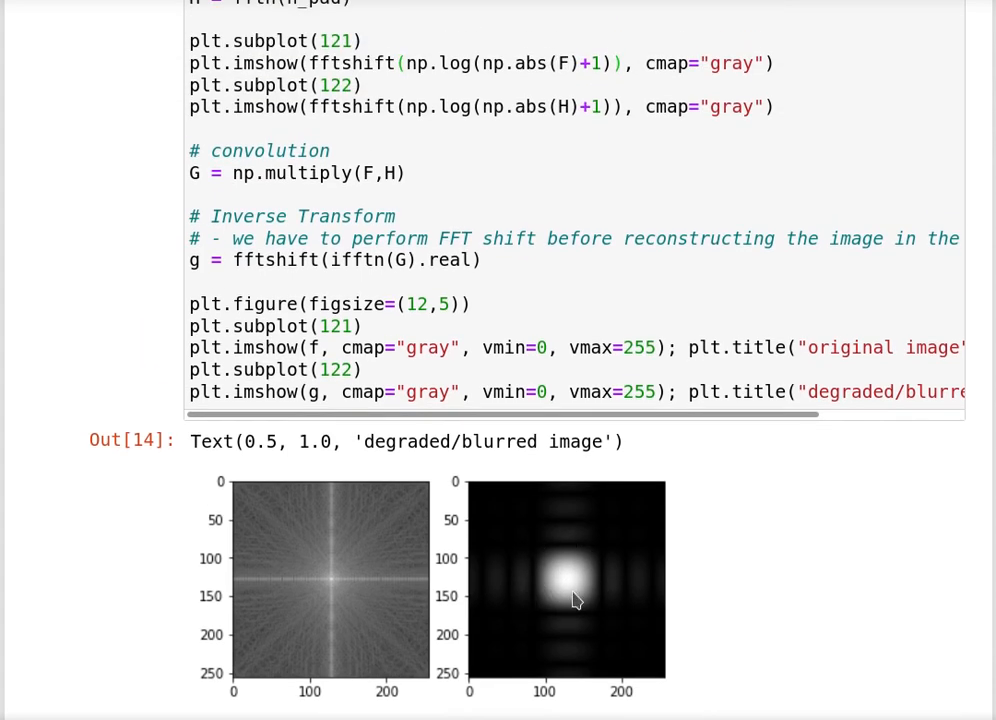
scroll("up", 3)
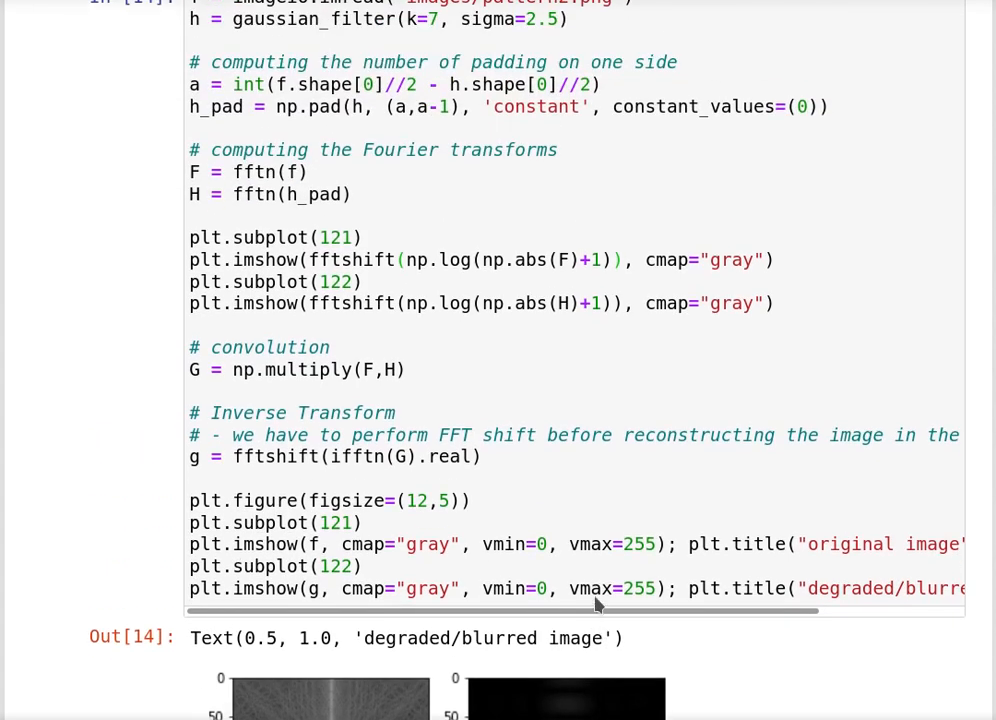
scroll("down", 3)
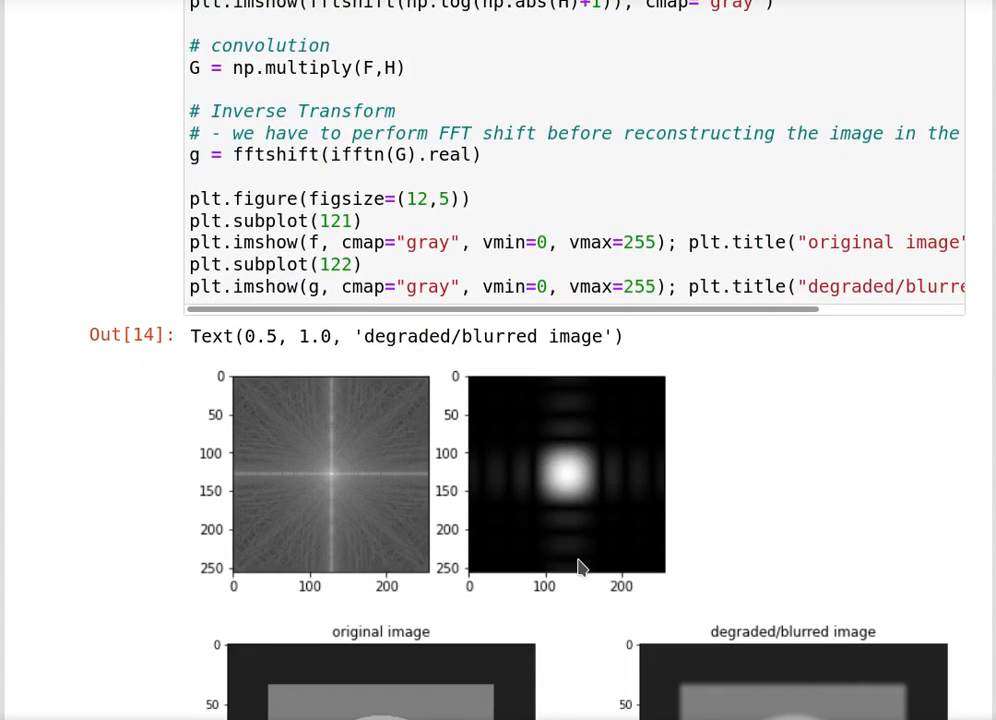
scroll("down", 3)
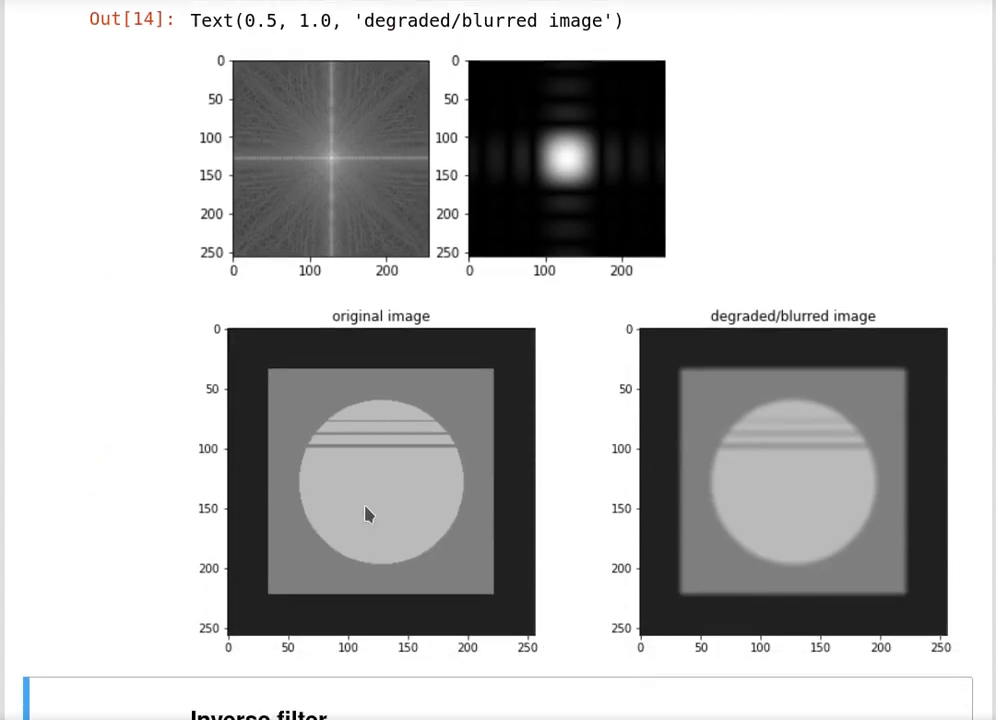
mouse_move(703, 489)
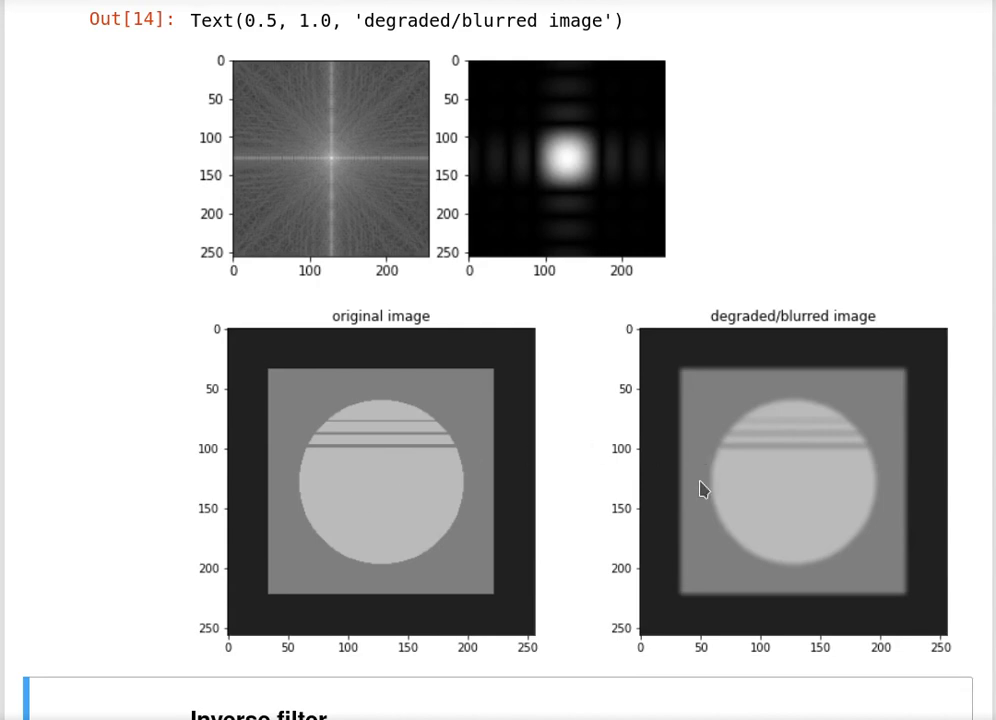
scroll("down", 3)
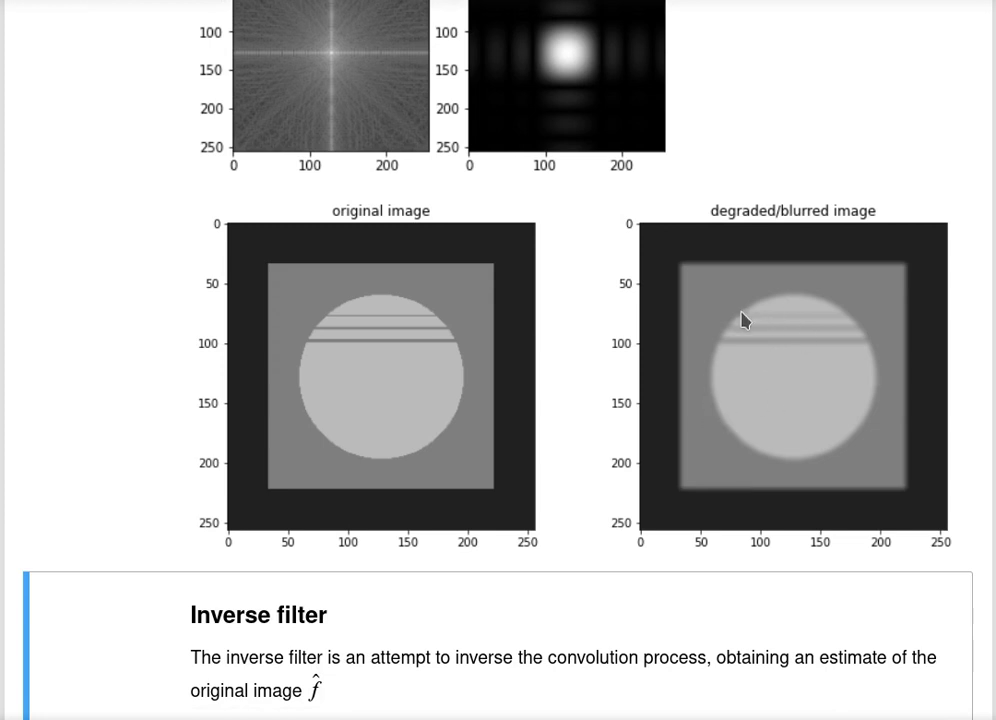
mouse_move(795, 324)
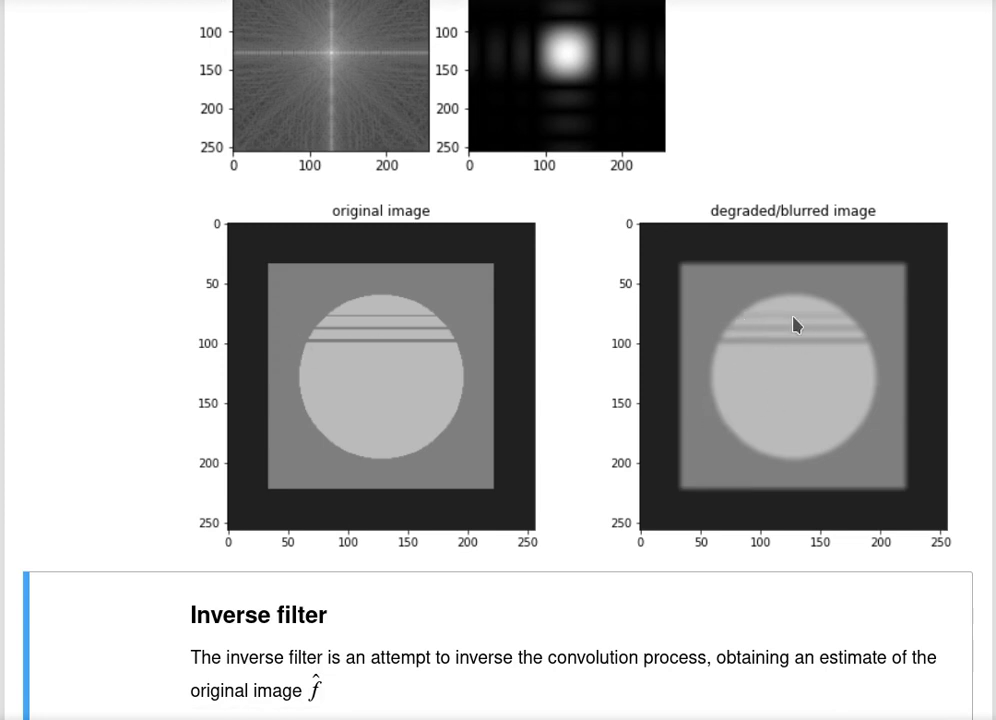
mouse_move(435, 323)
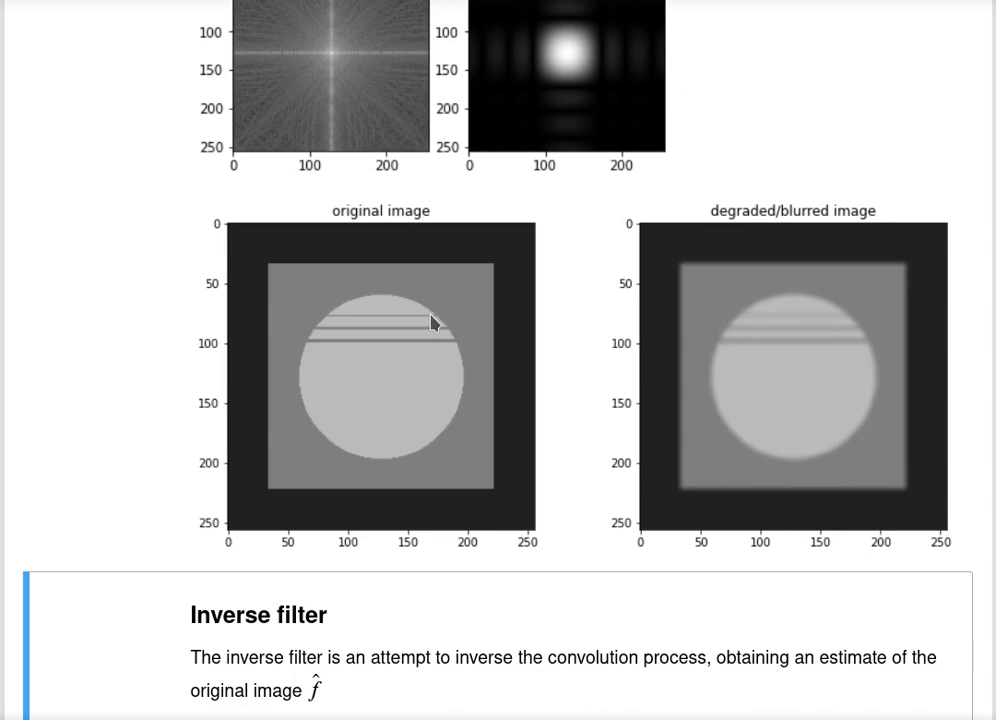
mouse_move(389, 327)
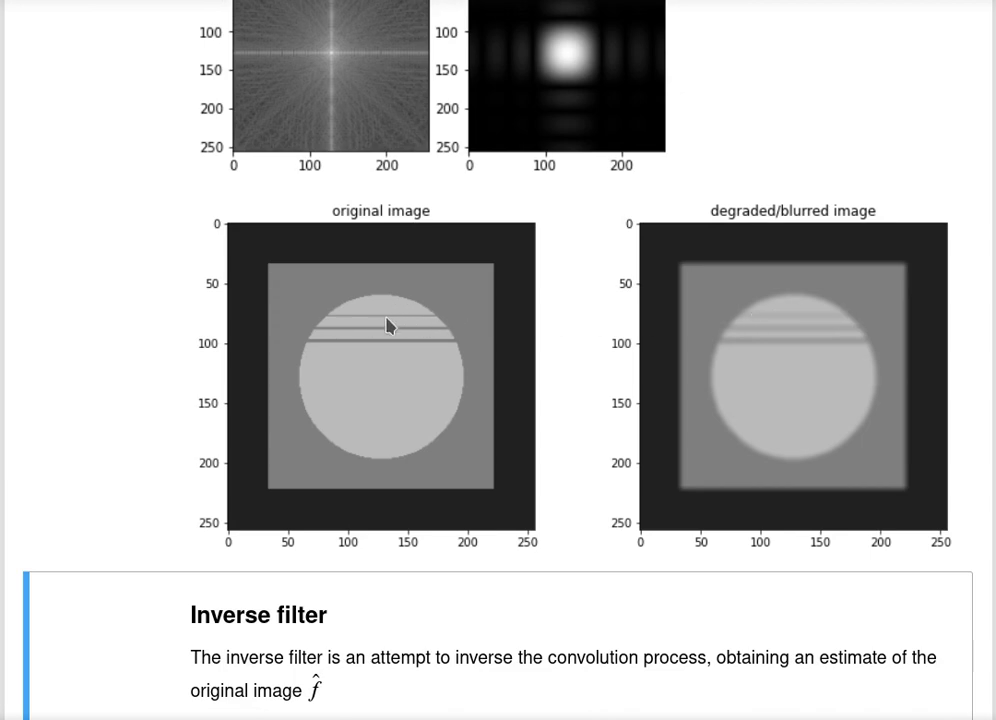
Scroll down to the inverse filter cell computing F_hat = G/H
scroll("down", 3)
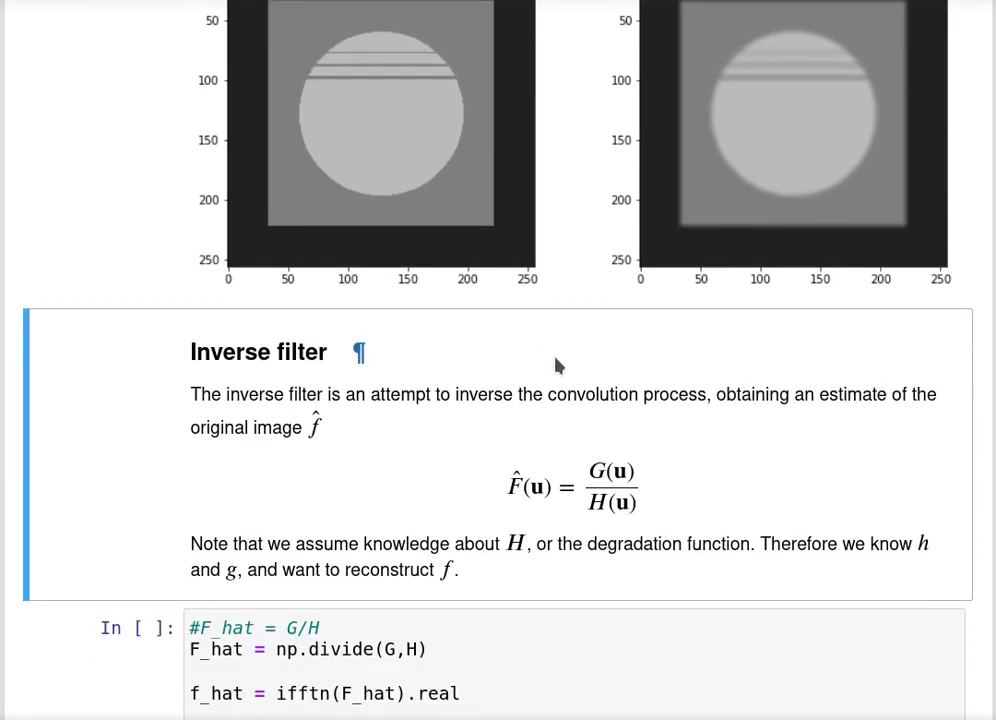
scroll("down", 3)
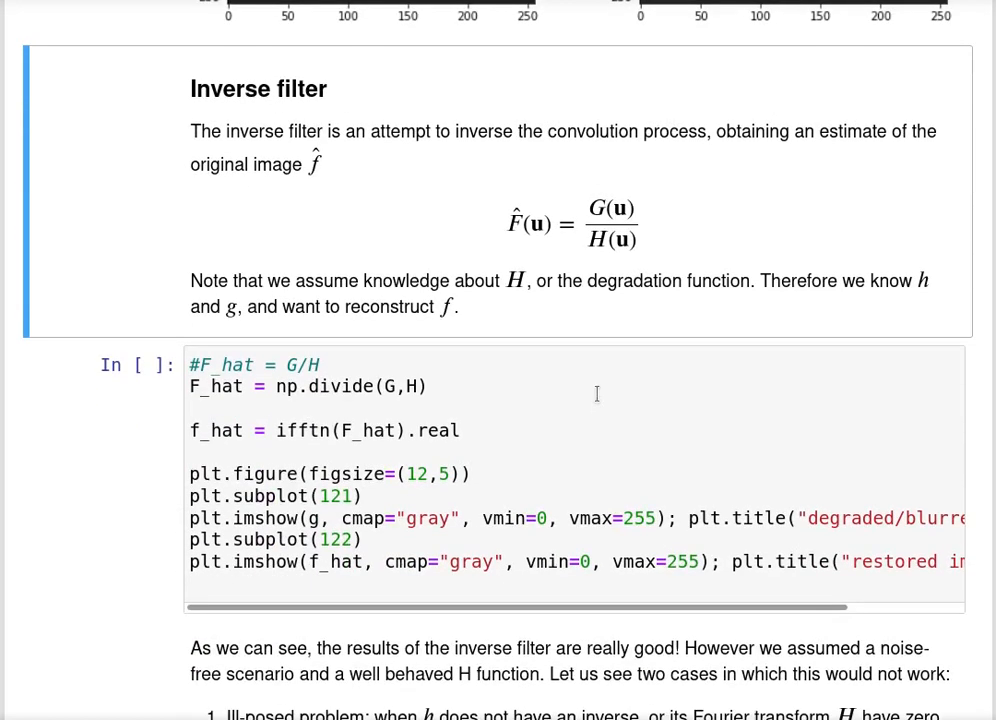
mouse_move(597, 227)
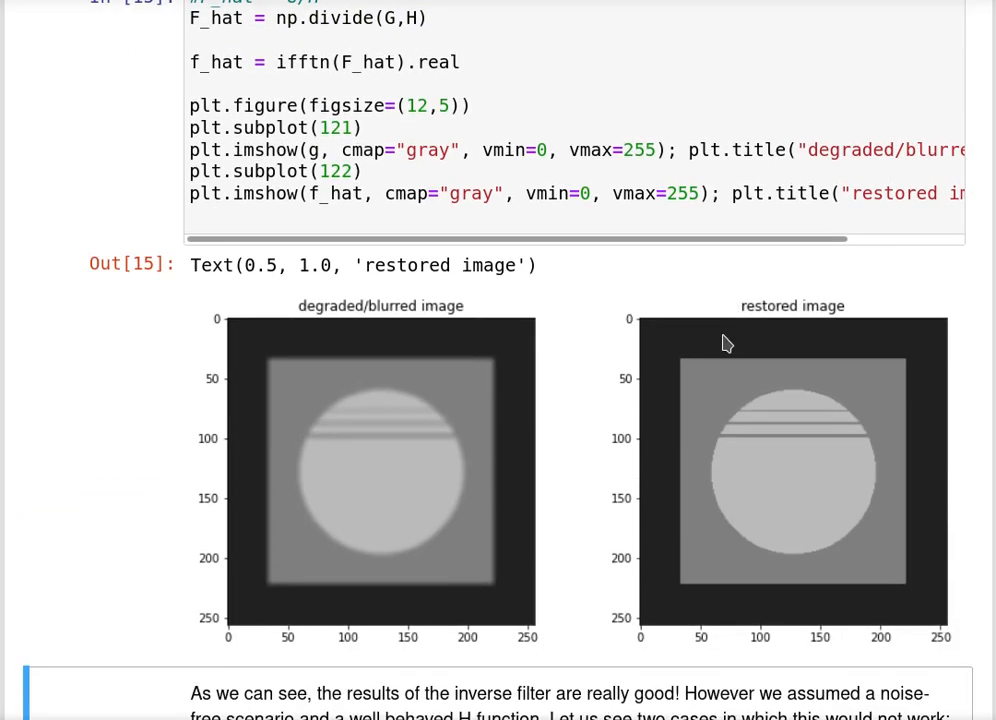
mouse_move(765, 476)
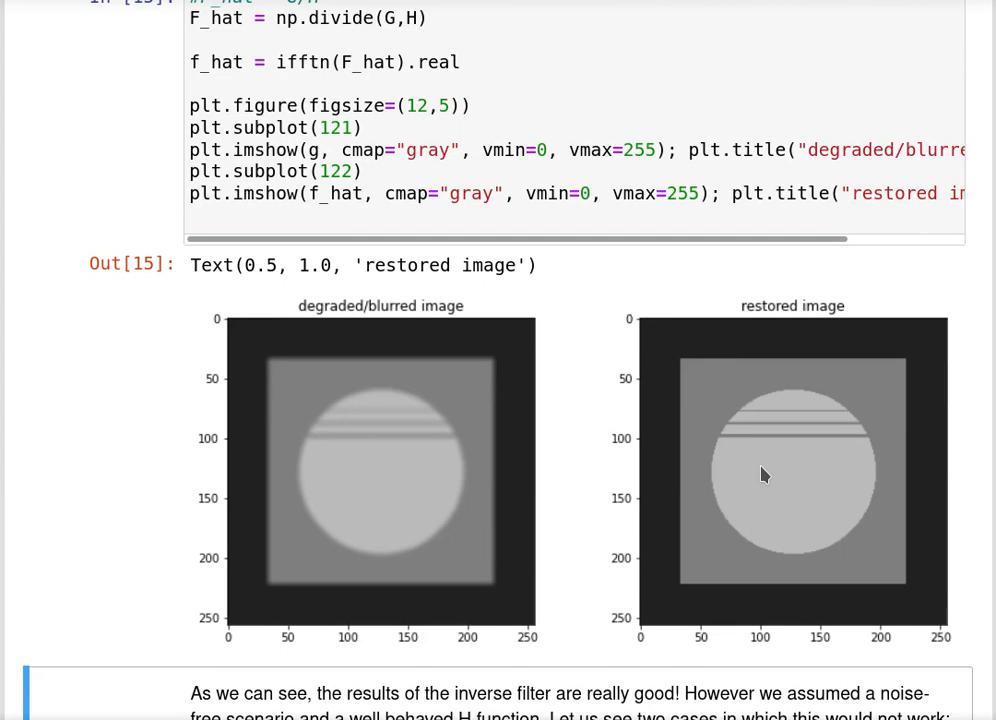
scroll("up", 3)
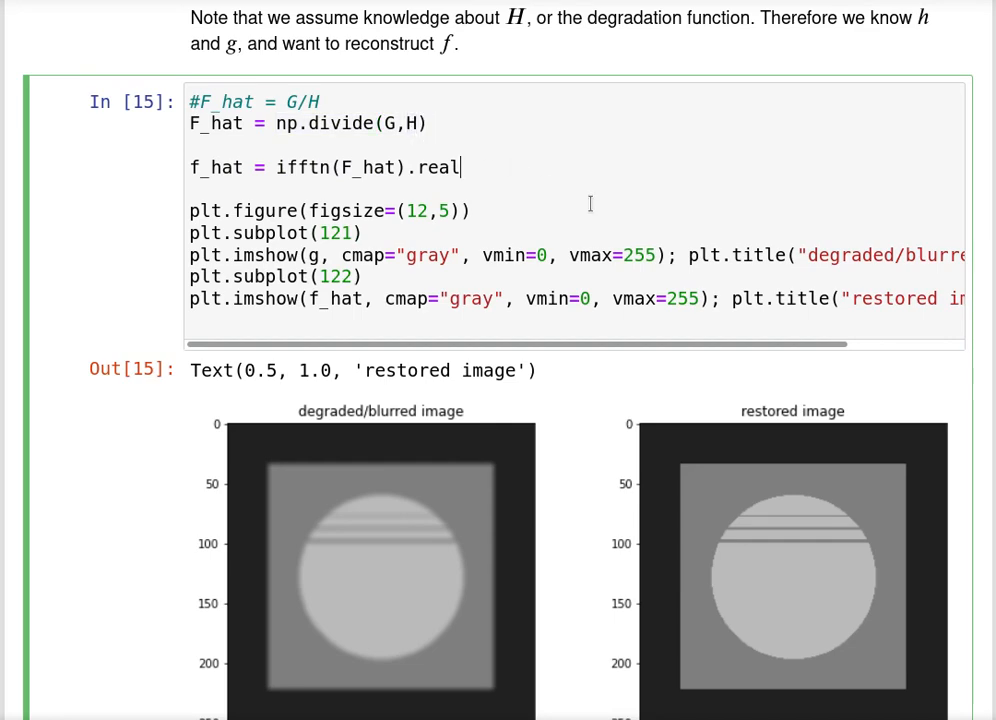
scroll("down", 3)
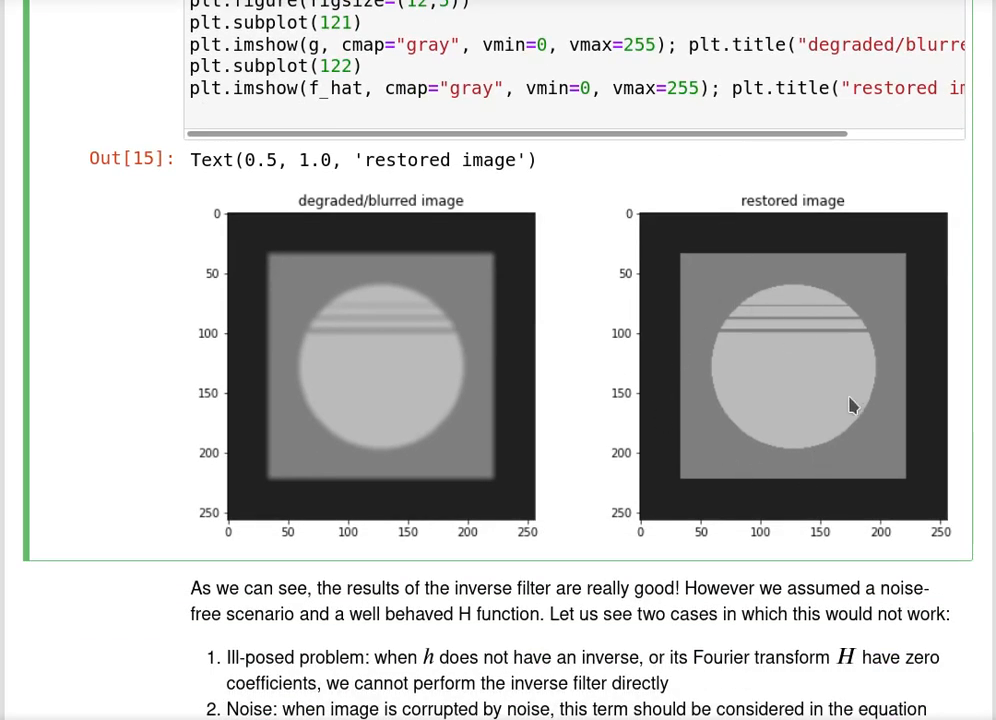
mouse_move(720, 320)
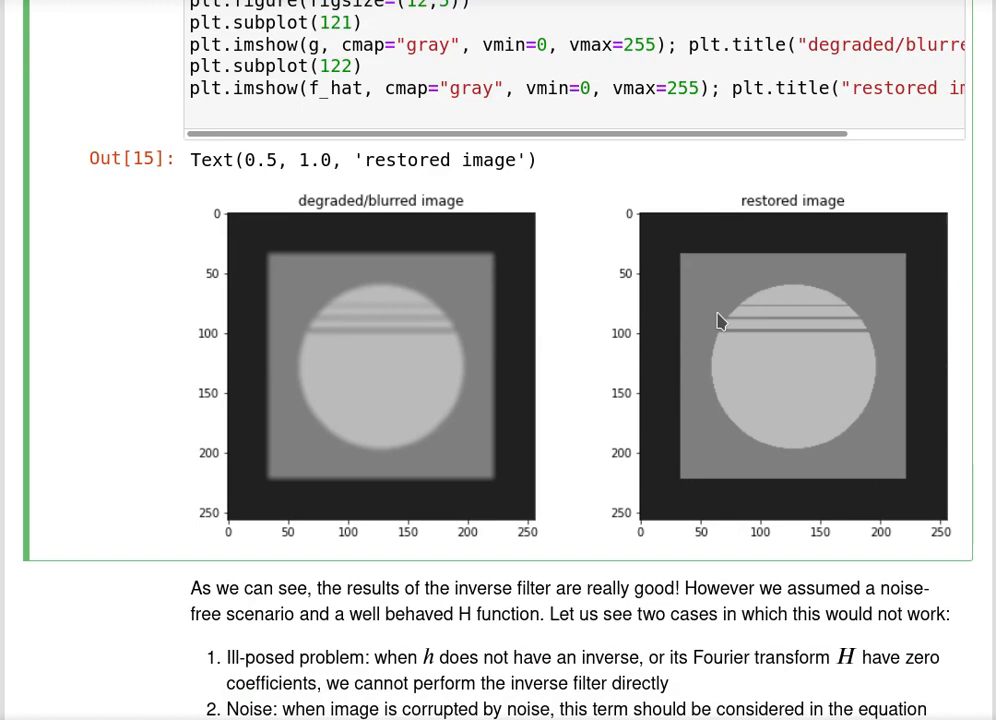
mouse_move(722, 318)
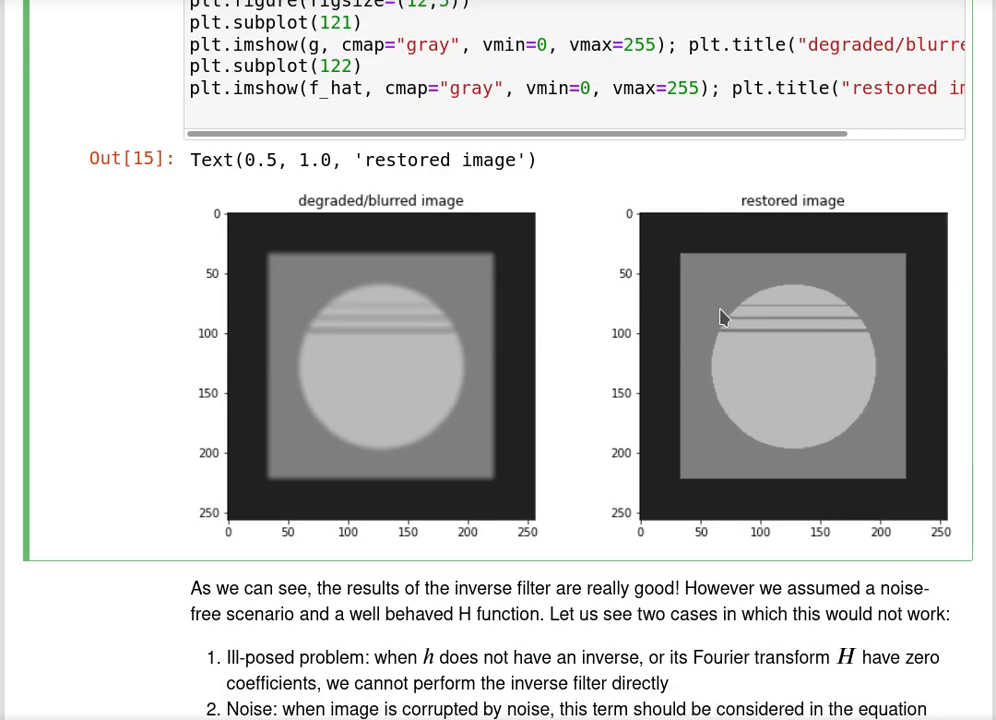
scroll("down", 3)
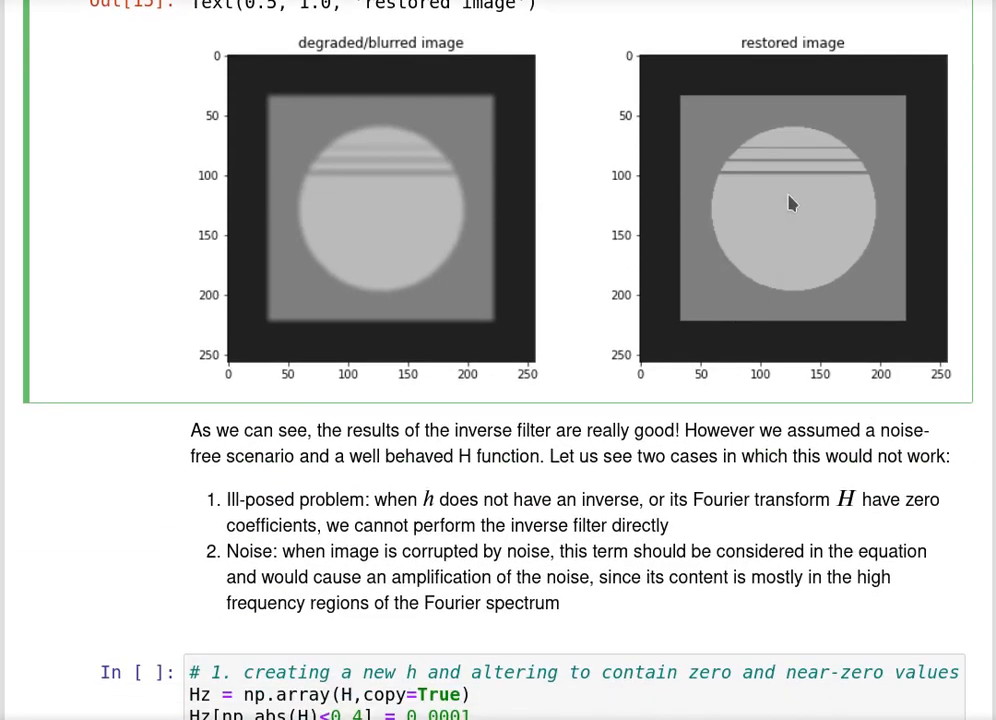
mouse_move(787, 255)
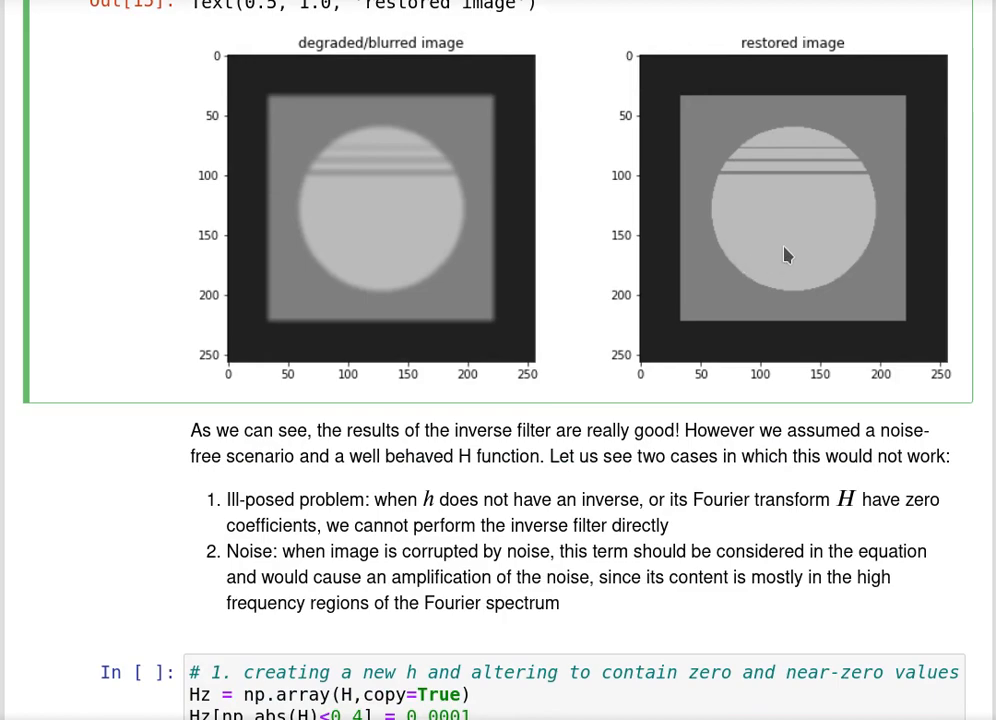
scroll("down", 3)
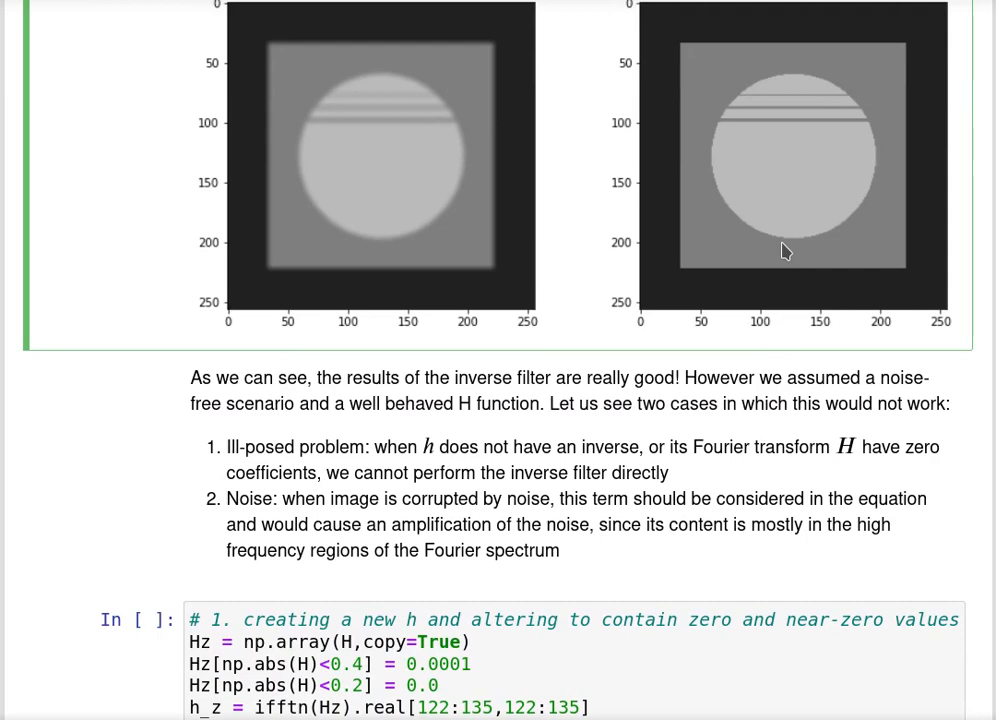
mouse_move(799, 251)
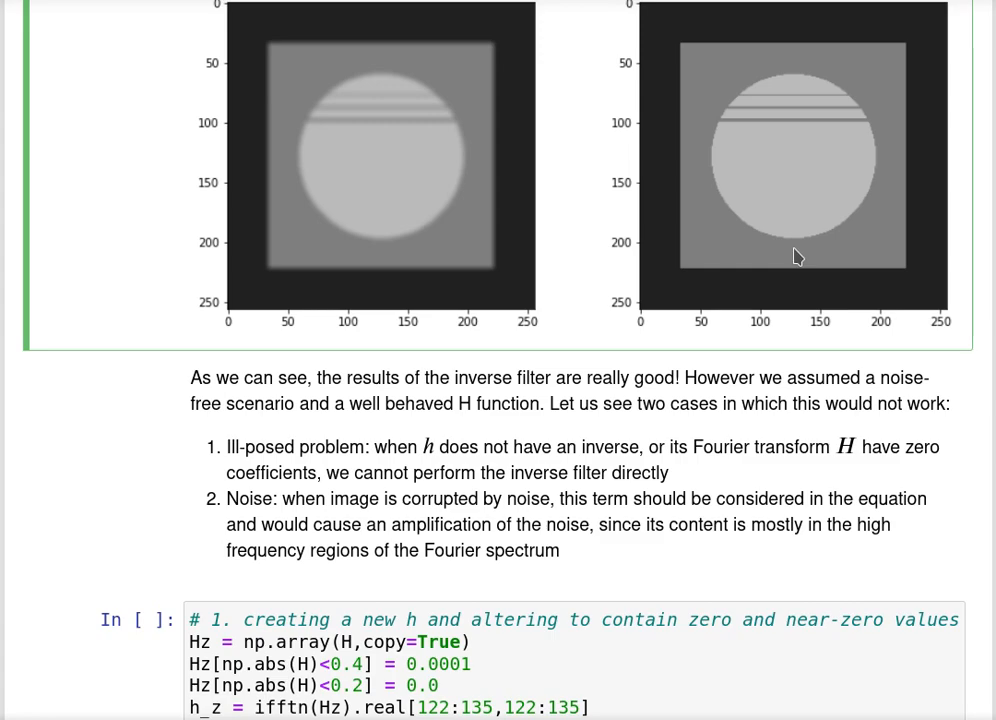
scroll("down", 3)
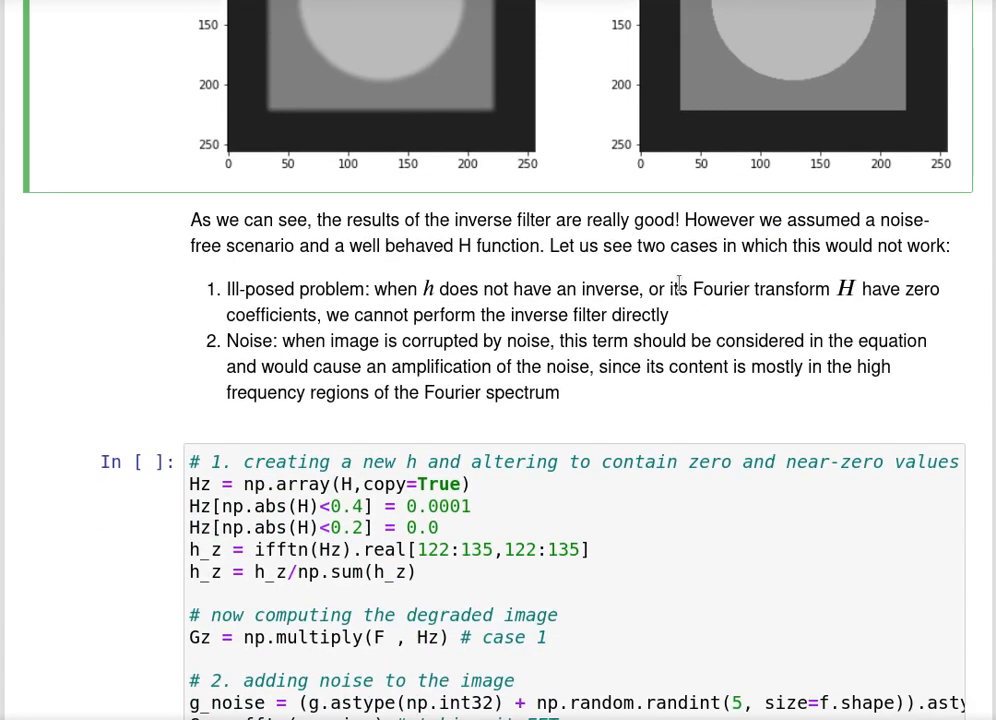
scroll("down", 3)
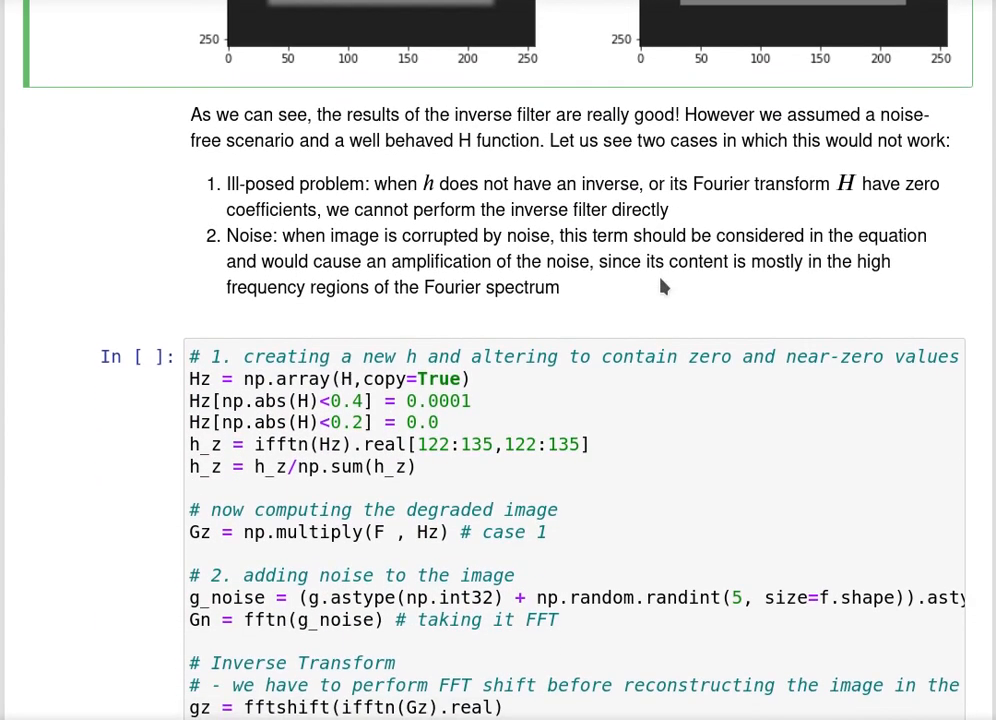
scroll("down", 3)
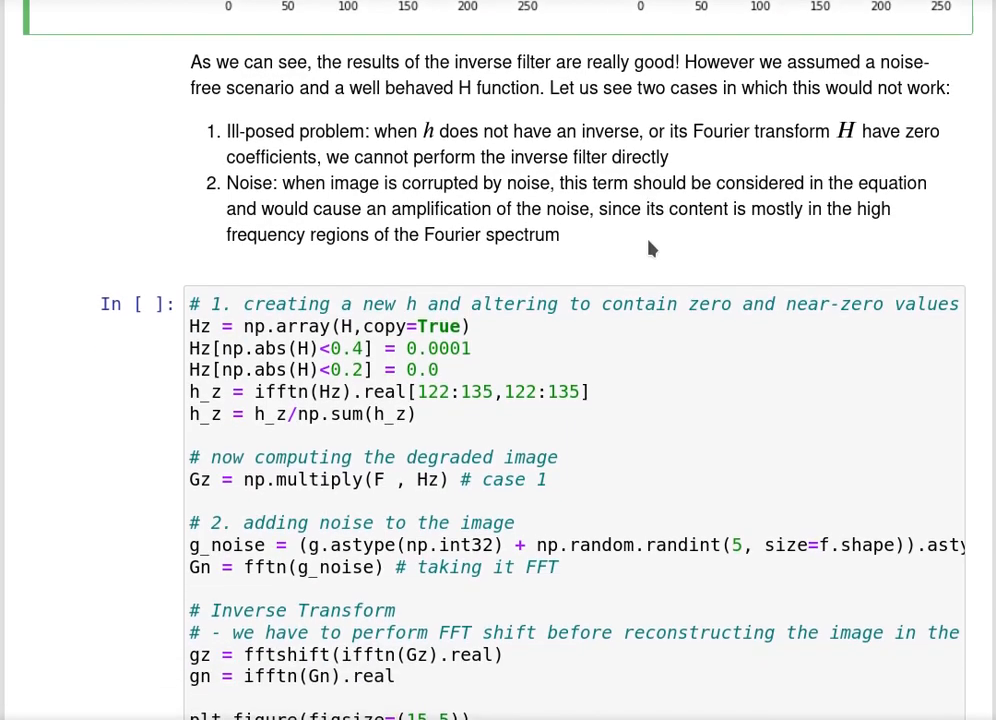
mouse_move(255, 160)
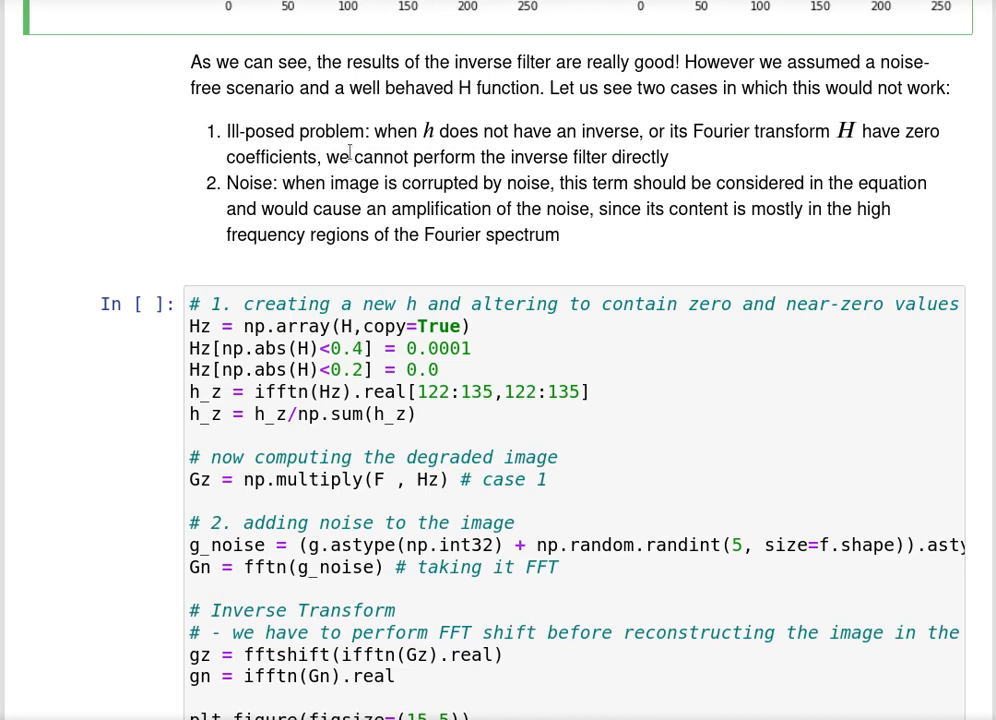
left_click_drag(327, 157, 620, 157)
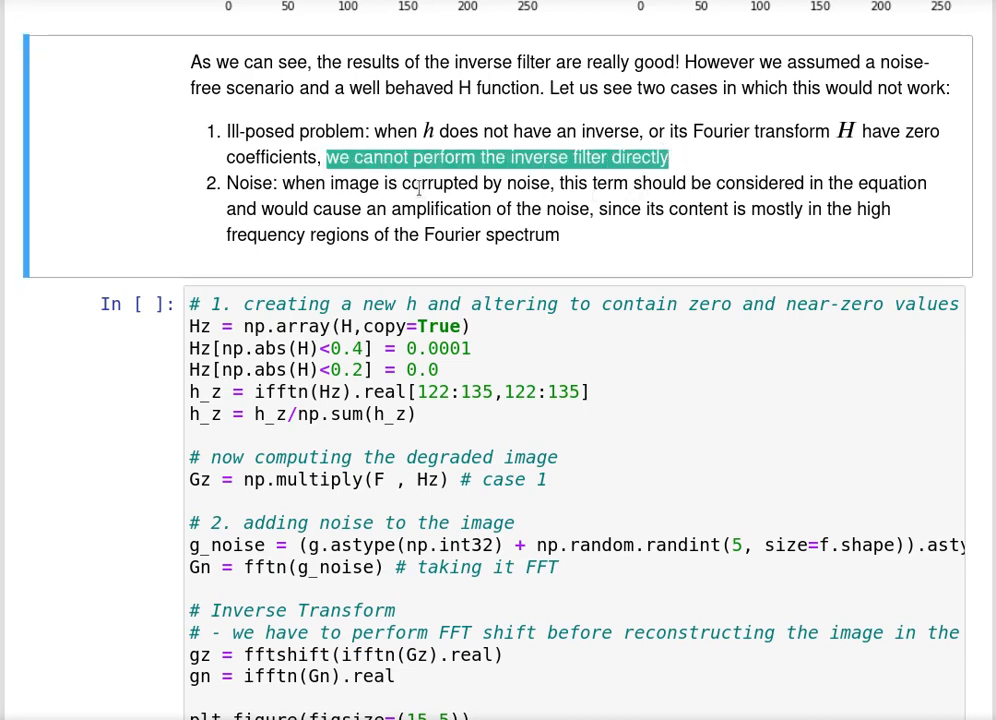
scroll("down", 3)
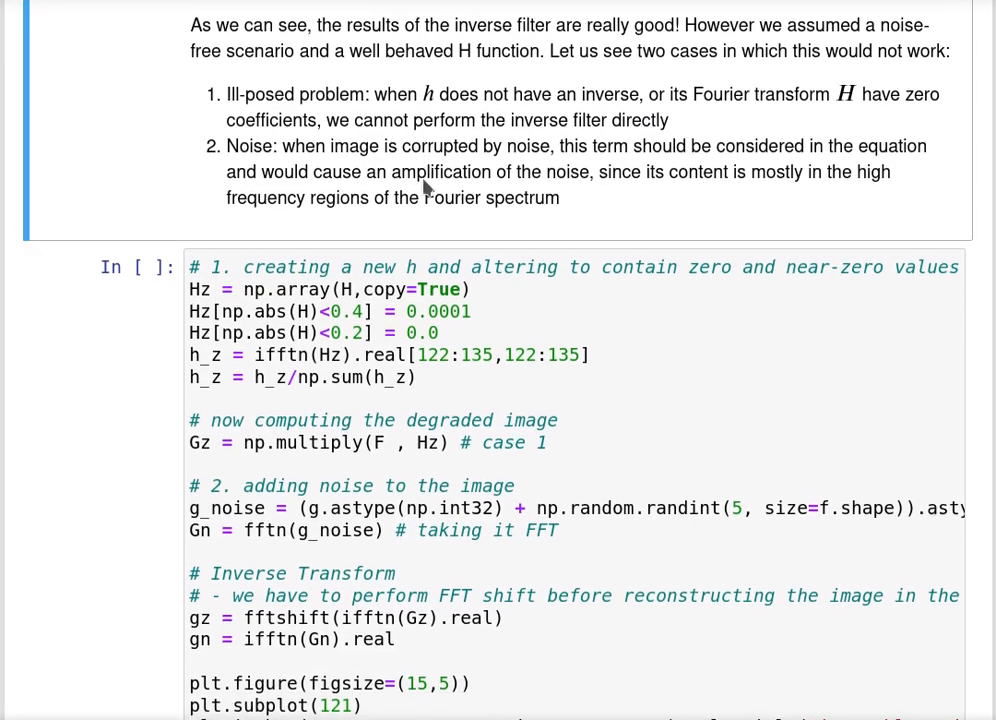
scroll("down", 3)
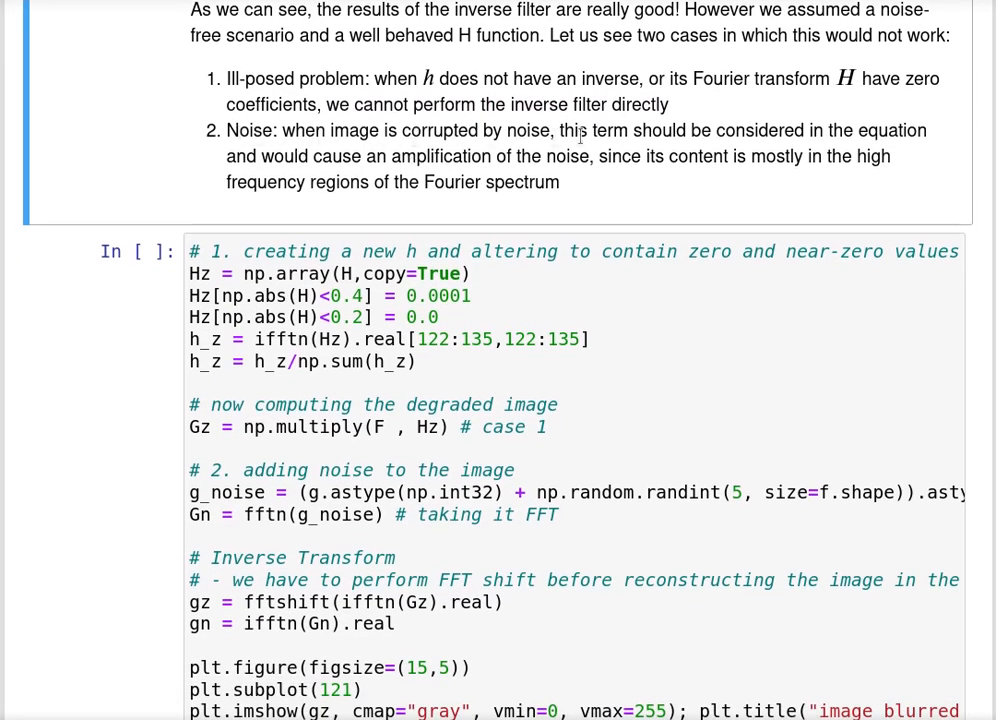
mouse_move(330, 150)
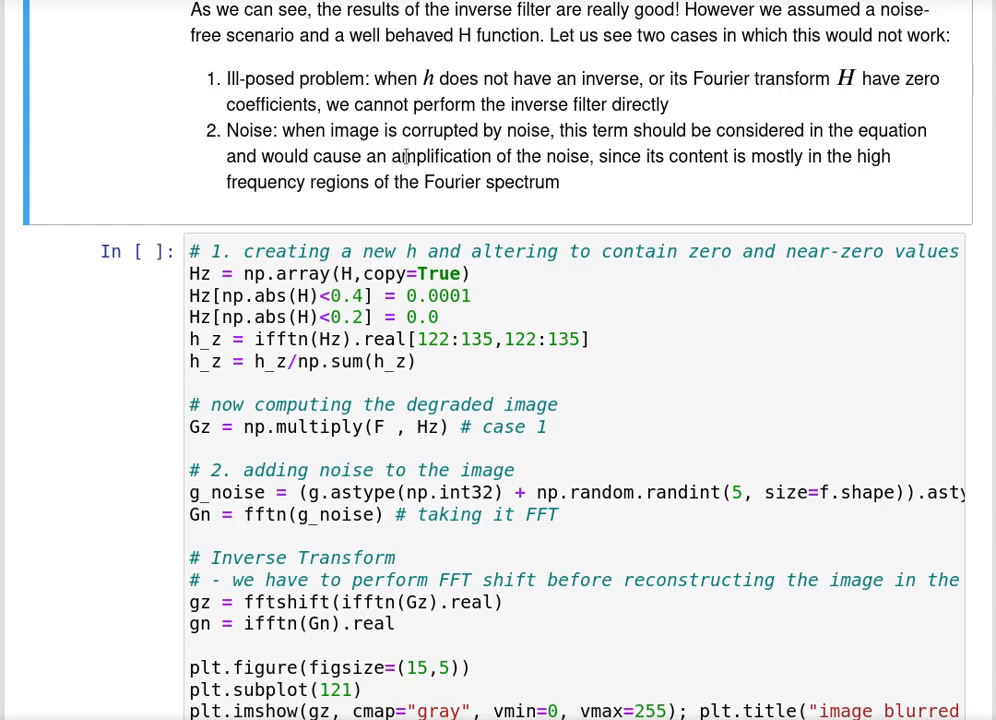
mouse_move(300, 182)
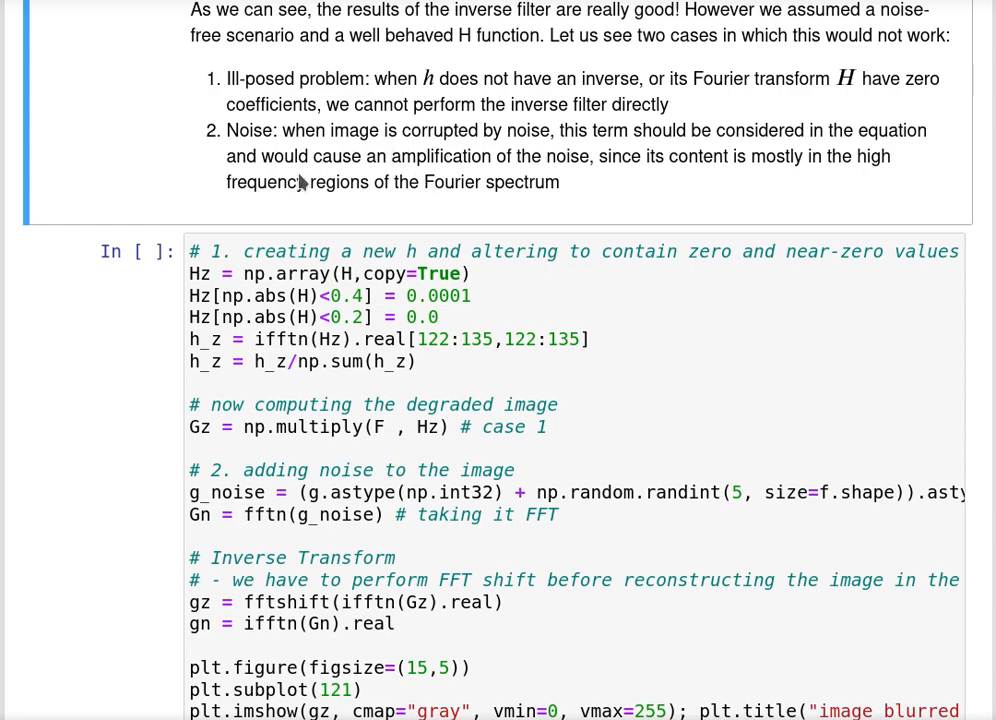
scroll("down", 3)
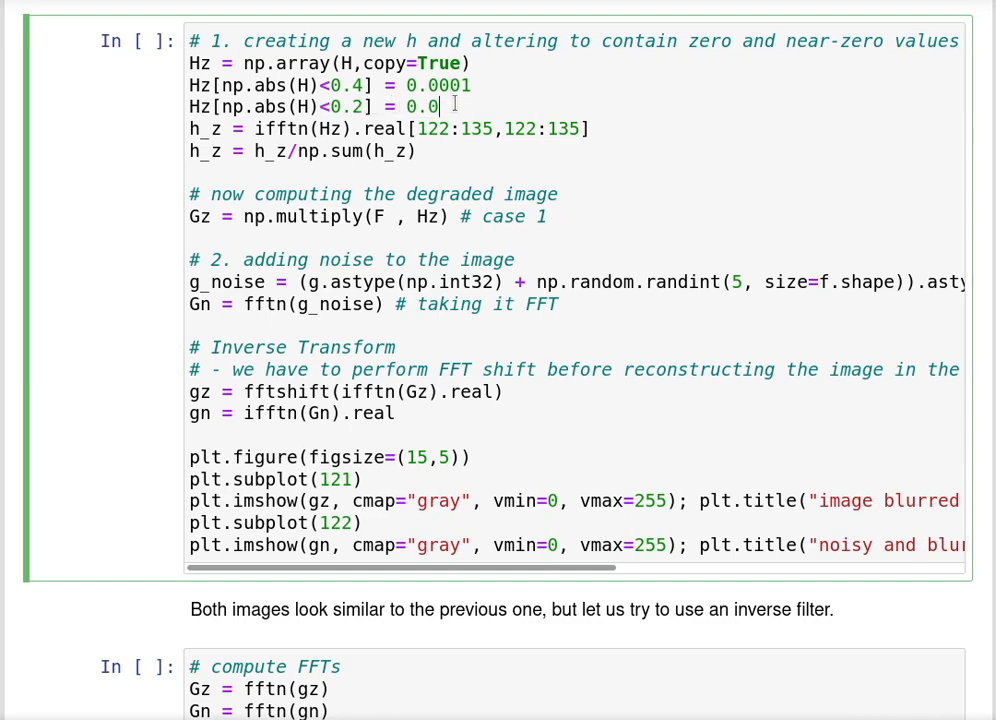
Run the cells that blur the image with the new filter and add noise
scroll("down", 3)
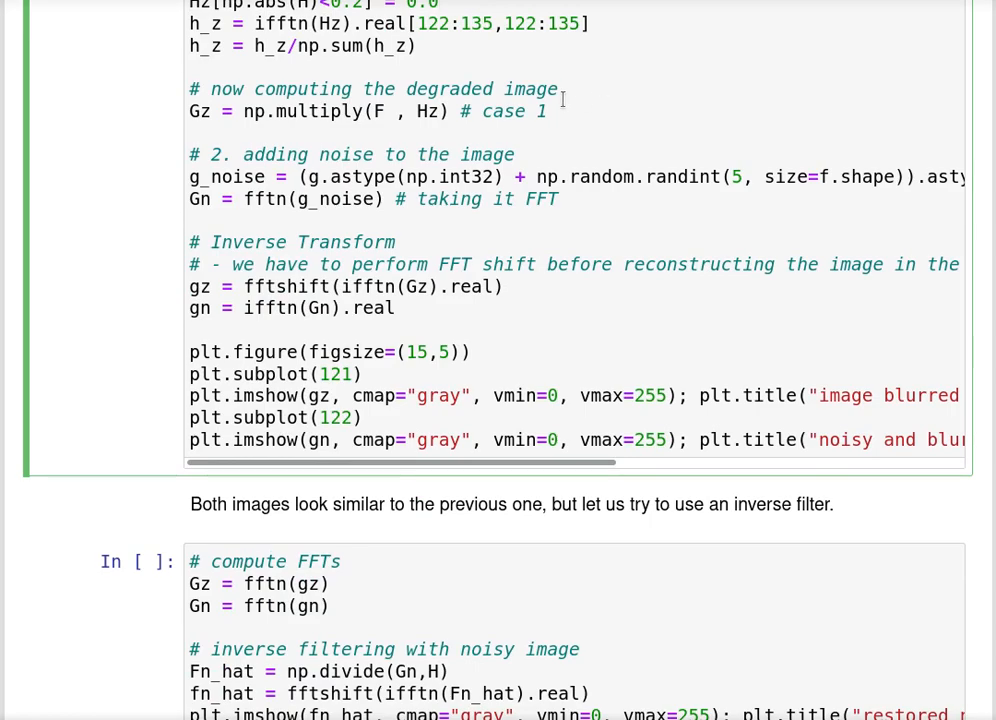
scroll("down", 3)
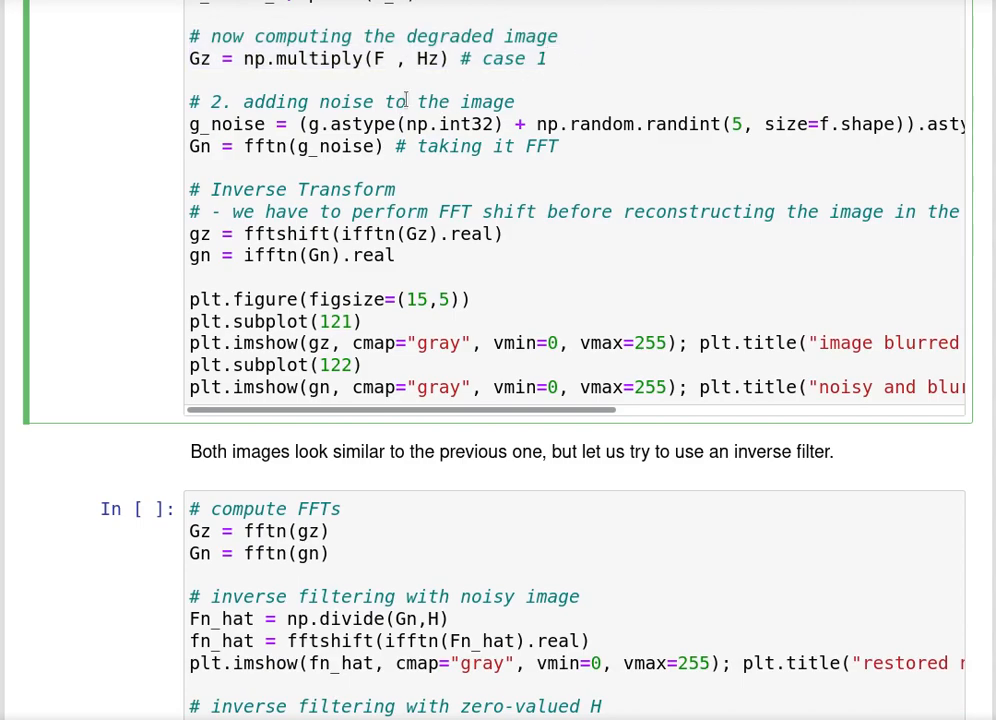
scroll("down", 3)
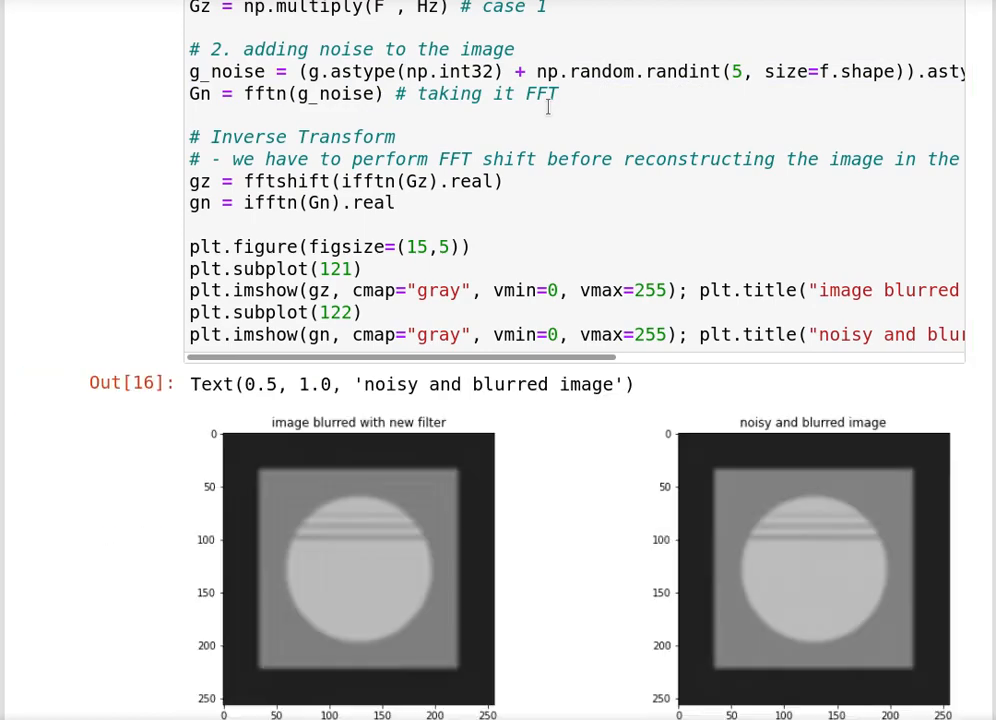
scroll("down", 3)
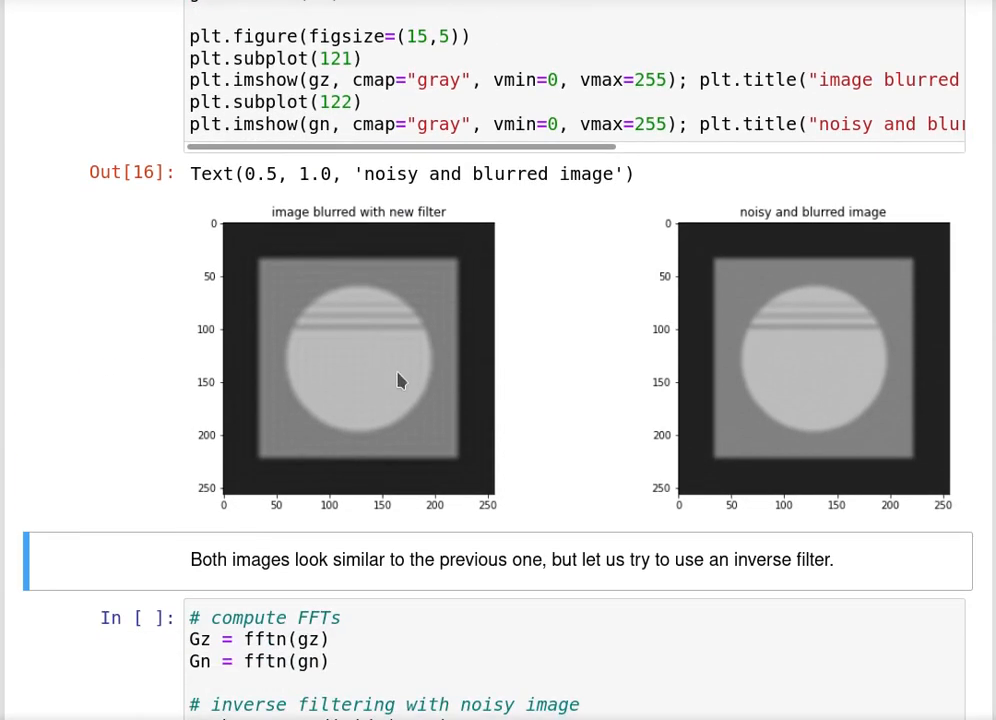
mouse_move(630, 405)
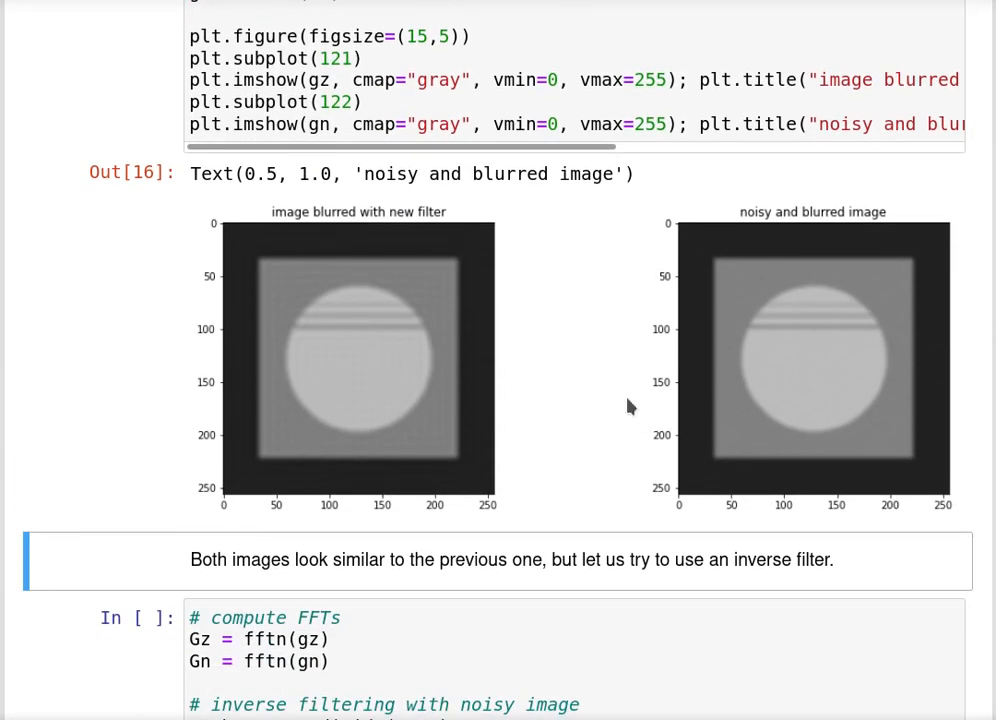
mouse_move(812, 567)
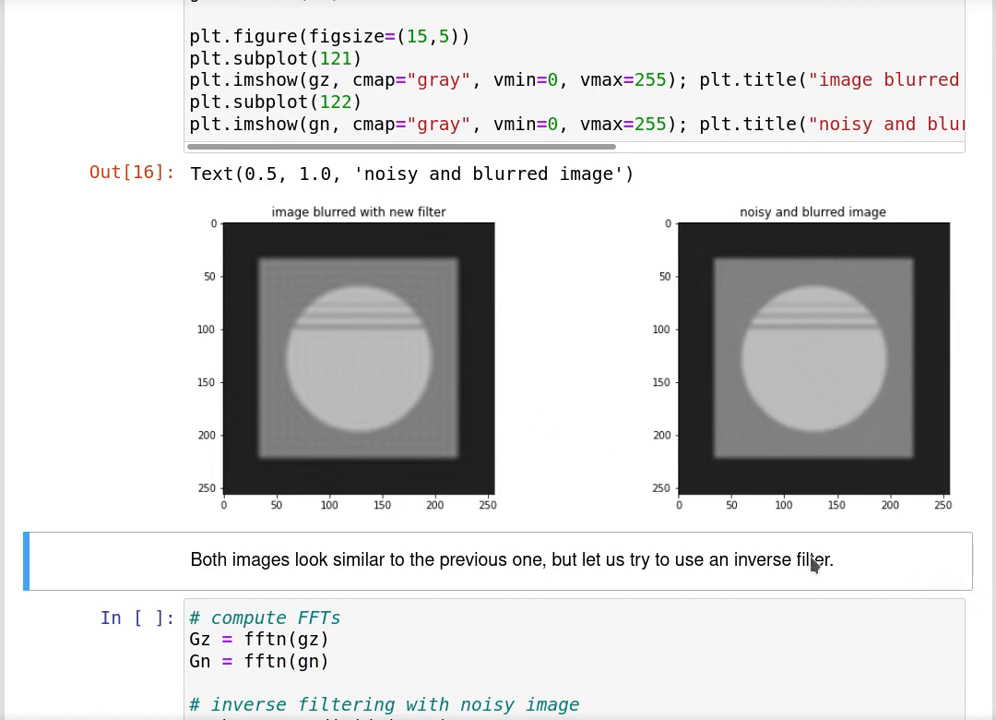
mouse_move(351, 277)
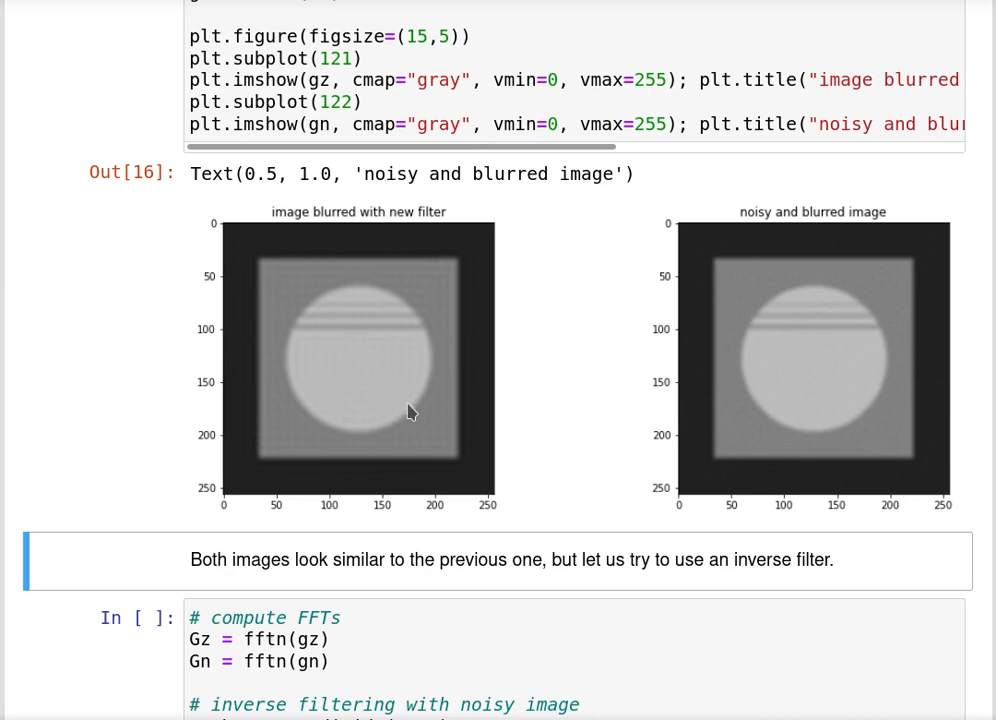
mouse_move(605, 267)
type("0")
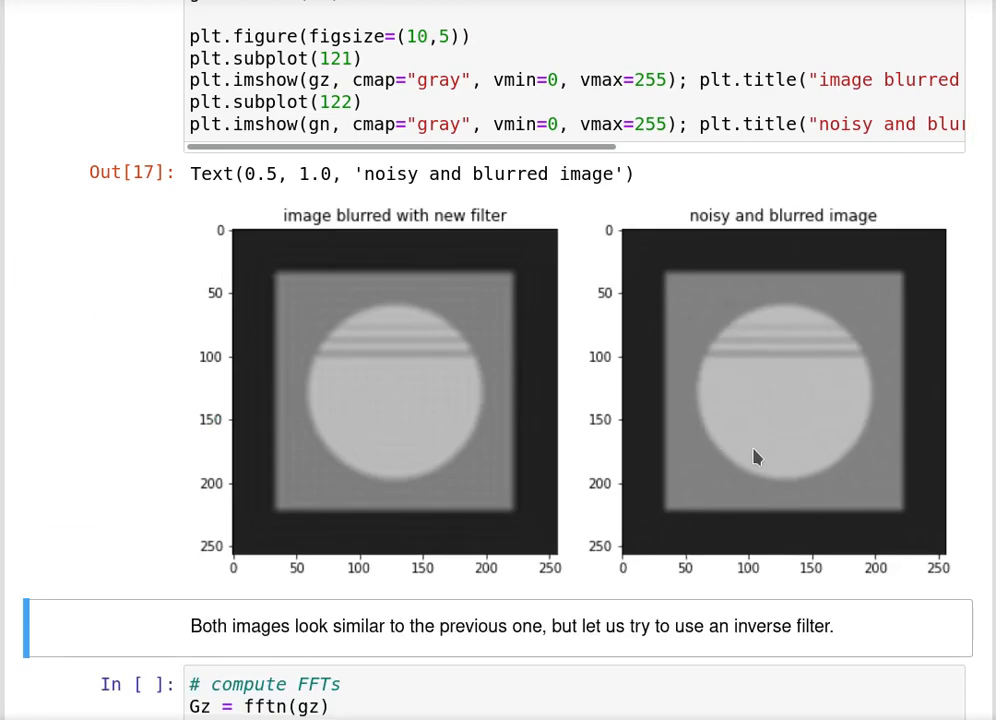
mouse_move(730, 360)
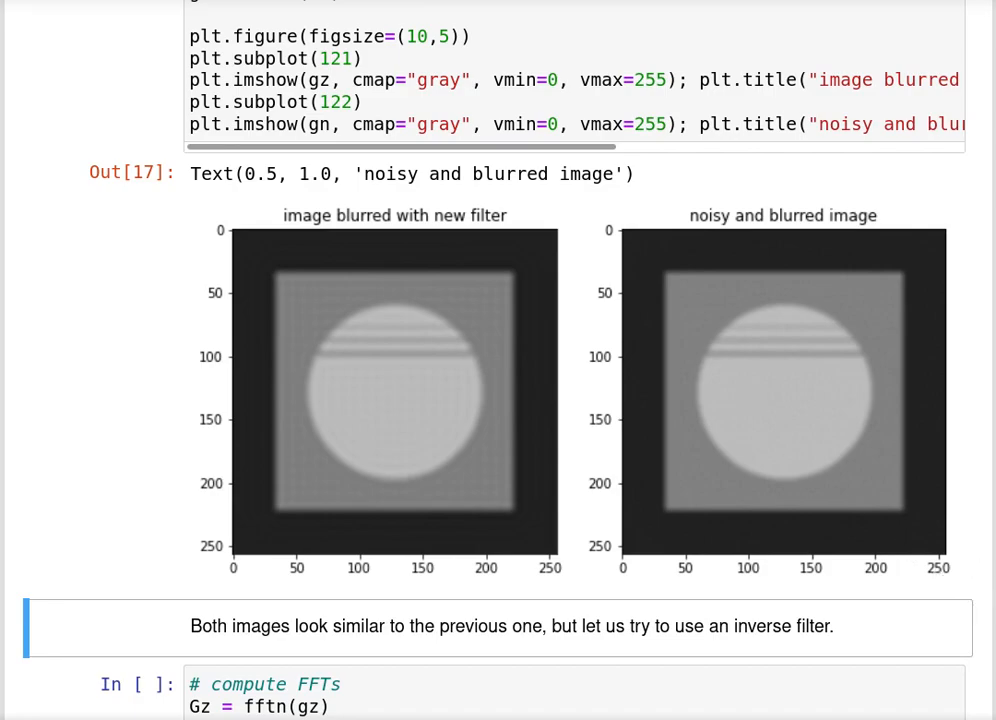
scroll("down", 3)
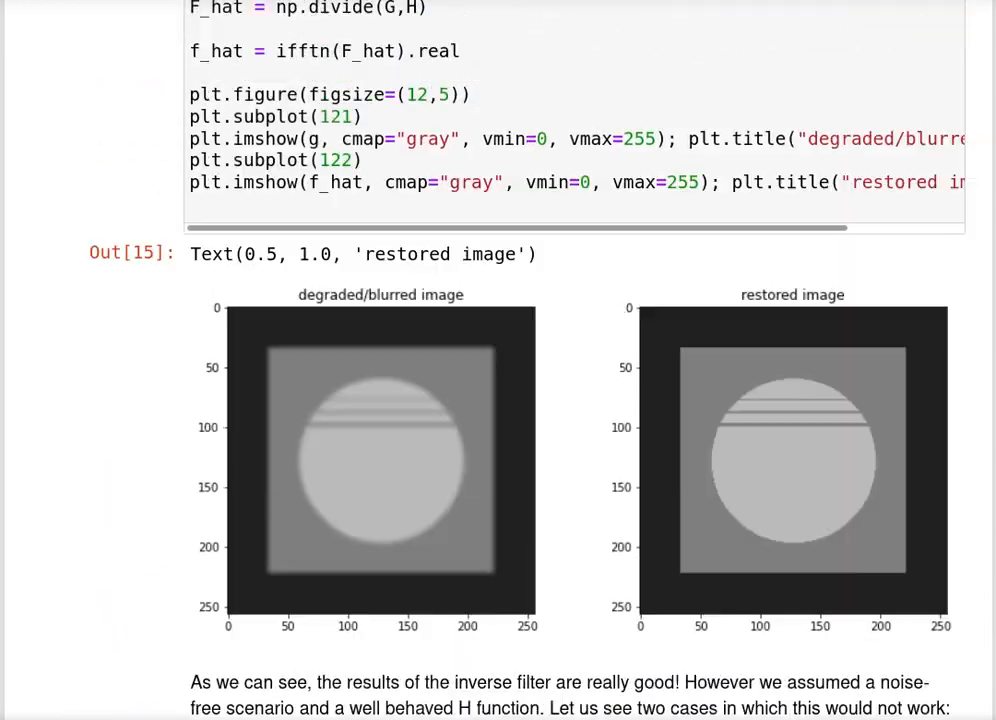
scroll("down", 3)
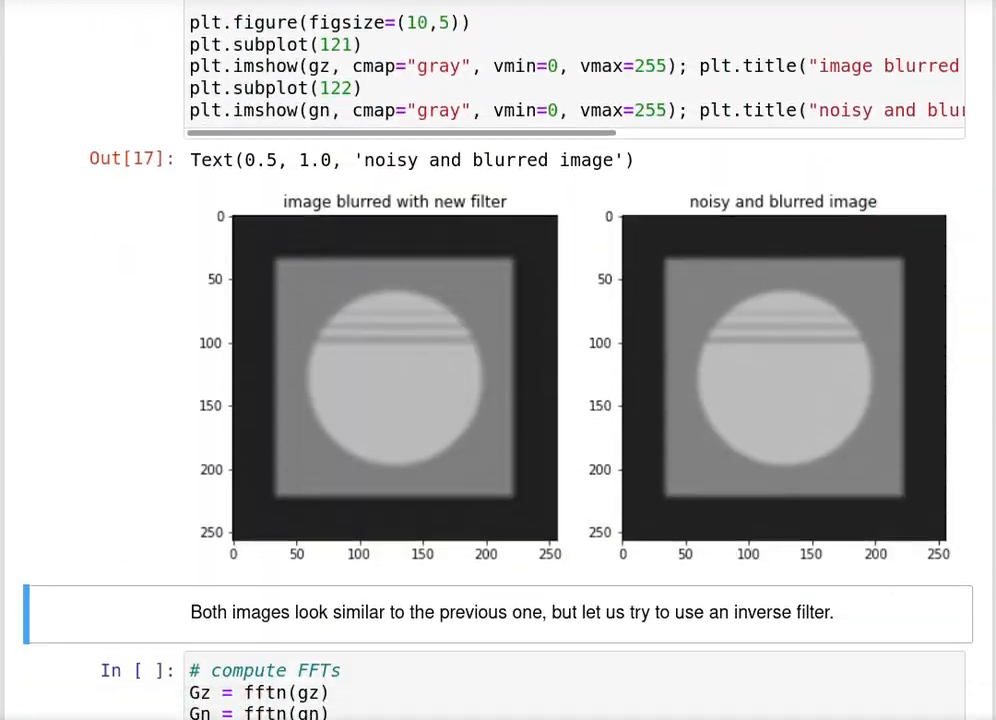
Run In [18], inverse filtering the noisy and zero-valued H images with np.divide
scroll("down", 3)
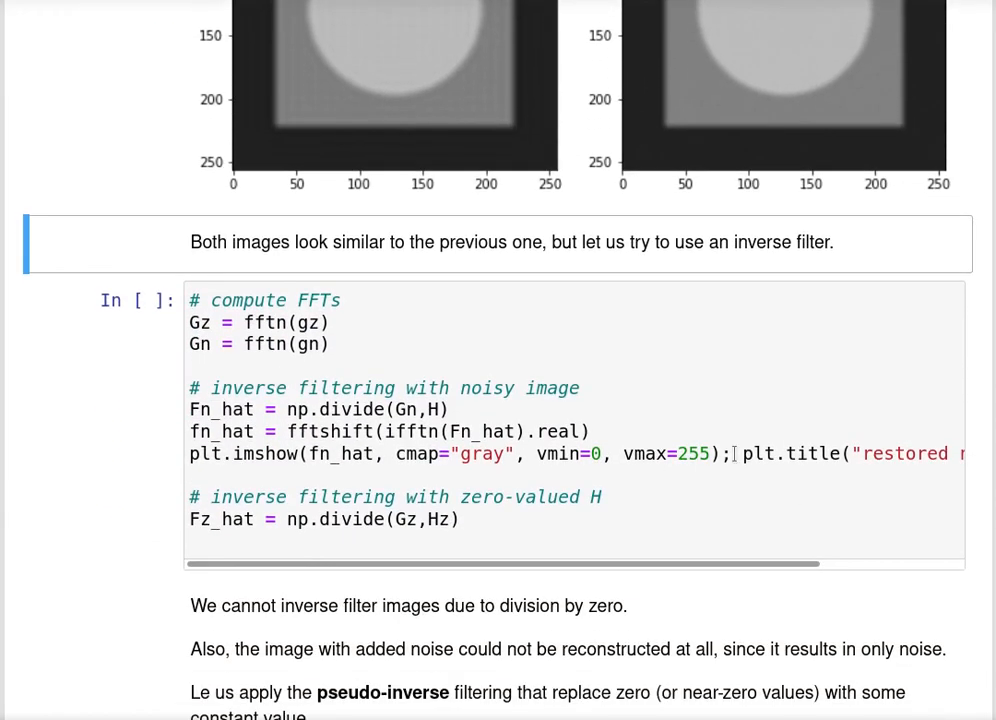
scroll("down", 3)
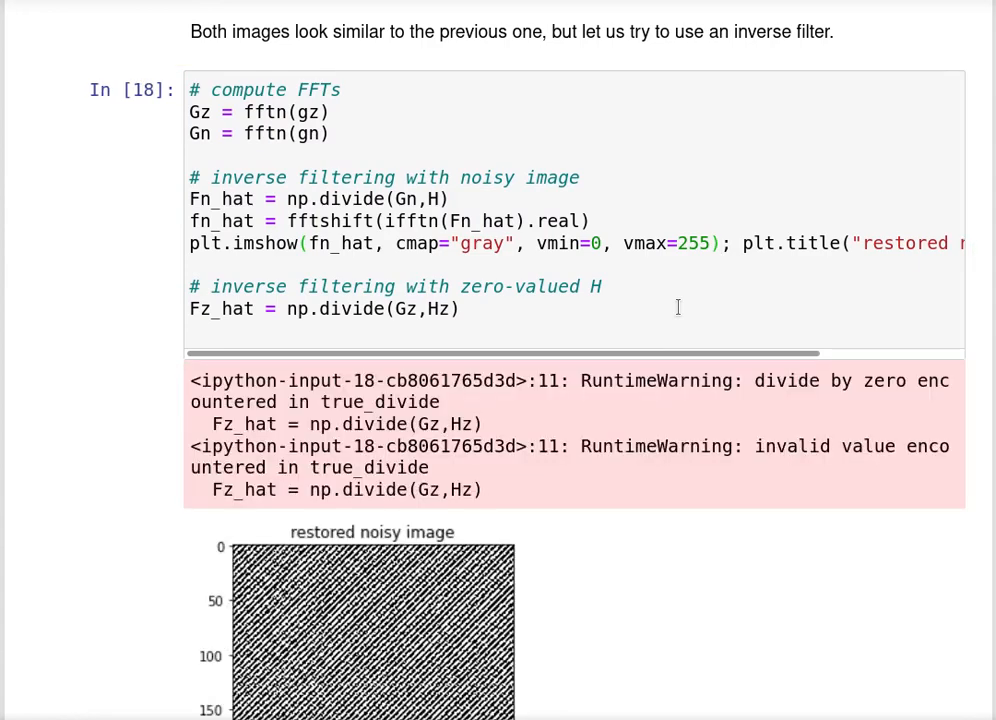
mouse_move(270, 199)
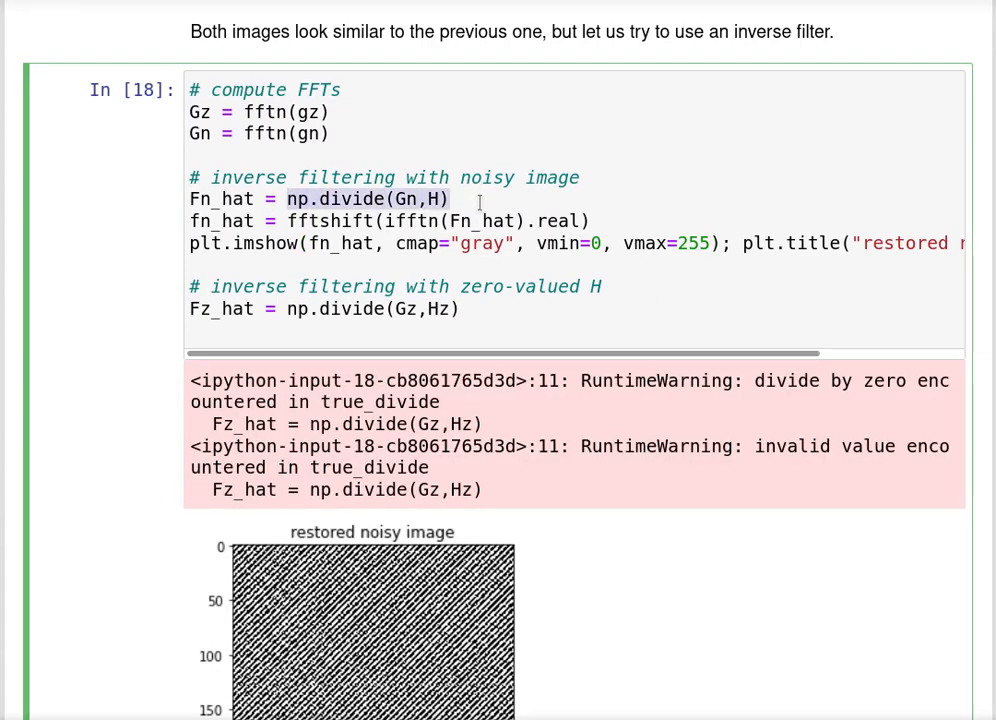
scroll("down", 3)
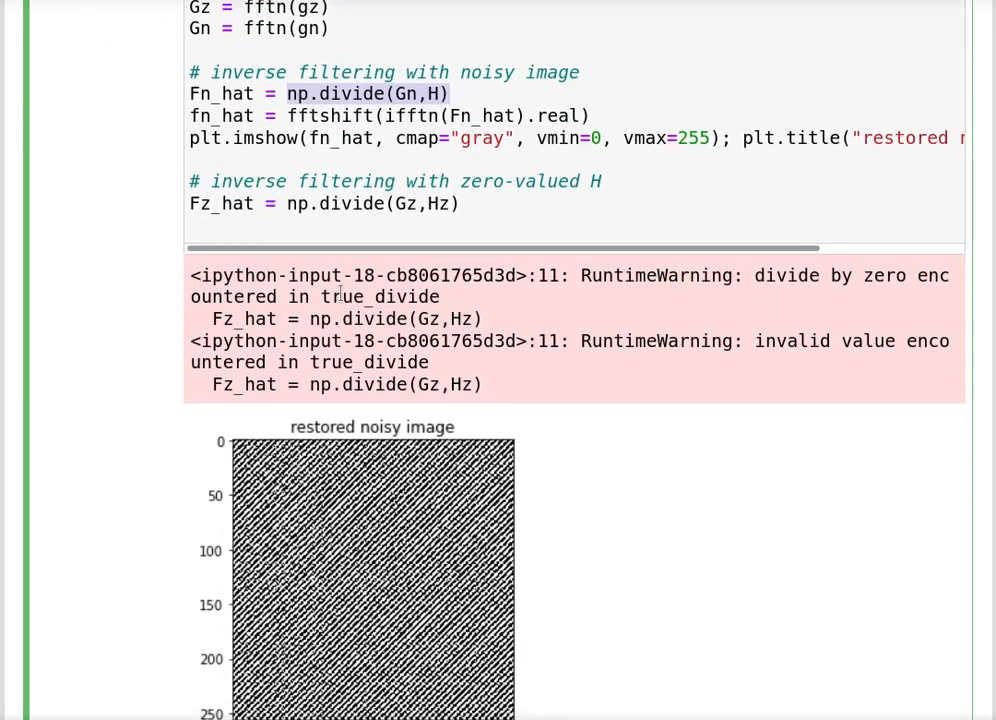
mouse_move(450, 311)
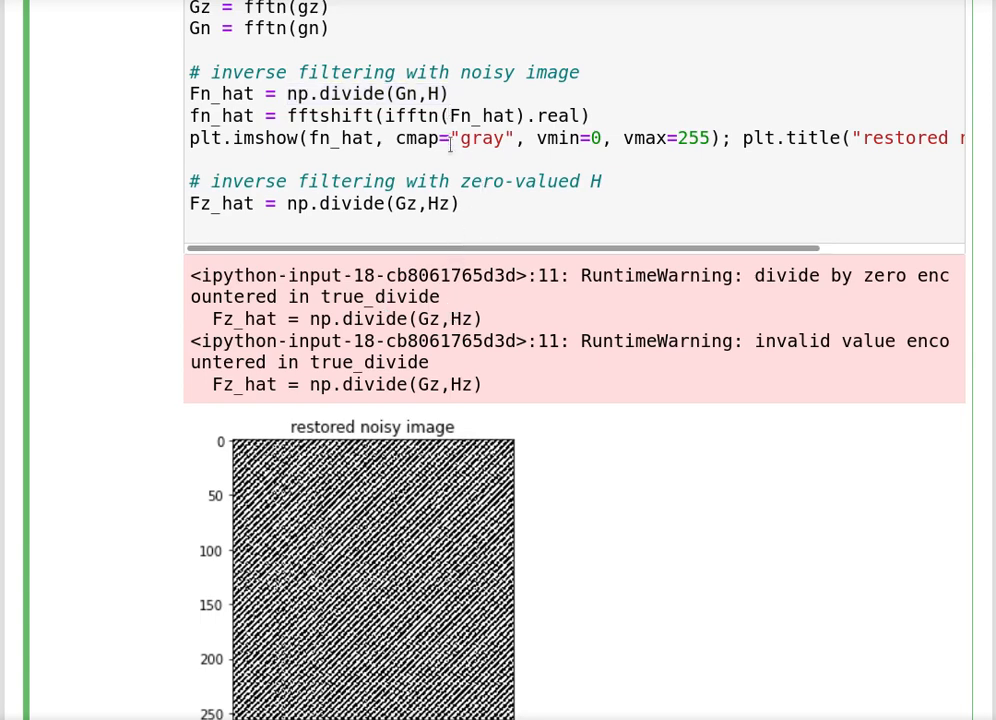
scroll("down", 3)
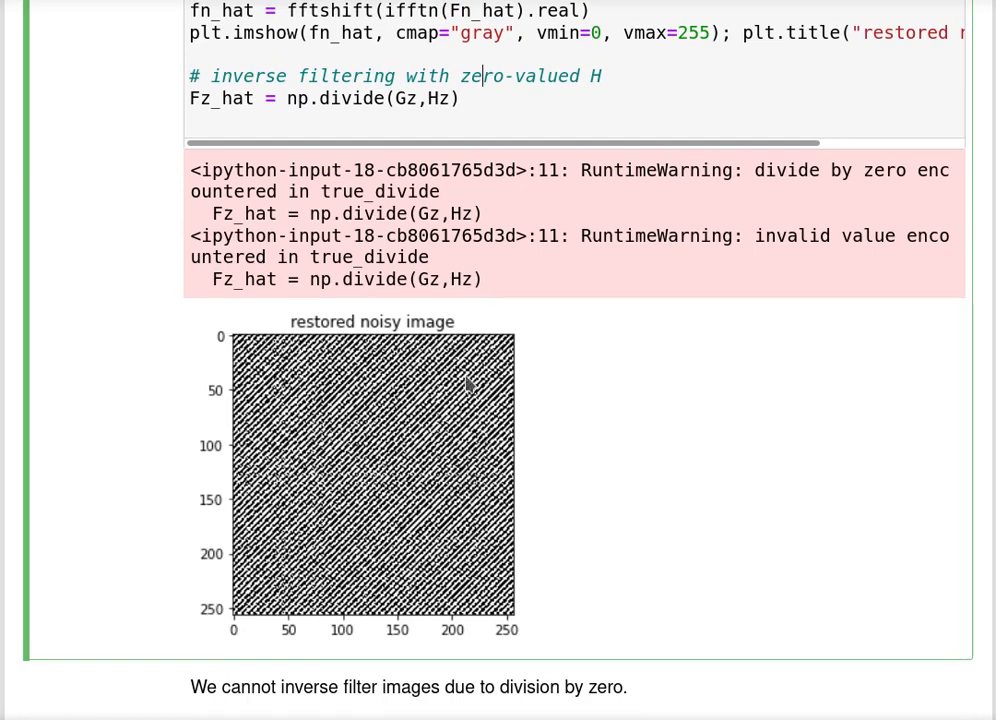
scroll("up", 3)
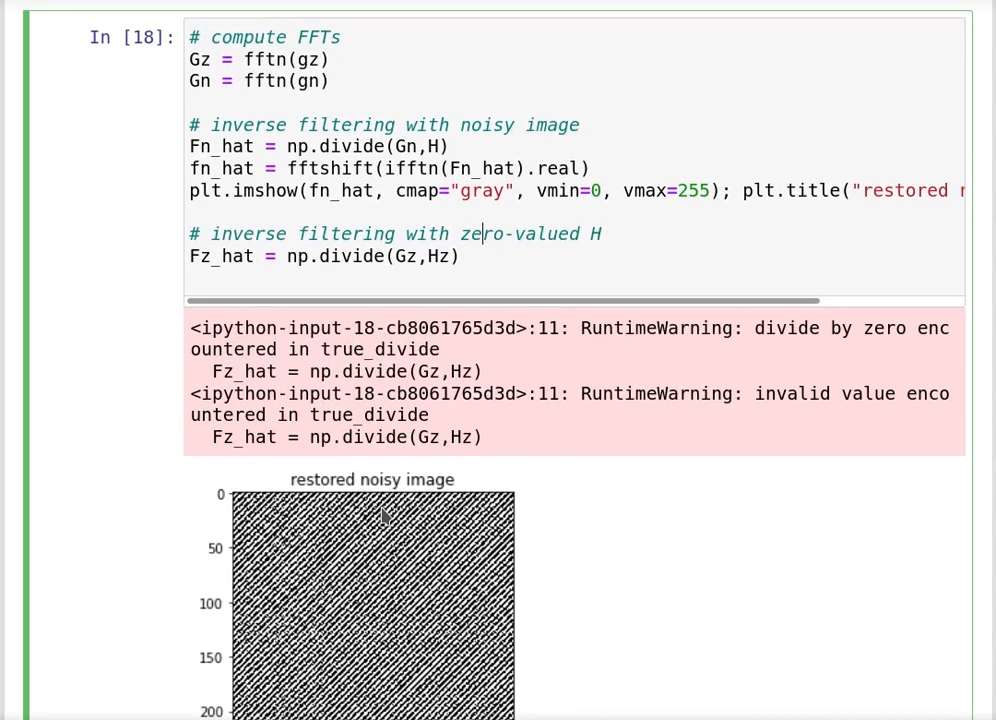
scroll("down", 3)
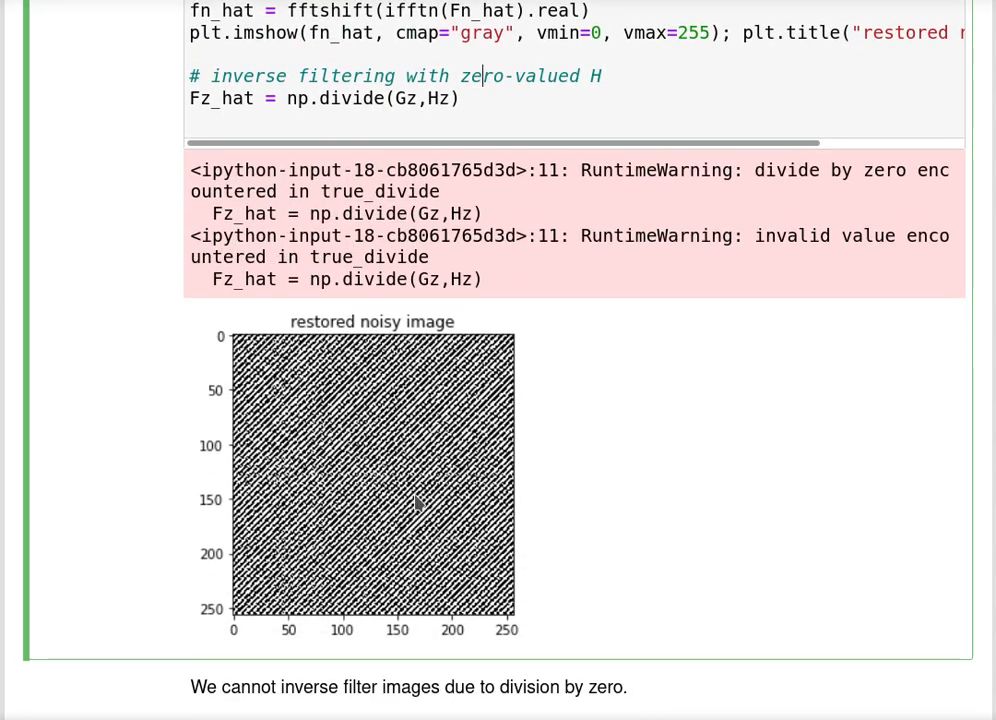
scroll("down", 3)
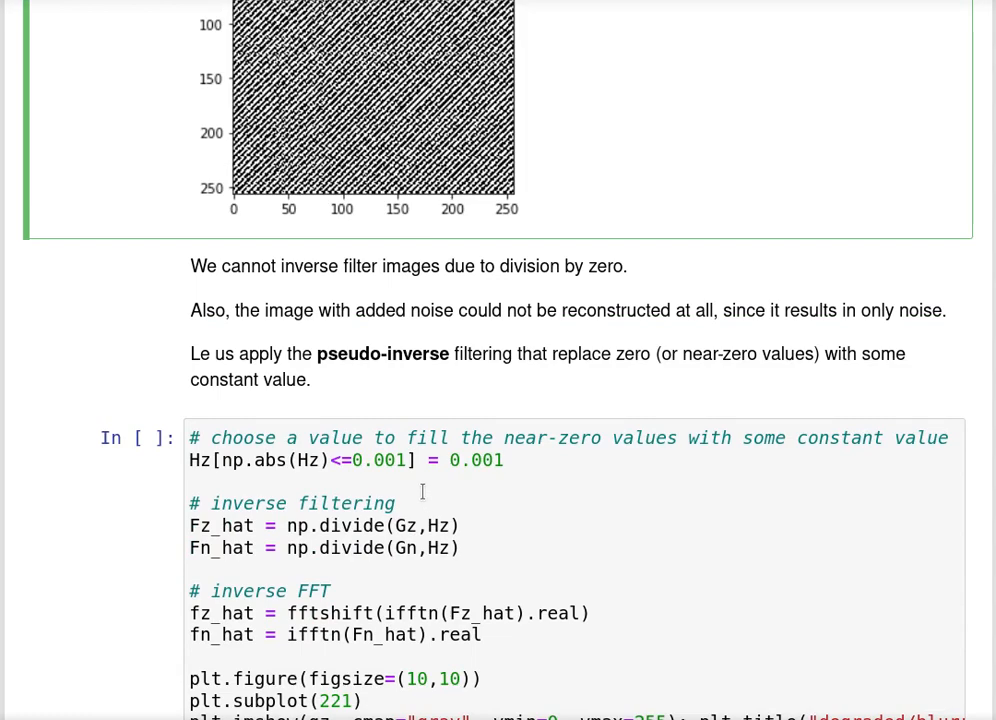
Run the pseudo-inverse cell with |Hz| ≤ 0.001 set to 0.001 and review the 2x2 results
scroll("down", 3)
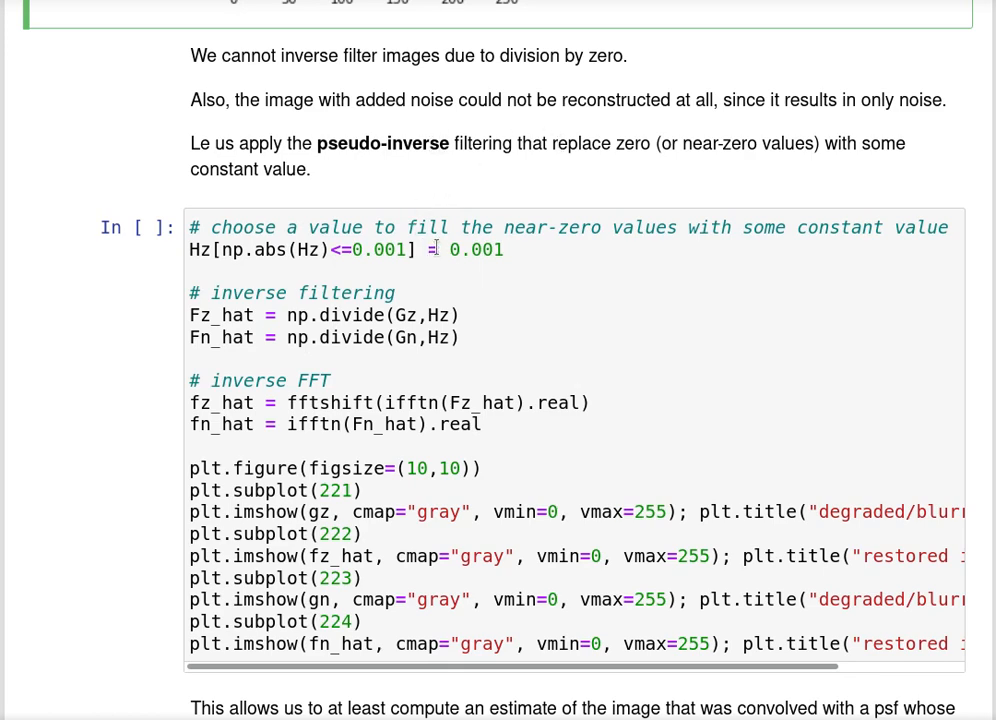
mouse_move(645, 142)
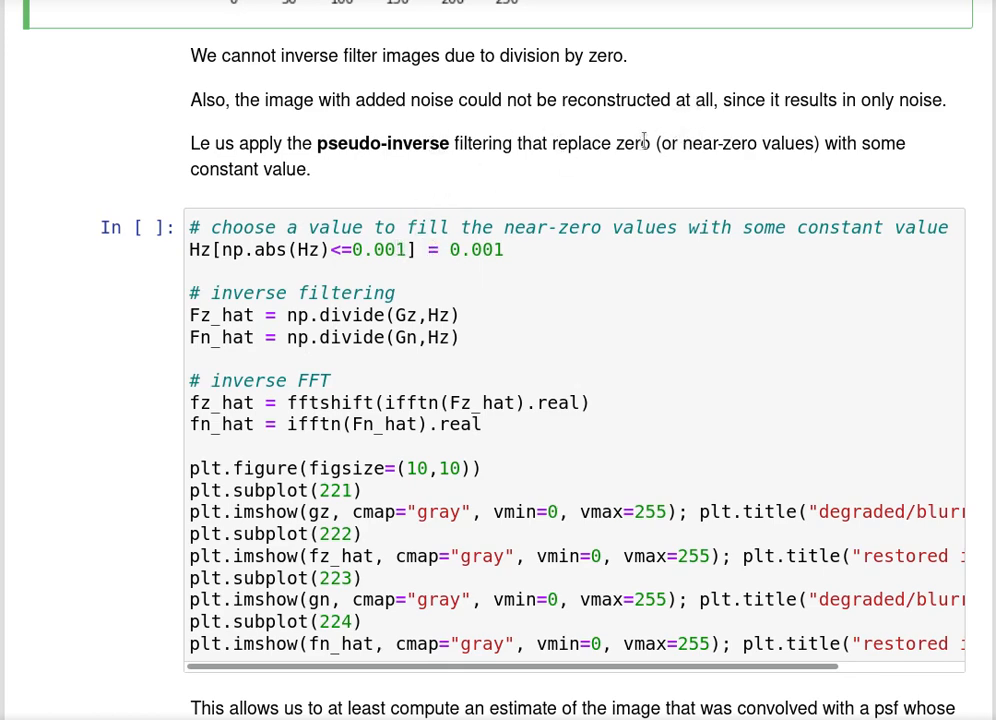
mouse_move(484, 285)
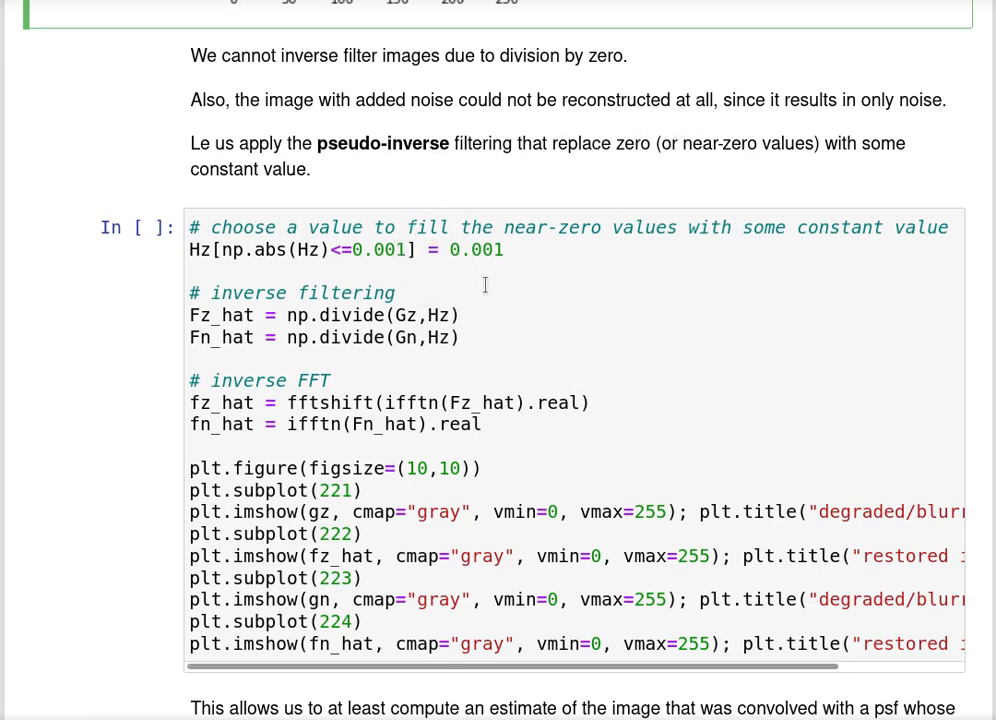
mouse_move(568, 374)
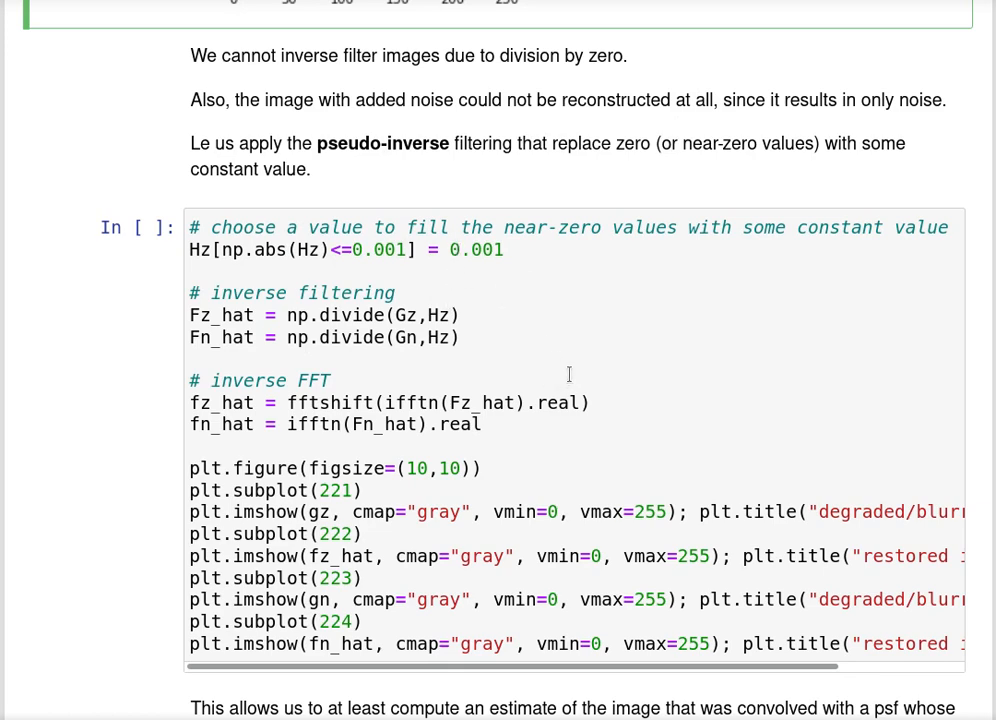
mouse_move(614, 338)
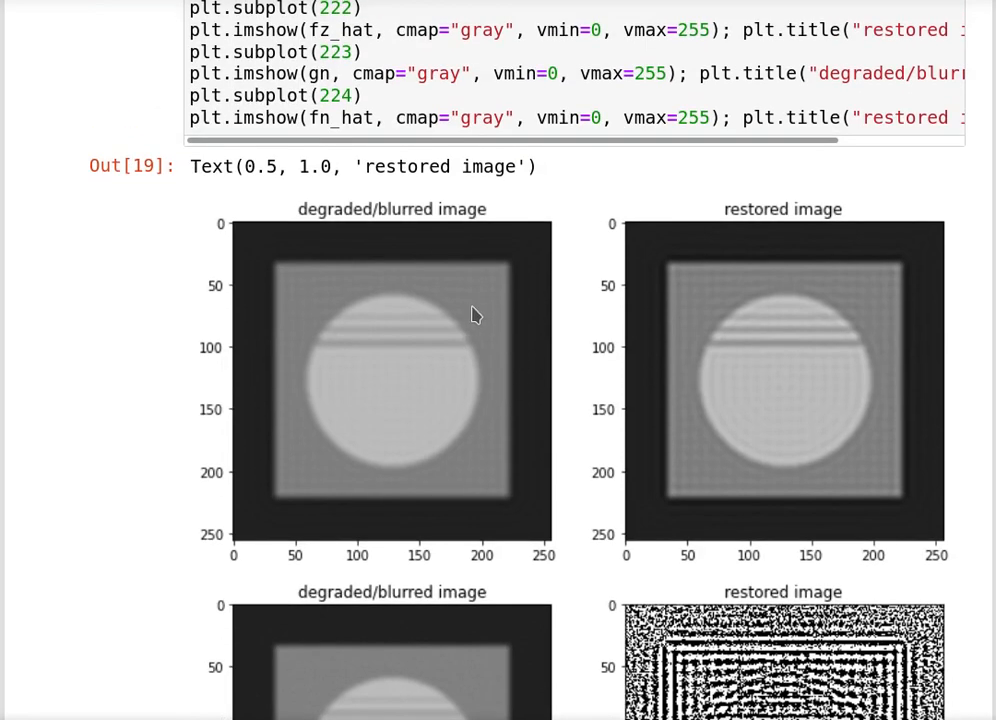
mouse_move(355, 270)
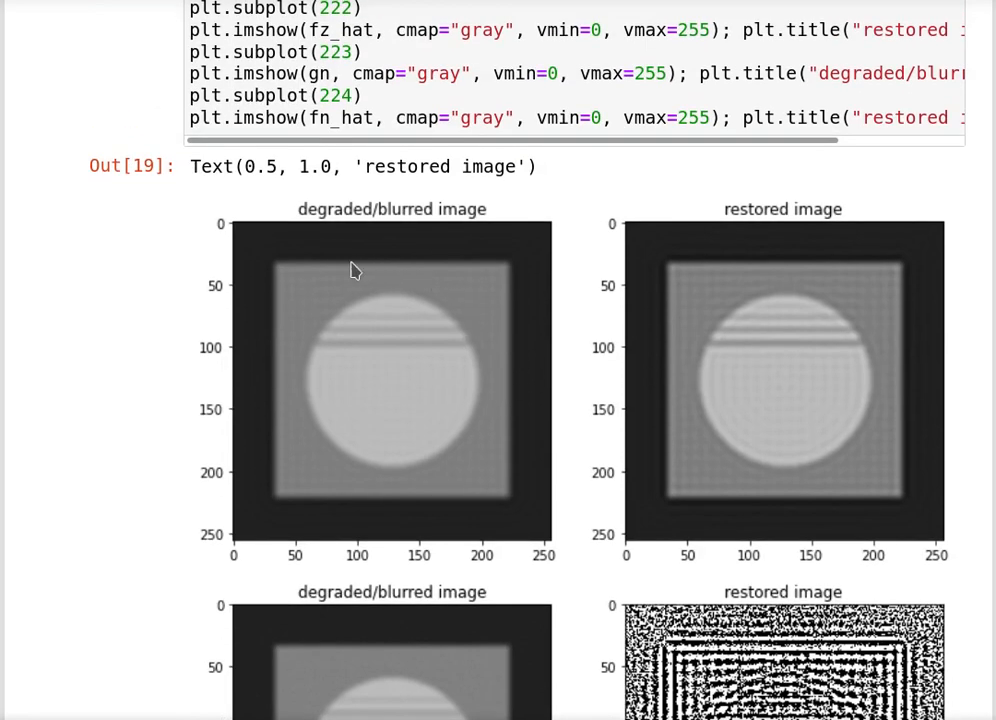
mouse_move(520, 347)
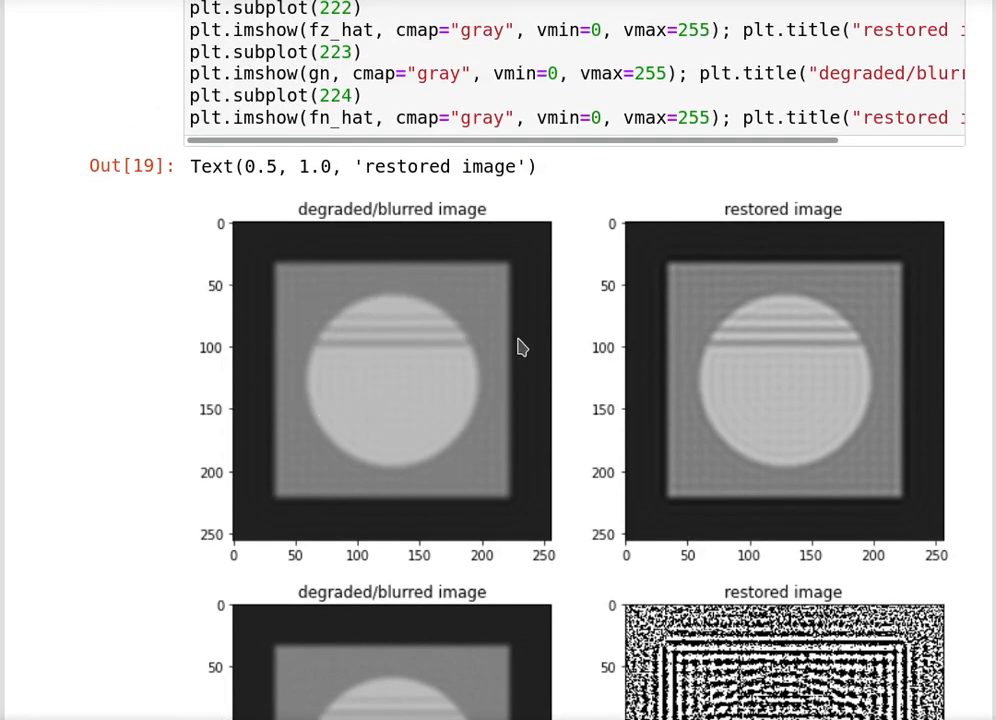
mouse_move(337, 317)
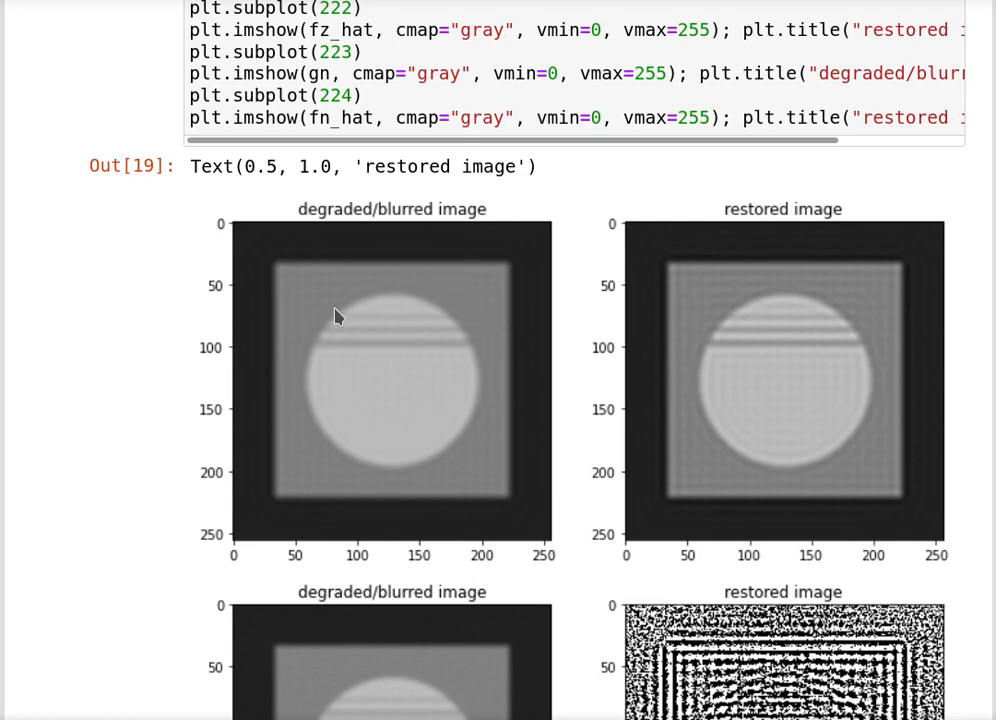
mouse_move(645, 423)
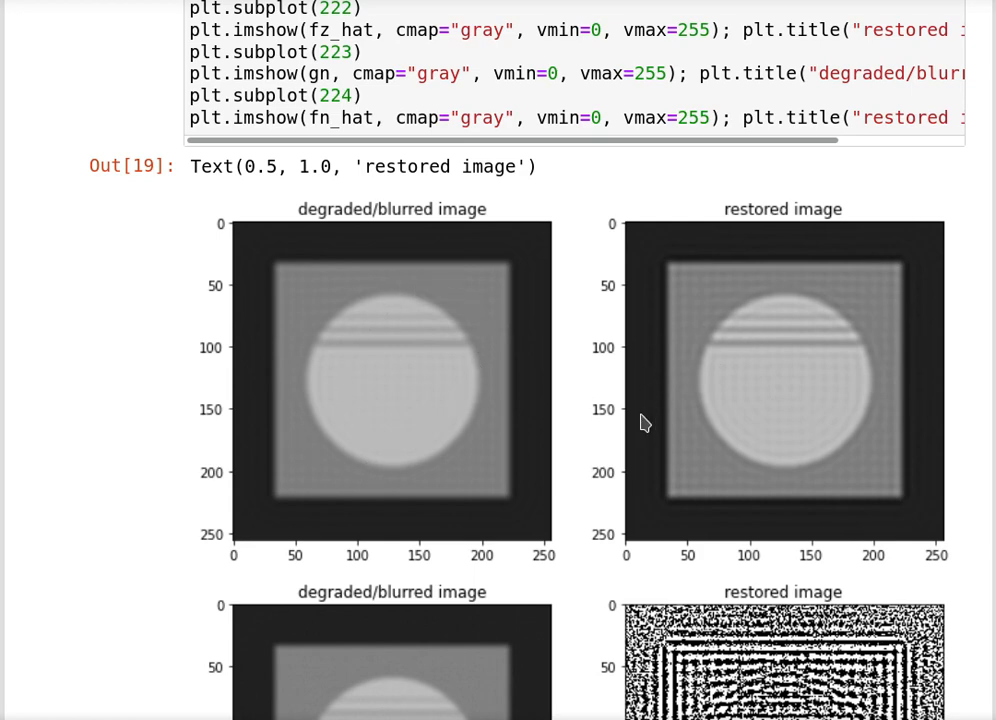
mouse_move(793, 431)
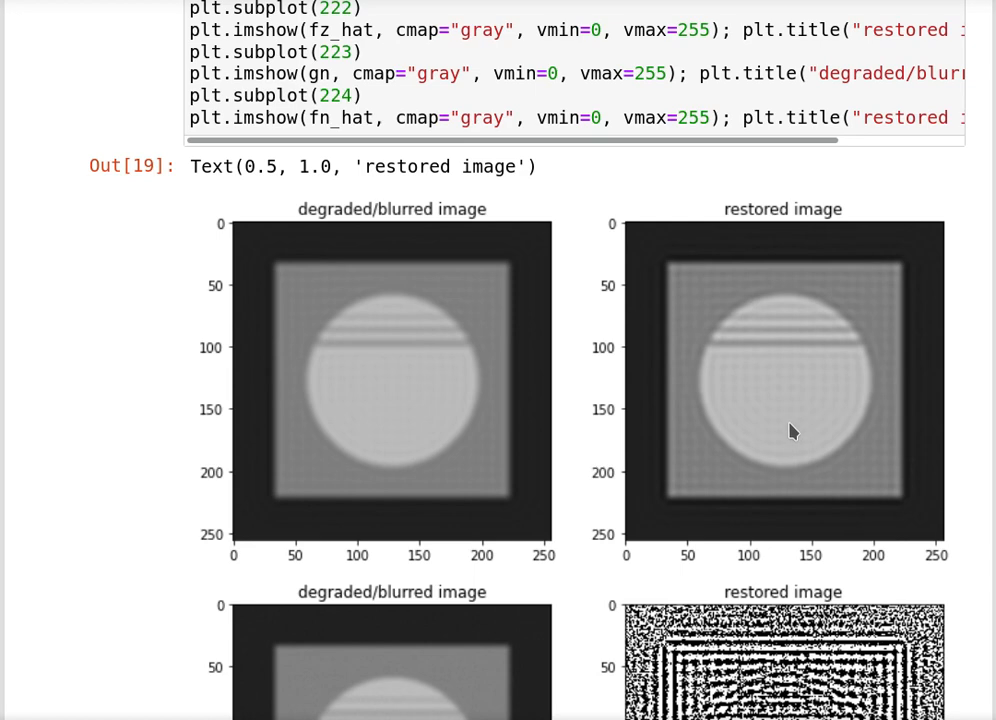
mouse_move(765, 386)
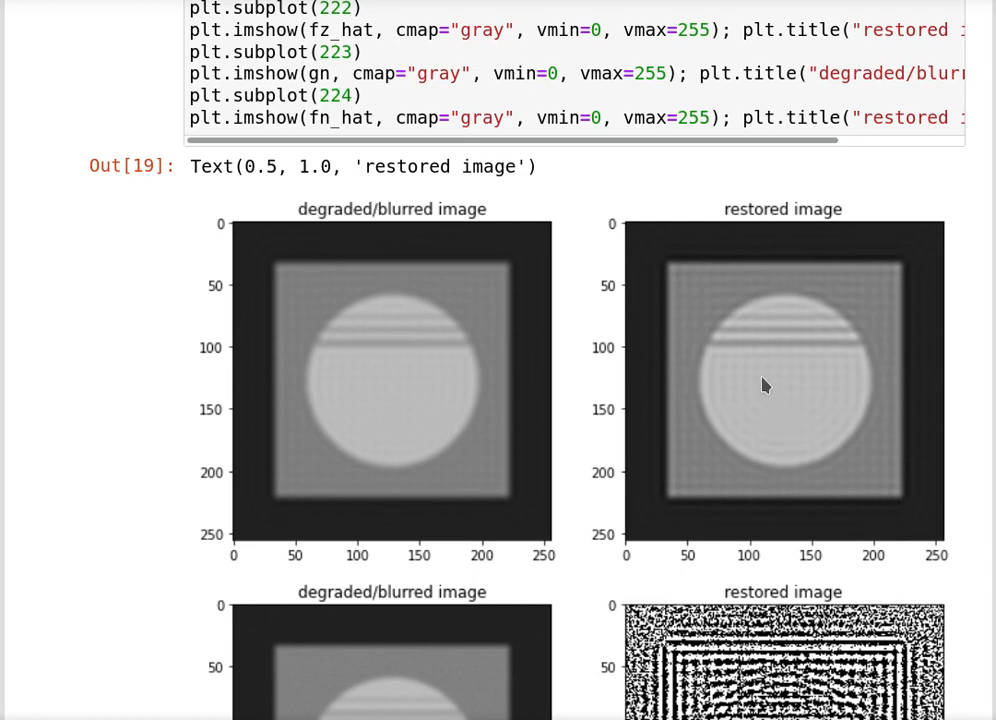
mouse_move(578, 432)
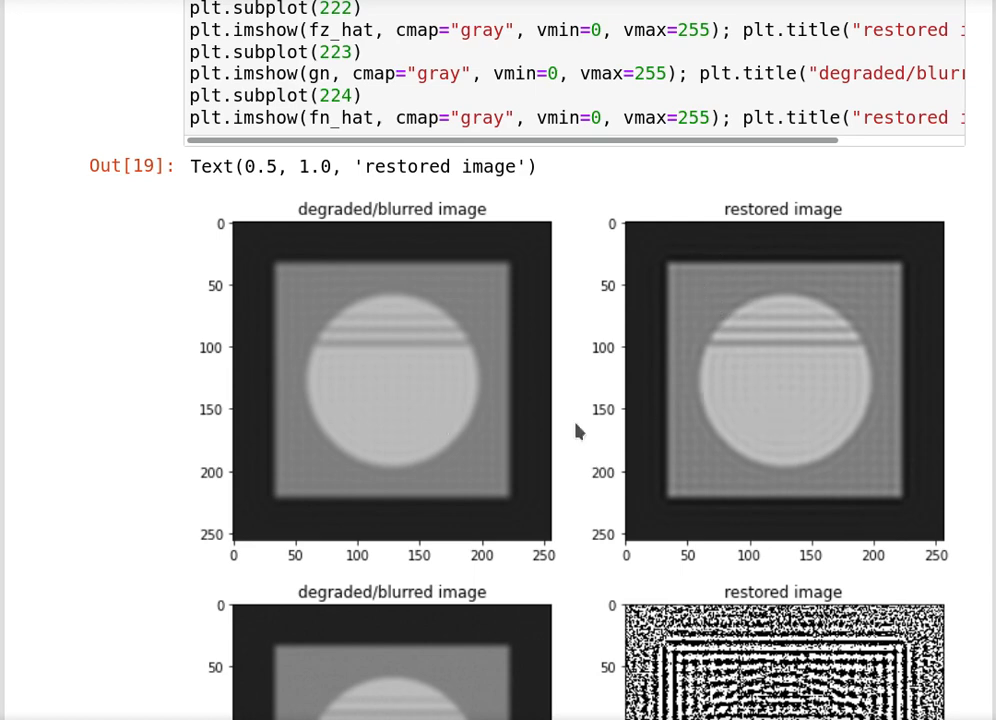
mouse_move(720, 457)
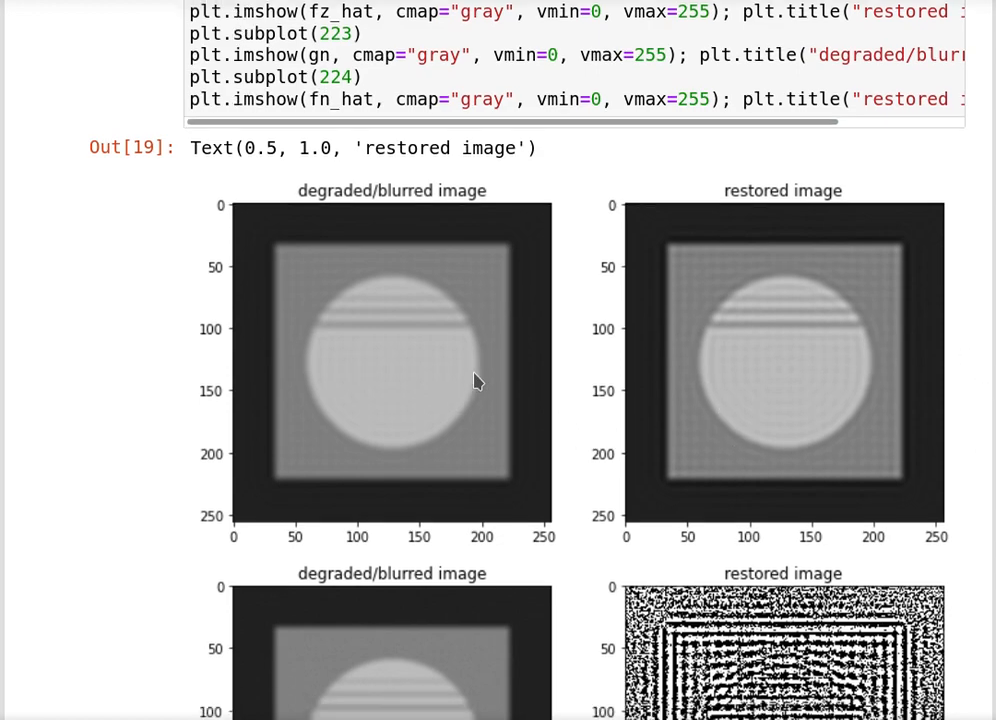
scroll("down", 3)
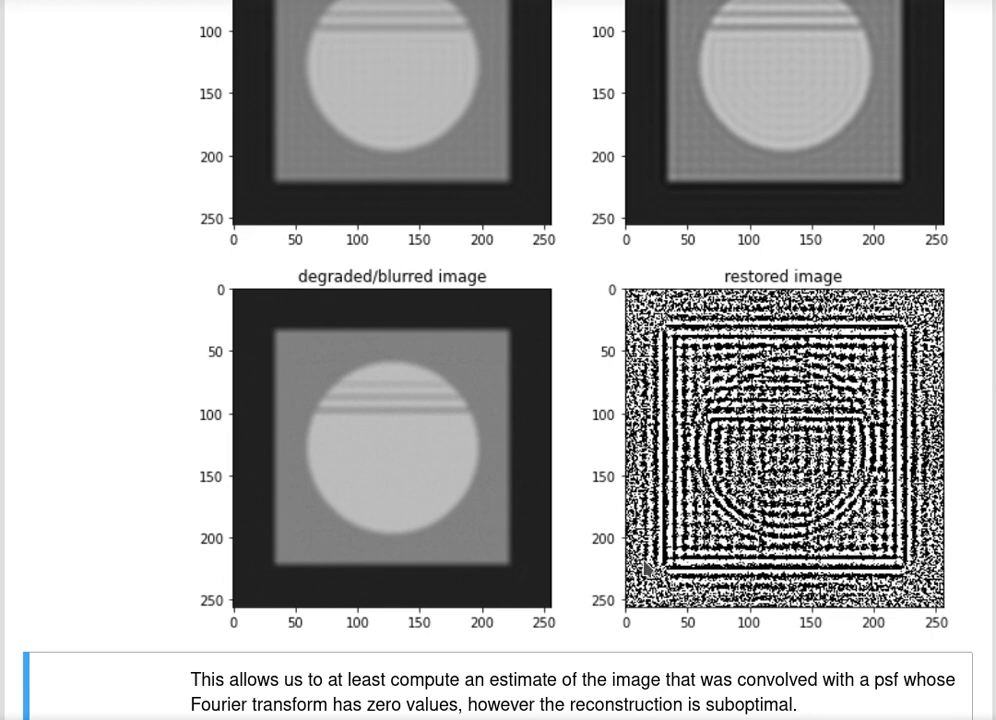
scroll("down", 3)
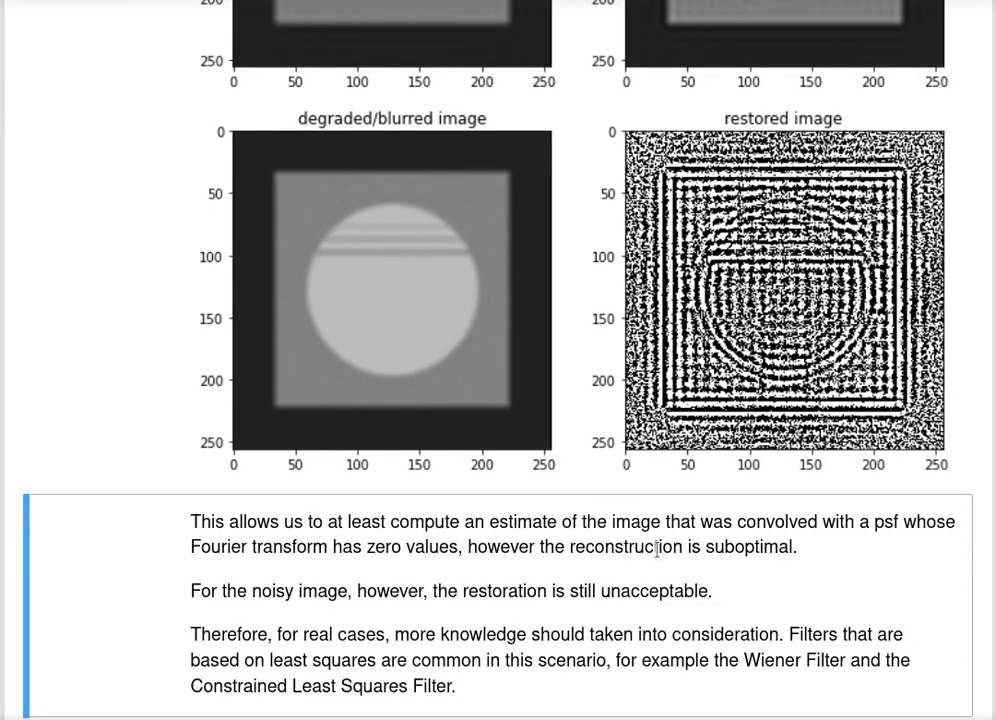
scroll("down", 3)
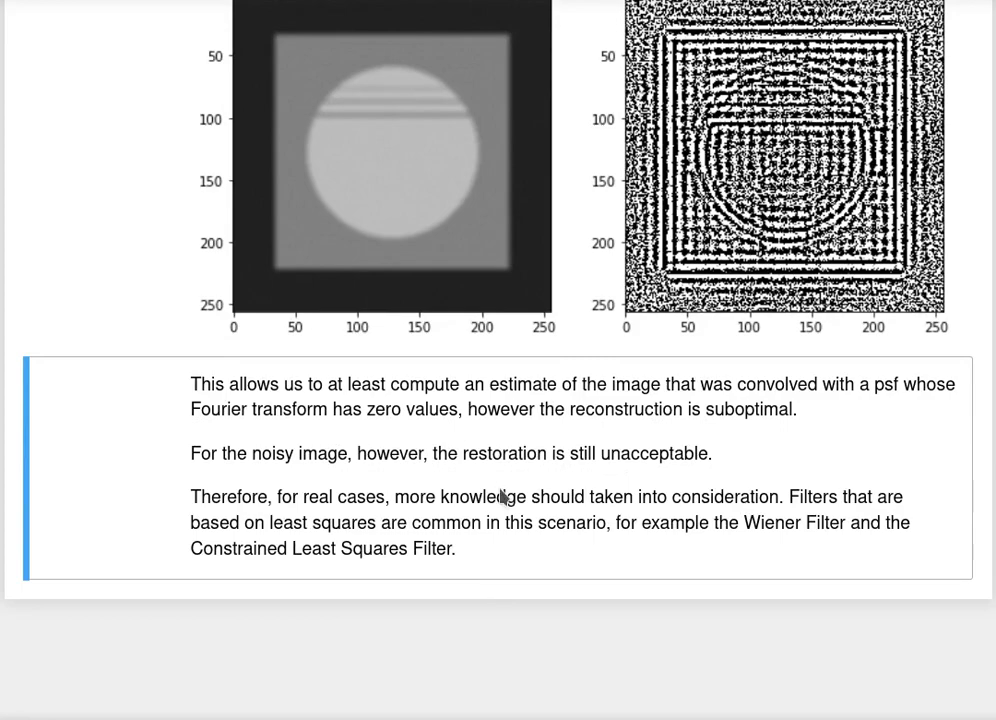
mouse_move(528, 415)
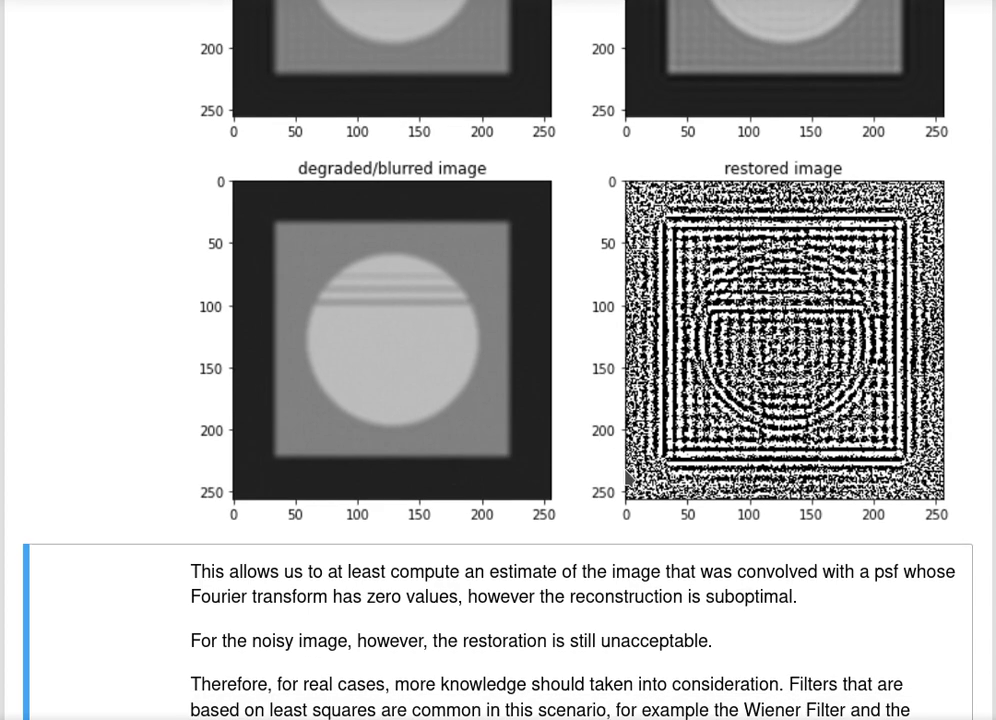
scroll("down", 3)
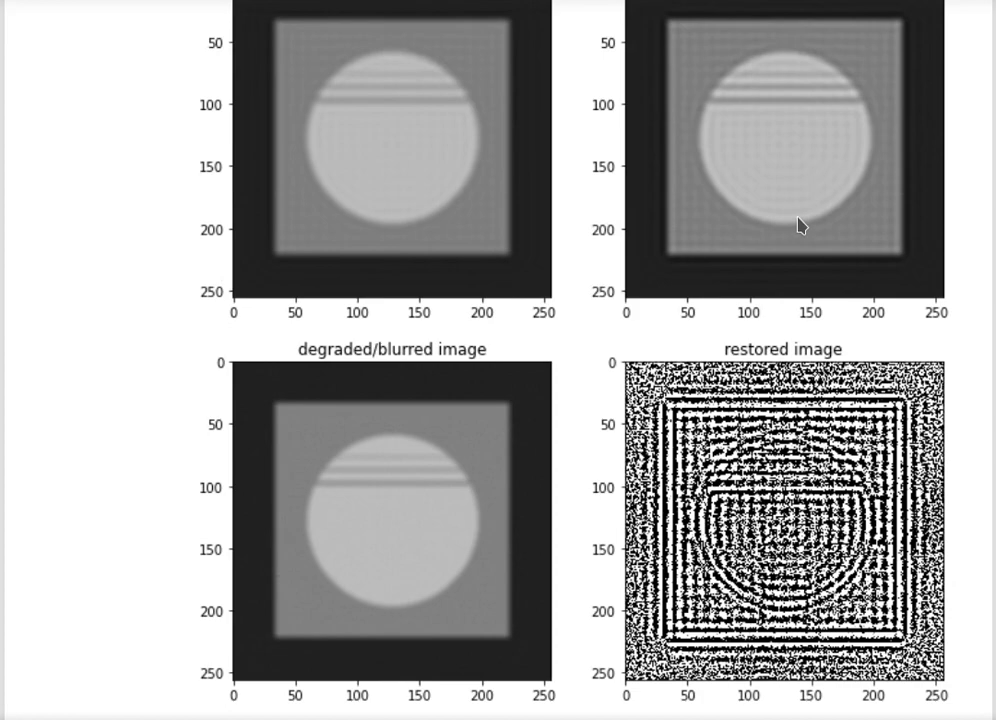
scroll("down", 3)
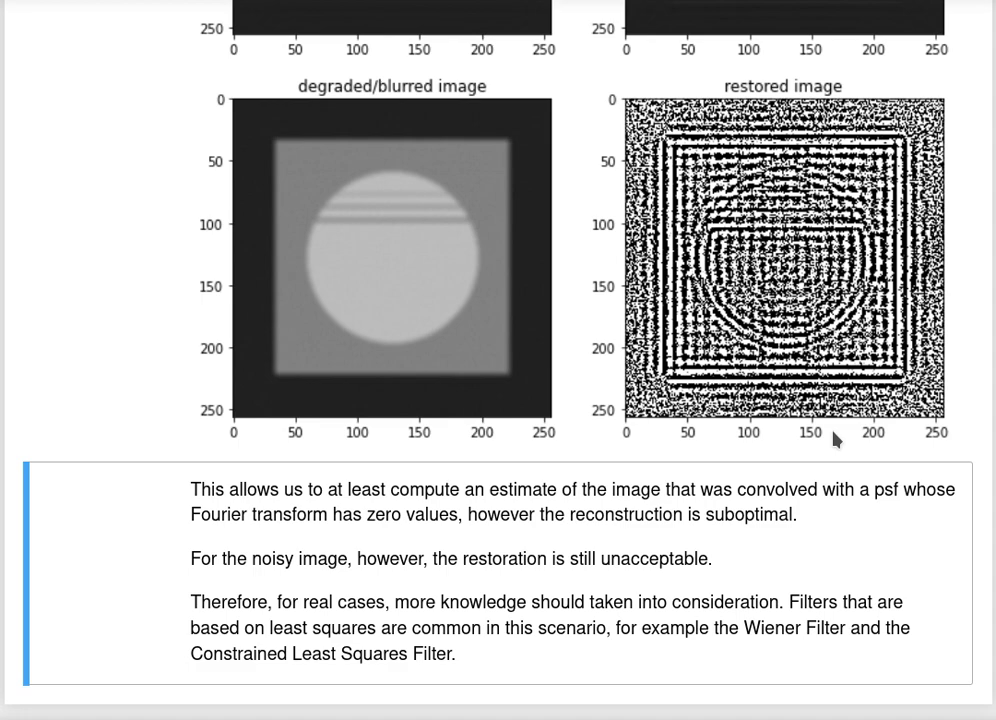
scroll("up", 3)
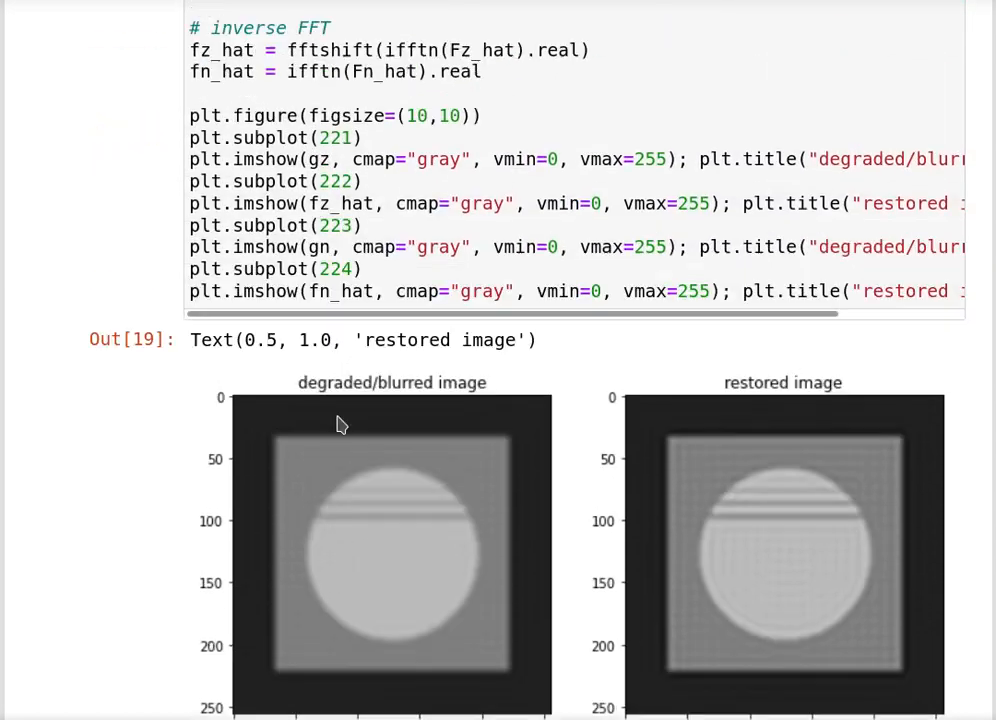
Change the Hz threshold to 0.1, then to 0.0001, rerunning the pseudo-inverse cell each time
scroll("up", 3)
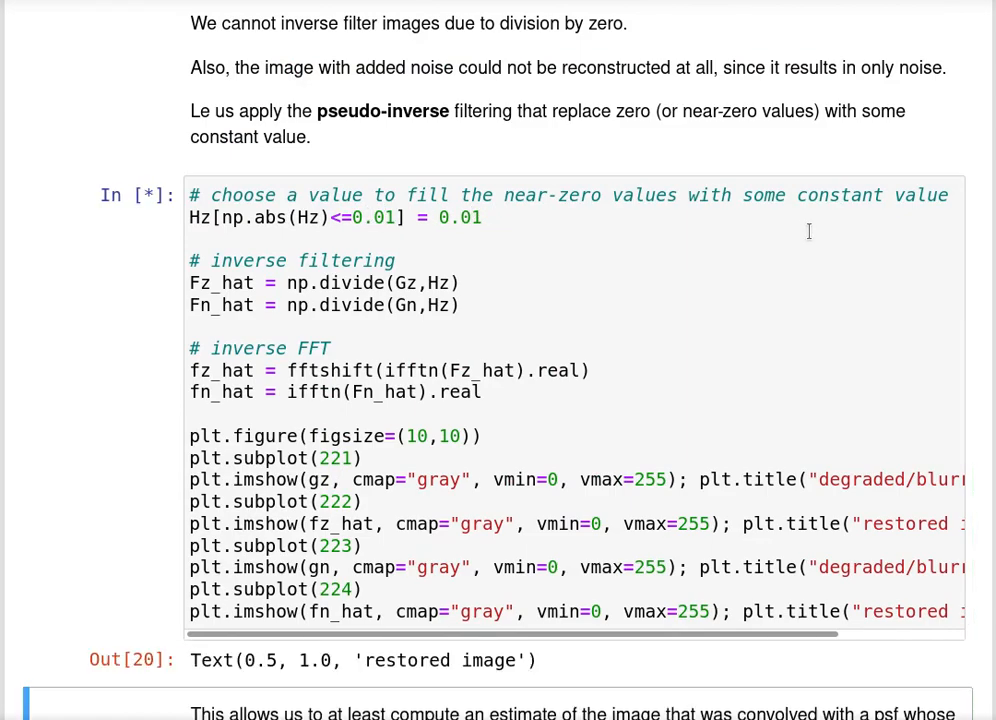
scroll("down", 3)
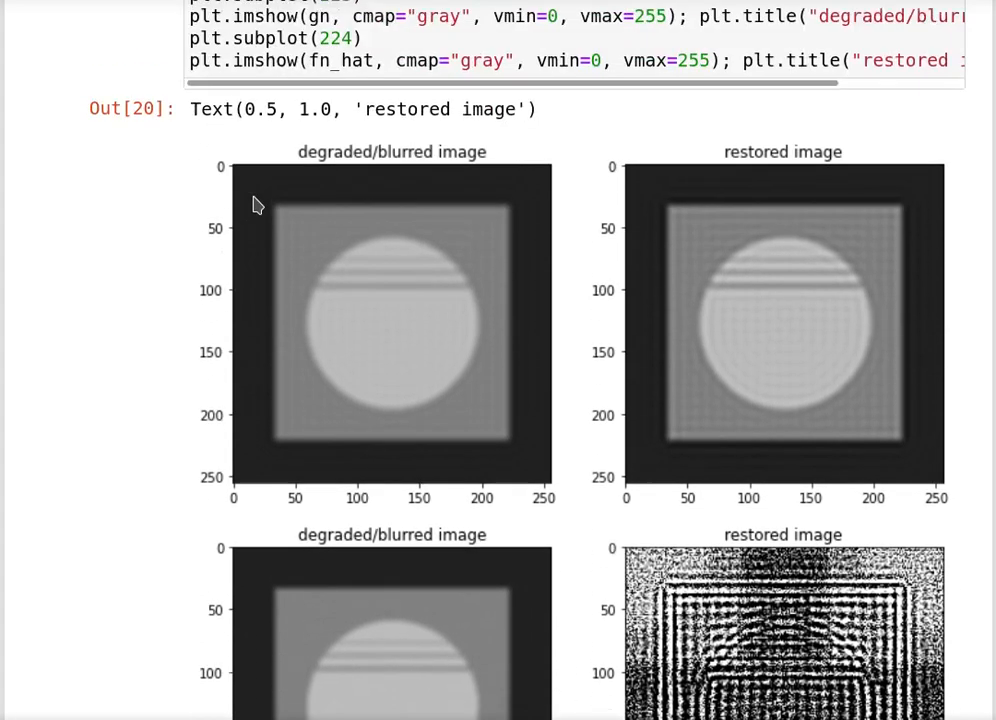
scroll("up", 3)
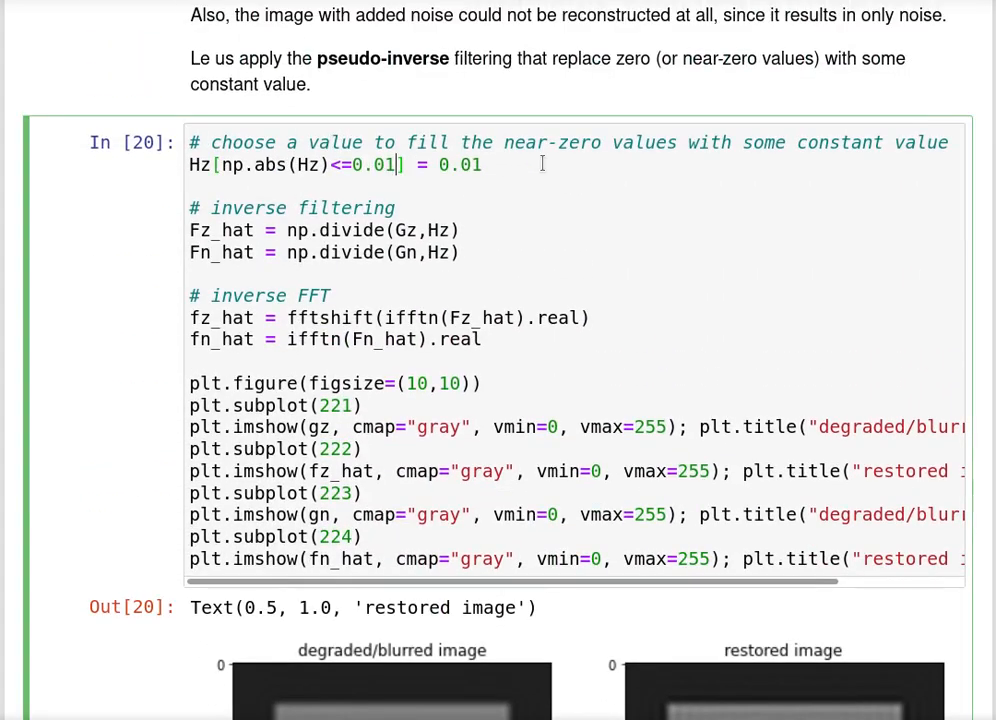
key("Backspace")
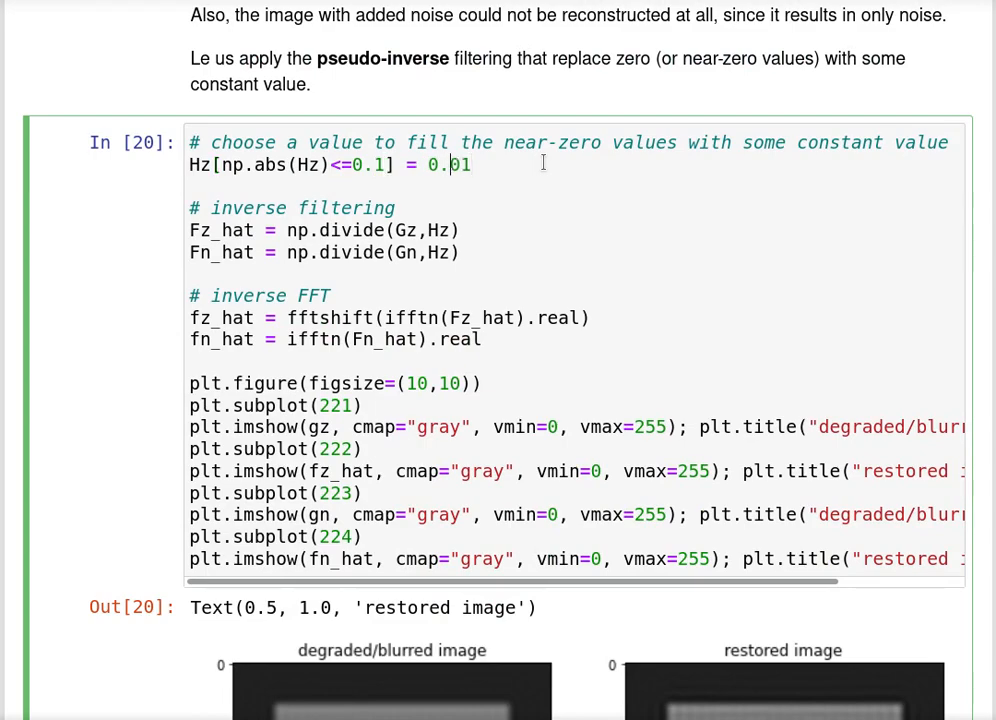
scroll("down", 3)
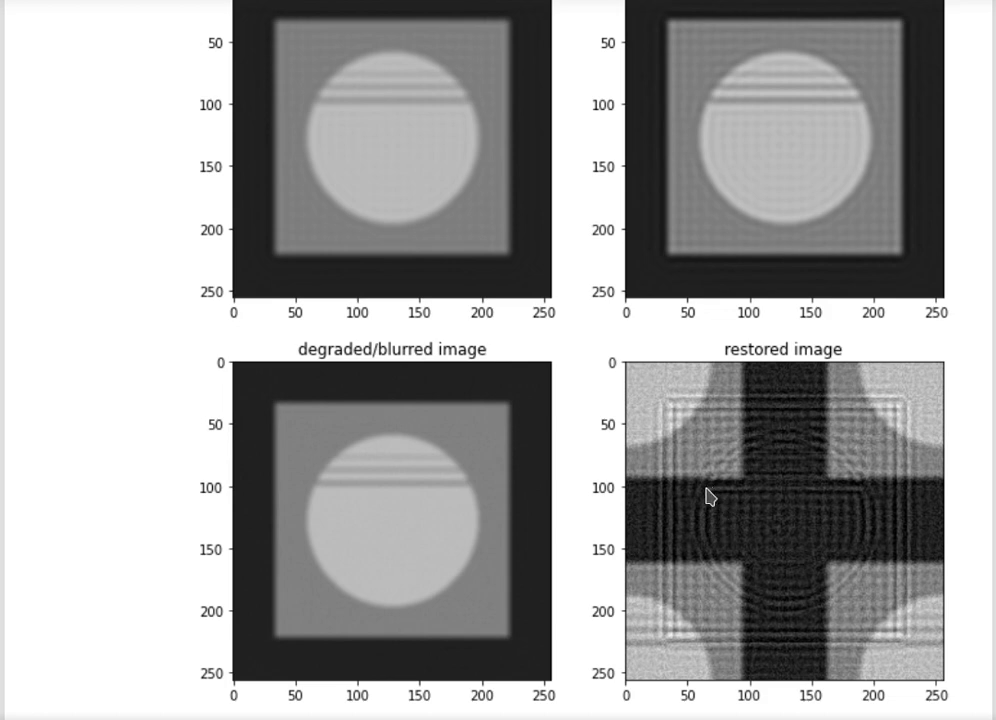
mouse_move(714, 484)
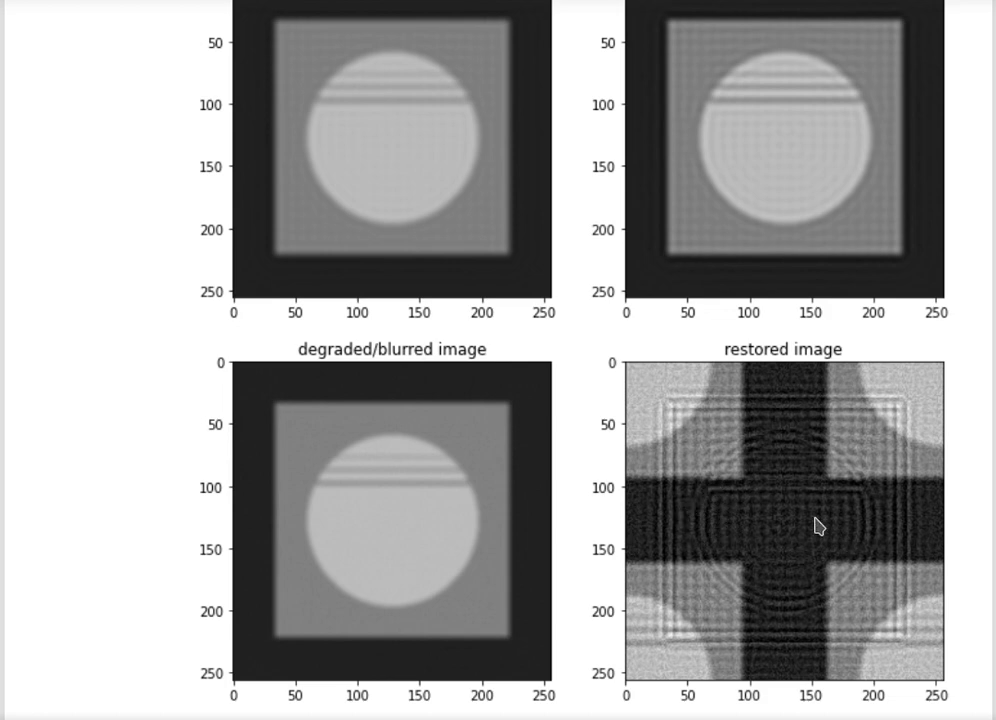
scroll("up", 3)
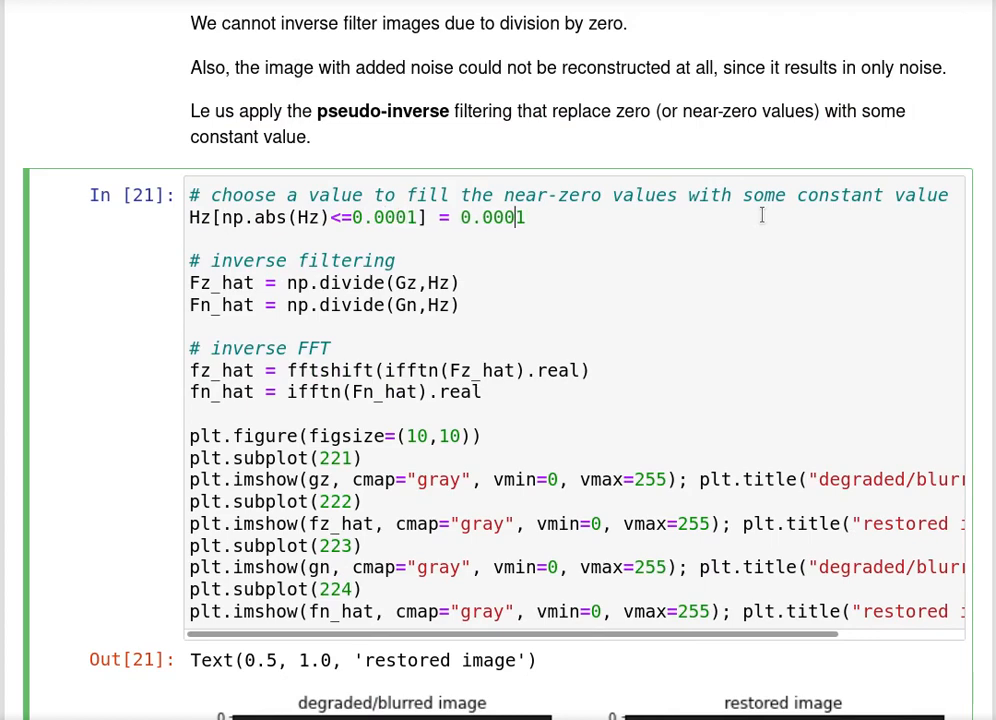
Rerun the degradation cell, then the pseudo-inverse filter cell (now In [25]), leaving the noisy restoration speckled
scroll("down", 3)
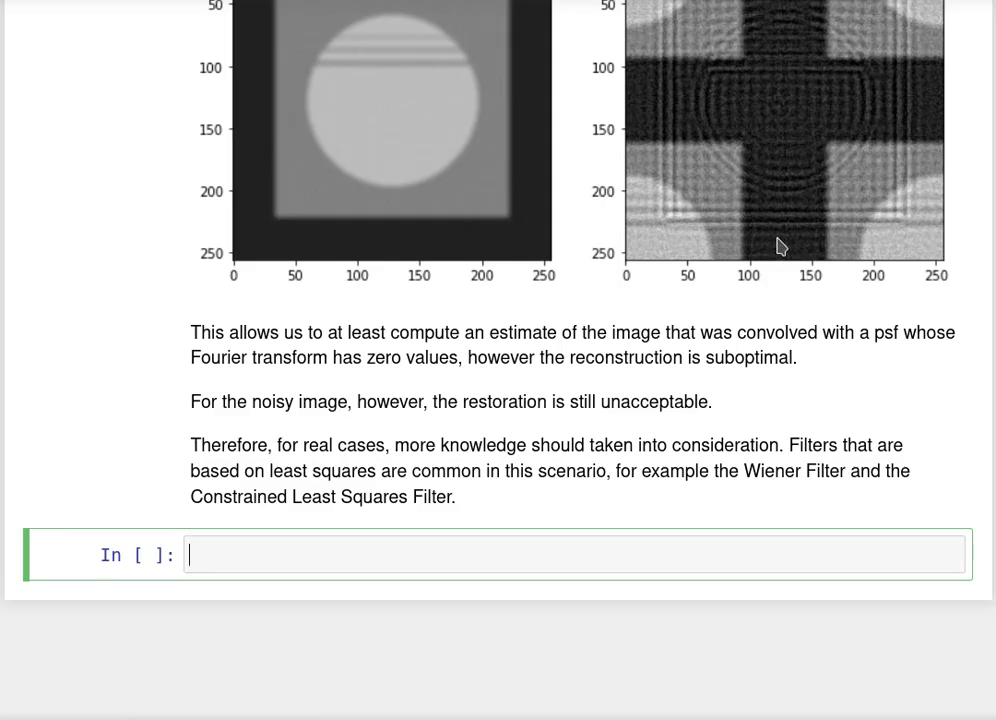
scroll("up", 3)
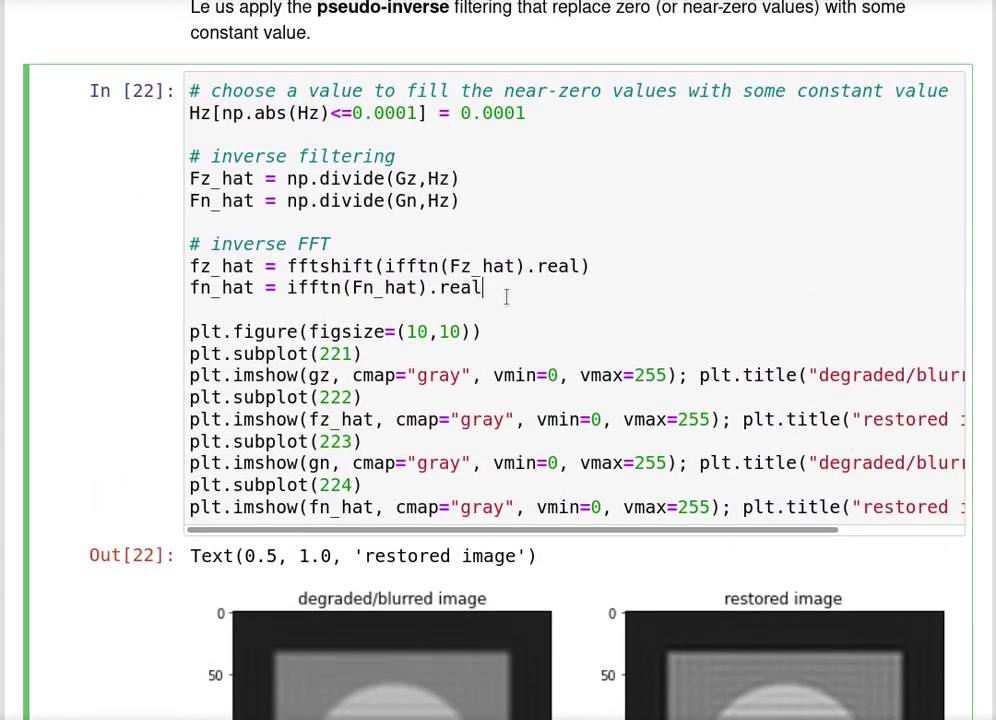
scroll("up", 3)
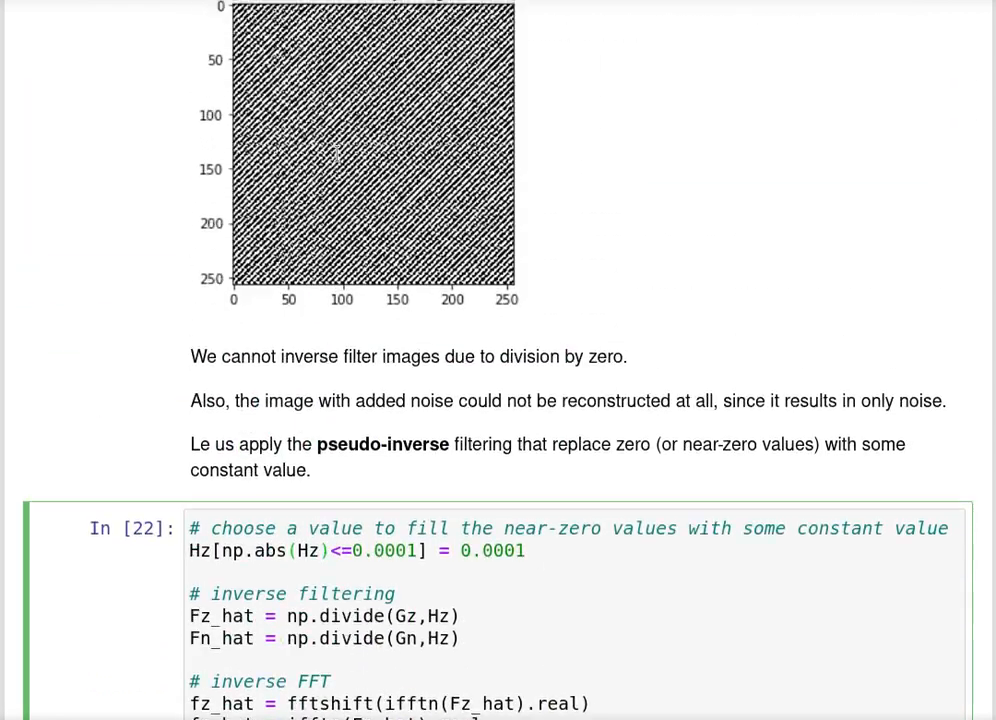
scroll("up", 3)
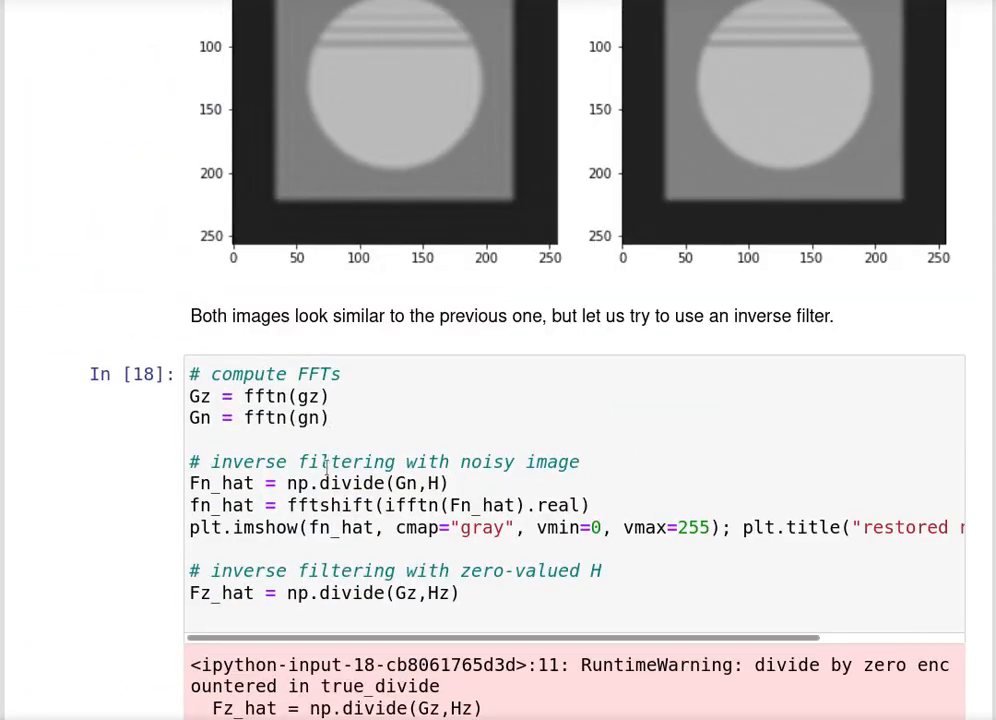
scroll("up", 3)
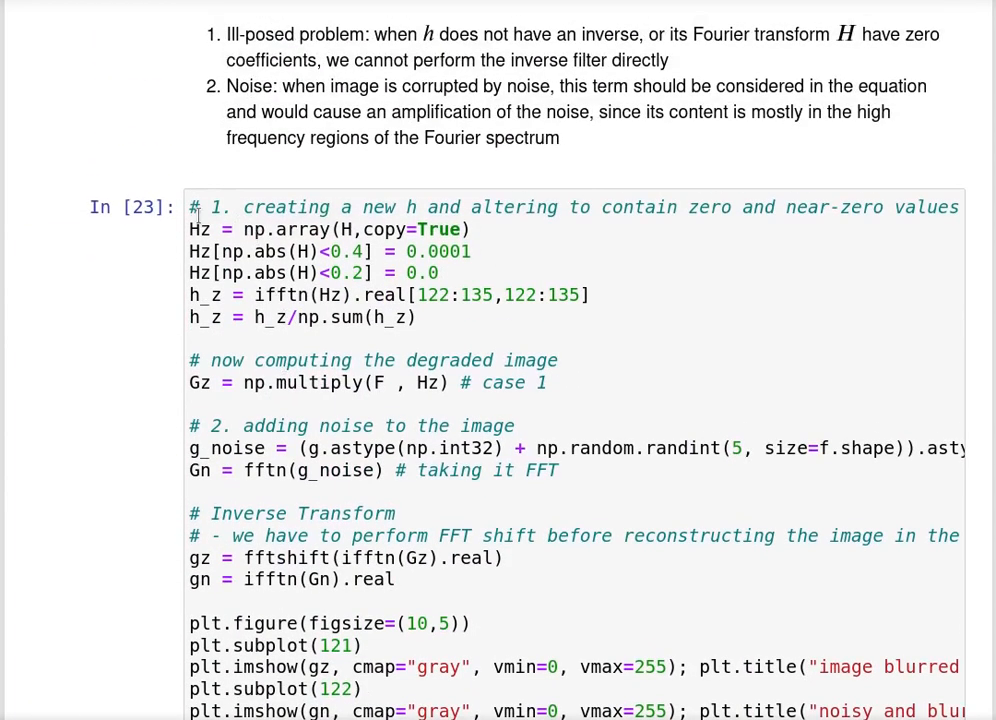
scroll("up", 3)
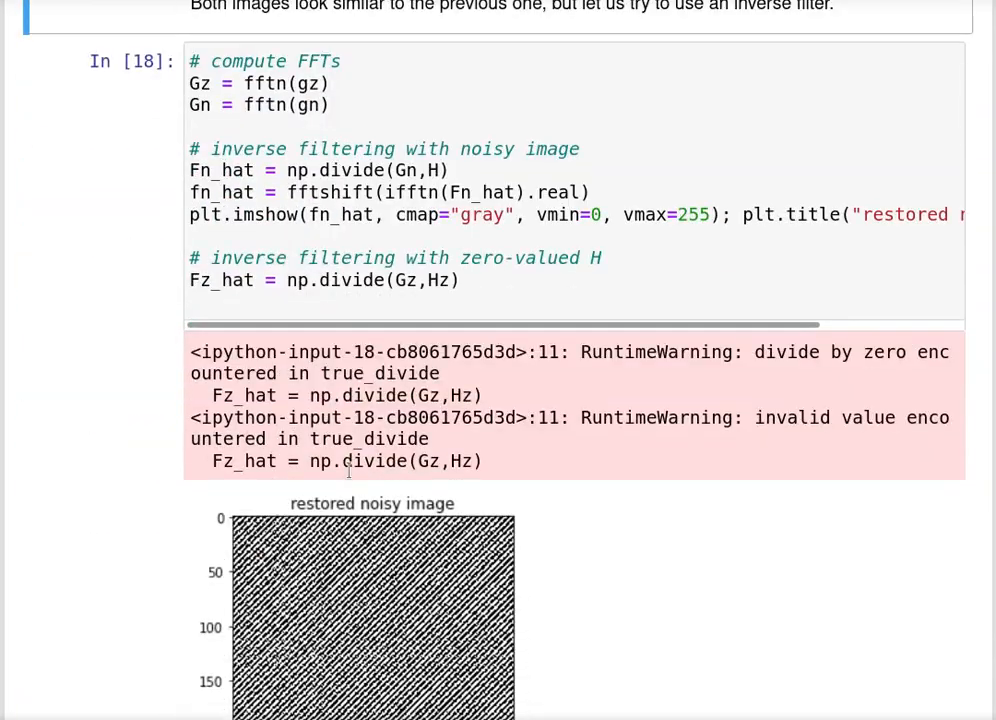
scroll("down", 3)
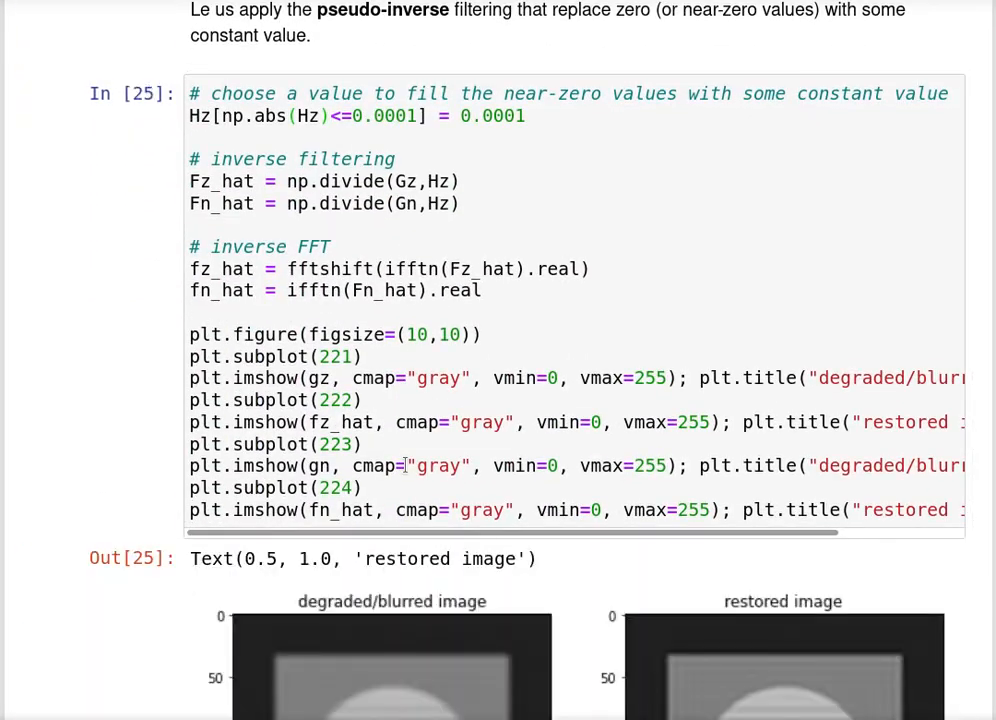
scroll("down", 3)
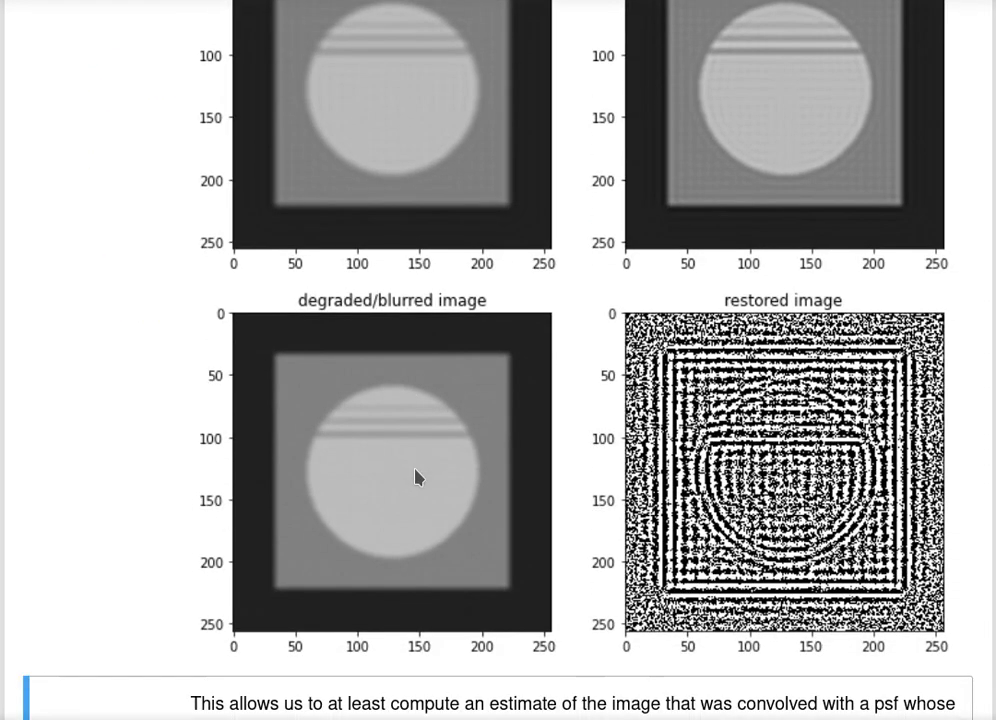
Re-execute the pseudo-inverse cell, producing Out[26] with a restored image showing faint grid artifacts
scroll("up", 3)
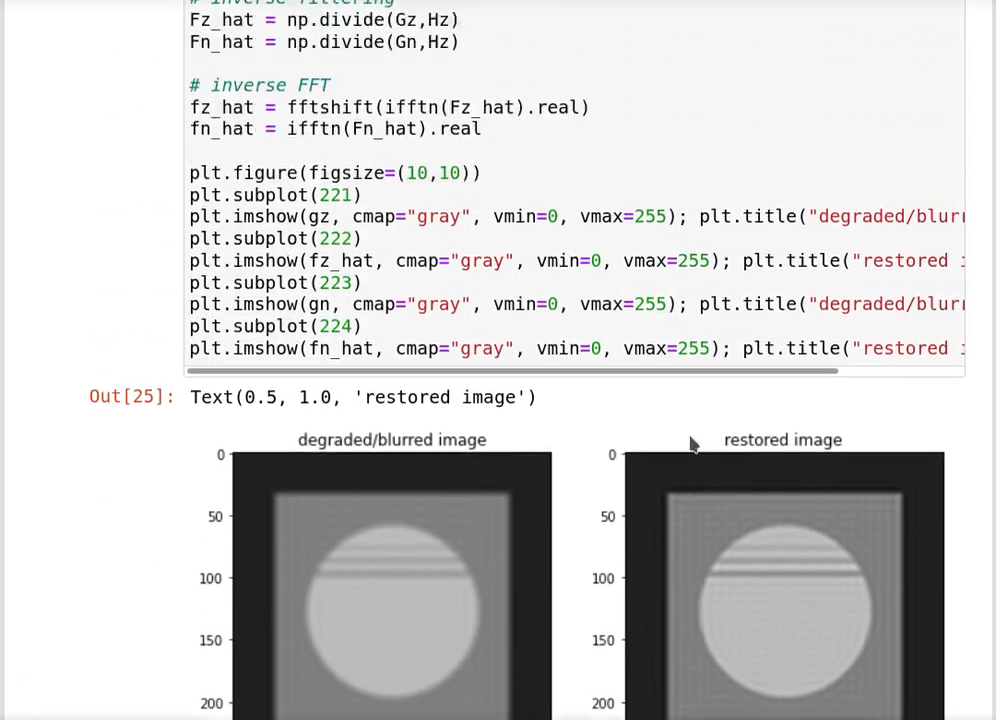
scroll("down", 3)
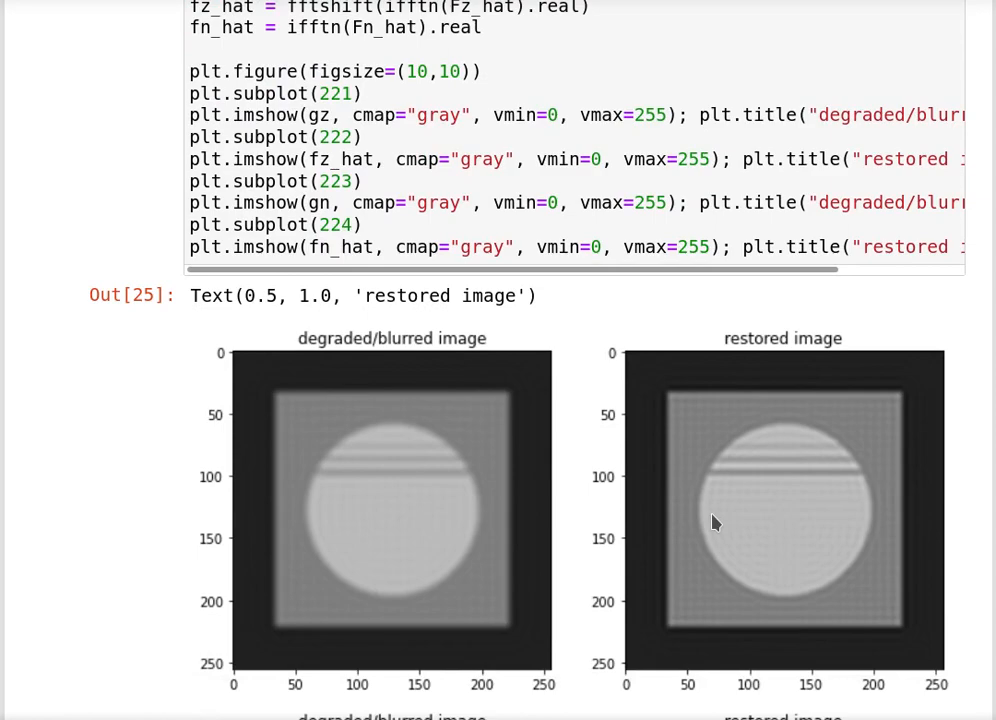
scroll("down", 3)
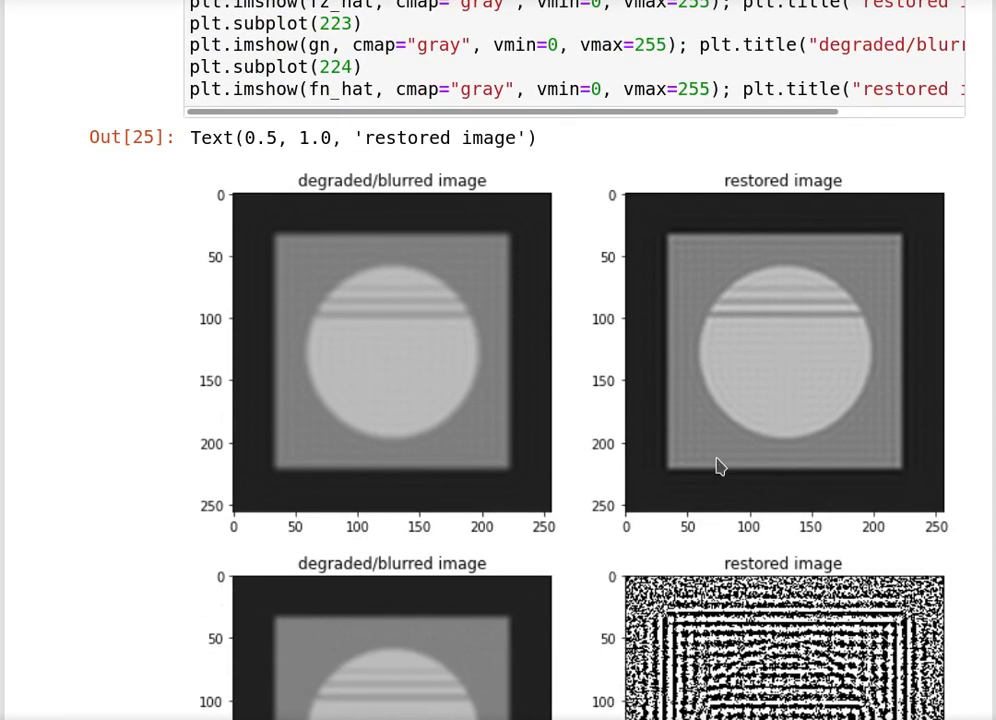
scroll("up", 3)
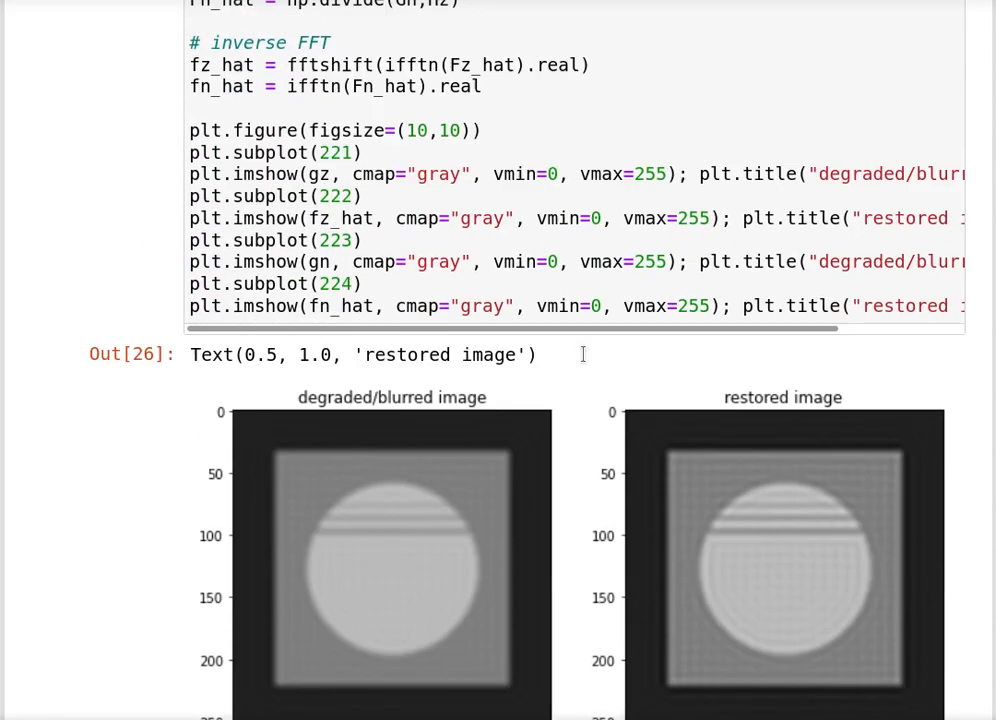
scroll("down", 3)
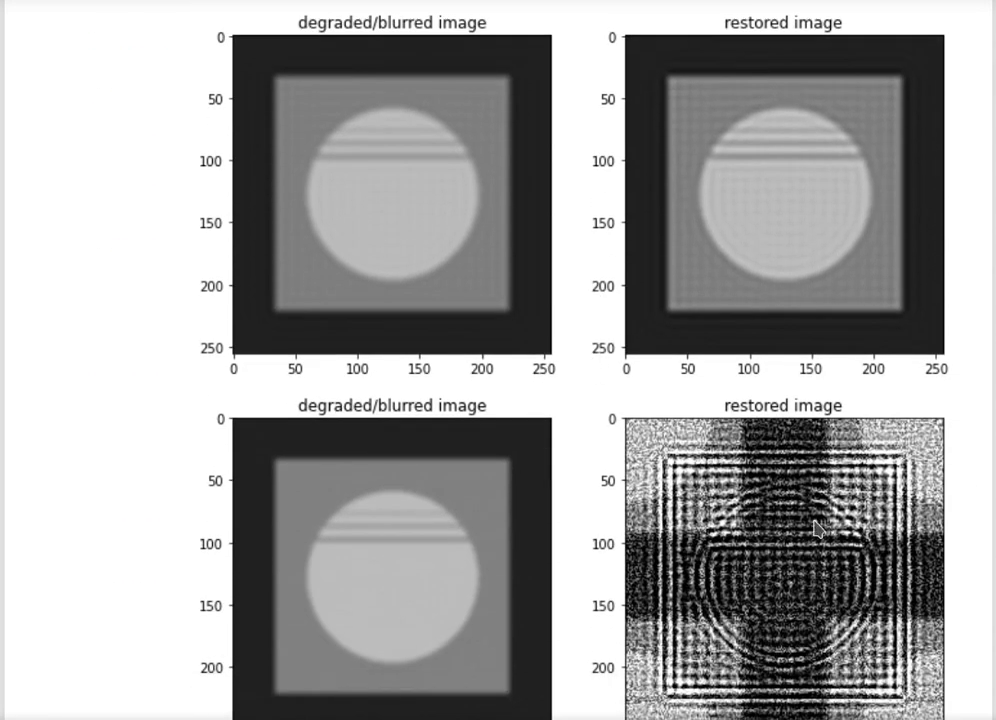
scroll("up", 3)
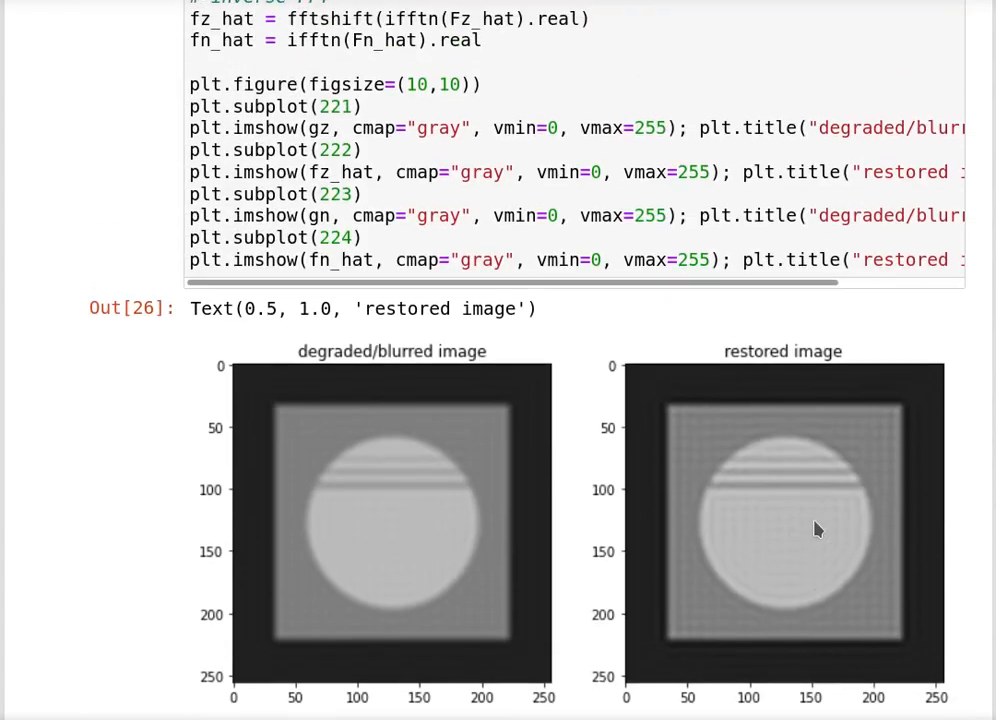
scroll("up", 3)
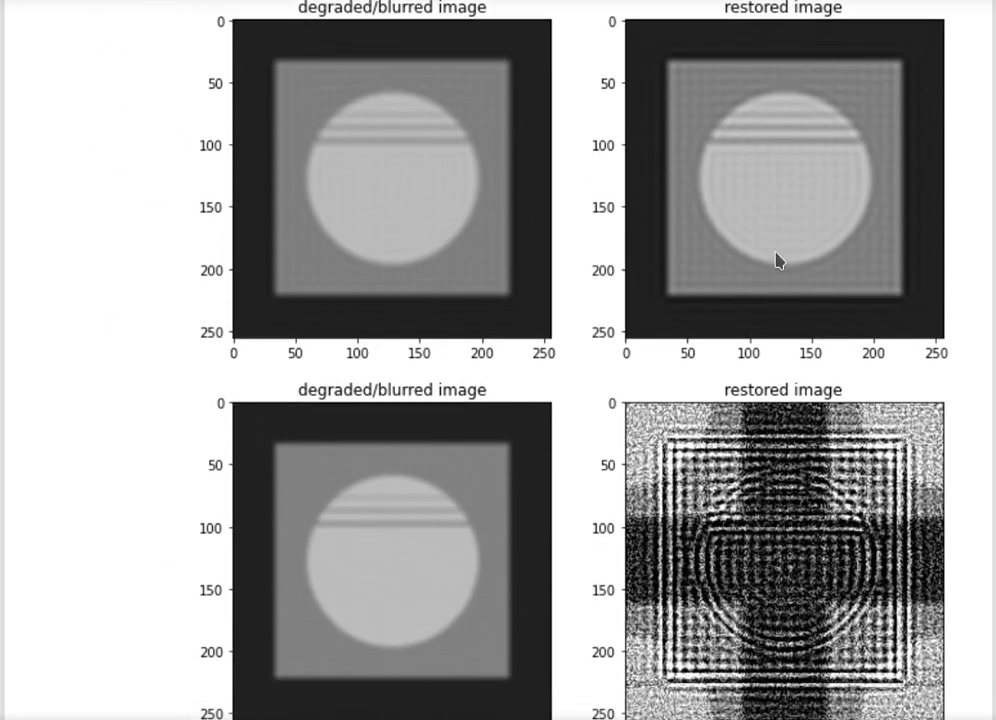
scroll("down", 3)
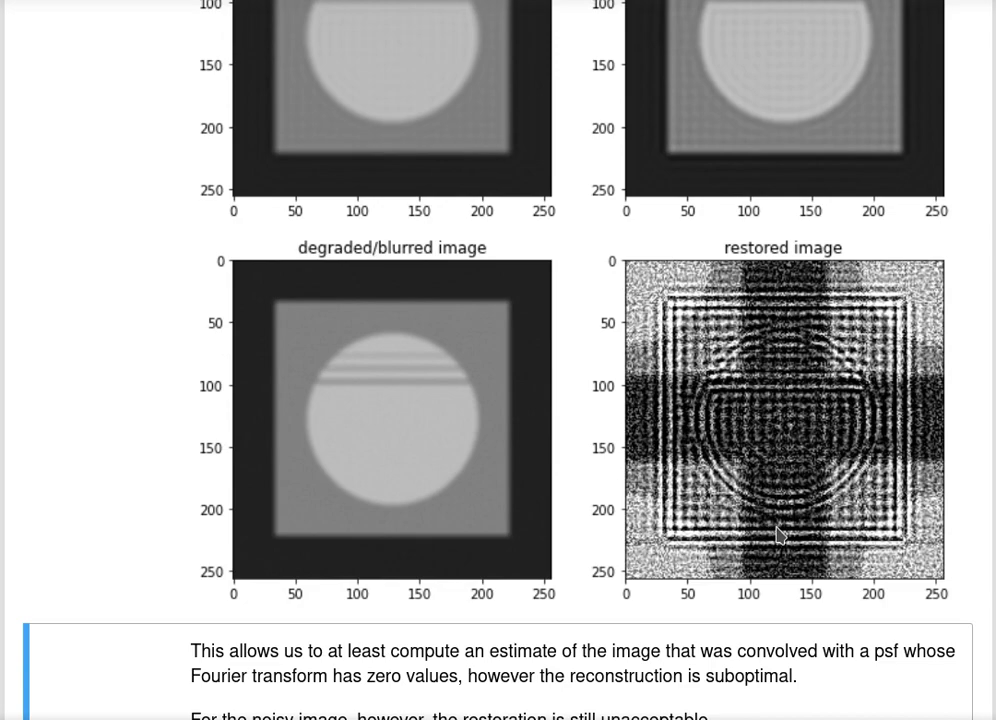
scroll("down", 3)
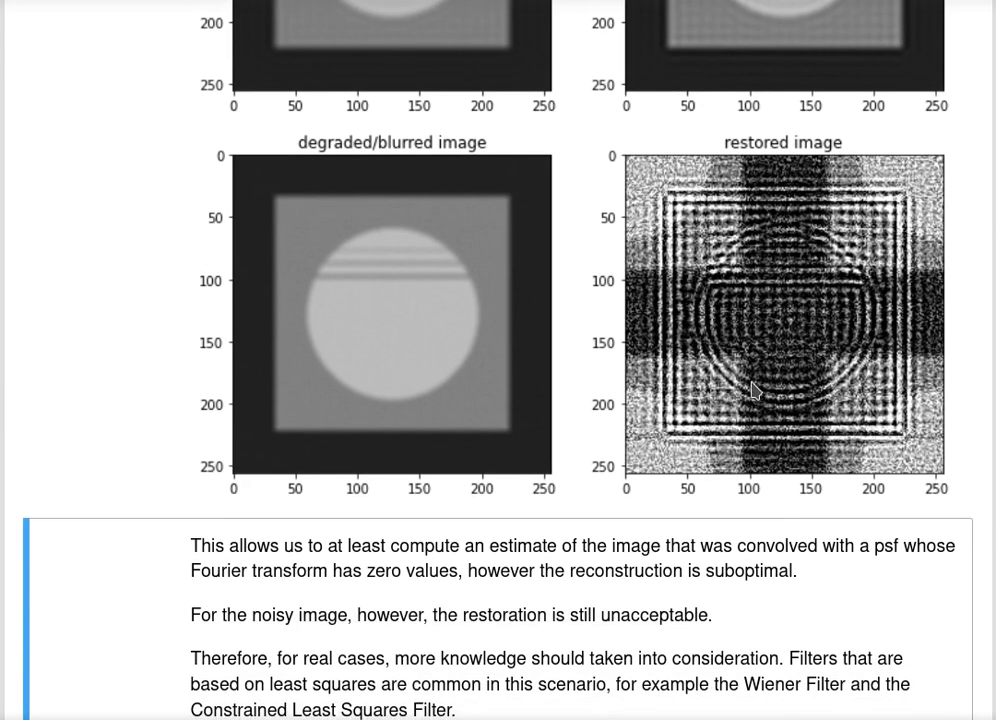
mouse_move(352, 377)
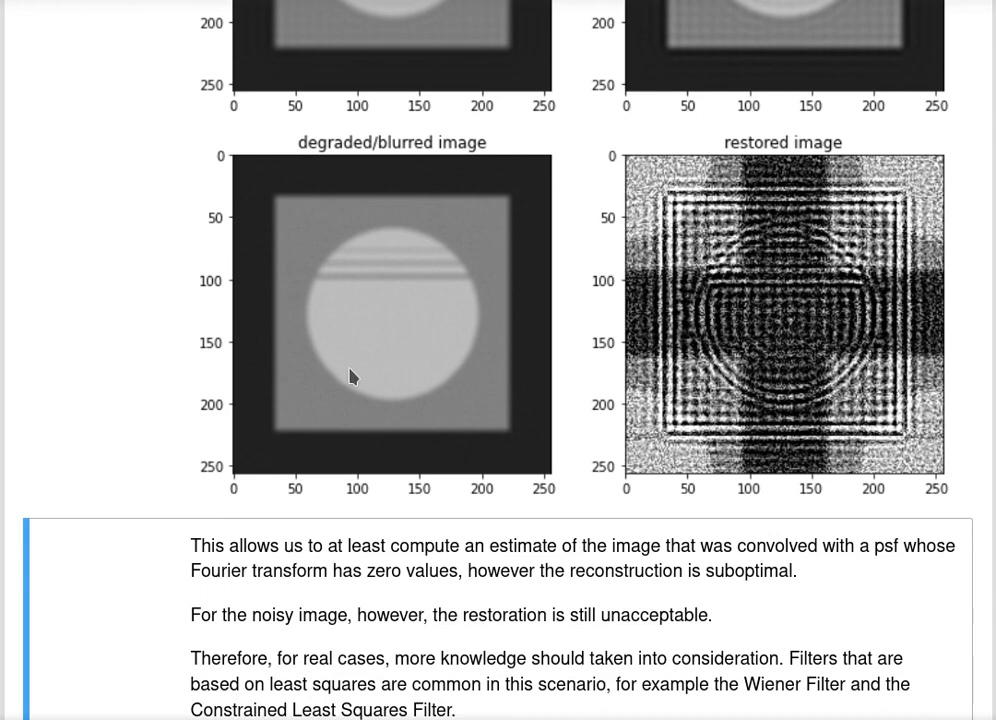
mouse_move(367, 360)
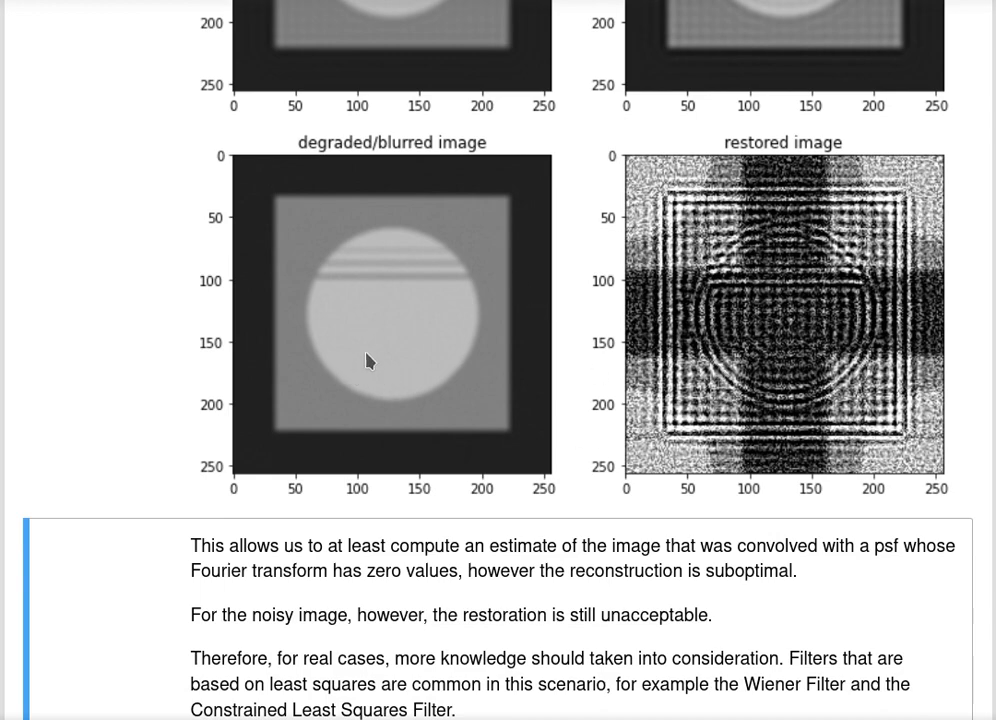
mouse_move(476, 322)
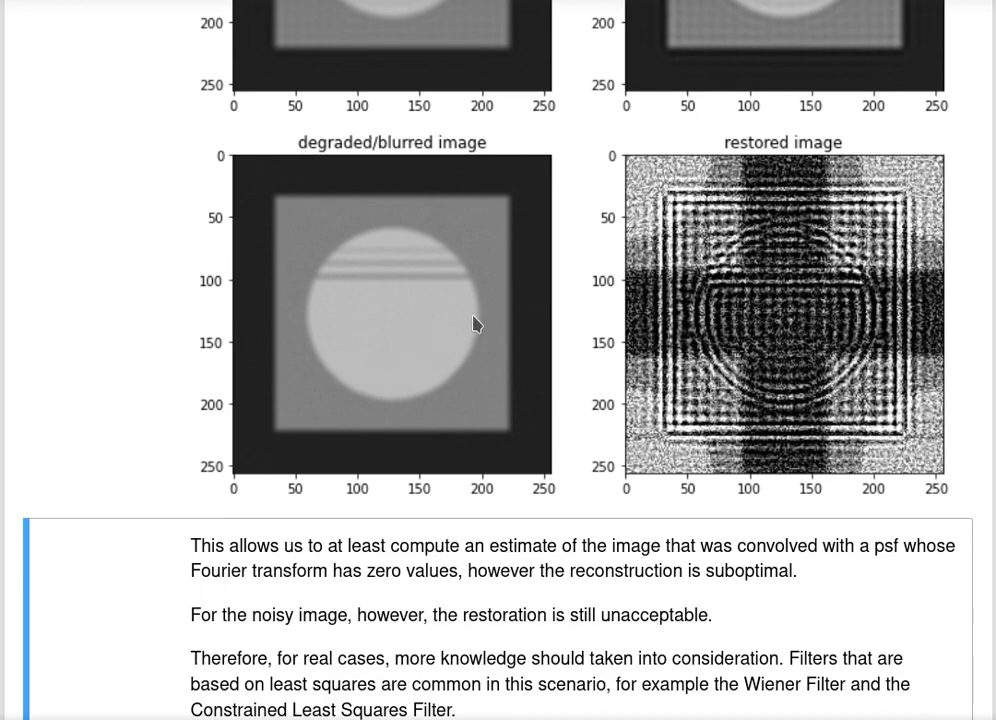
mouse_move(448, 375)
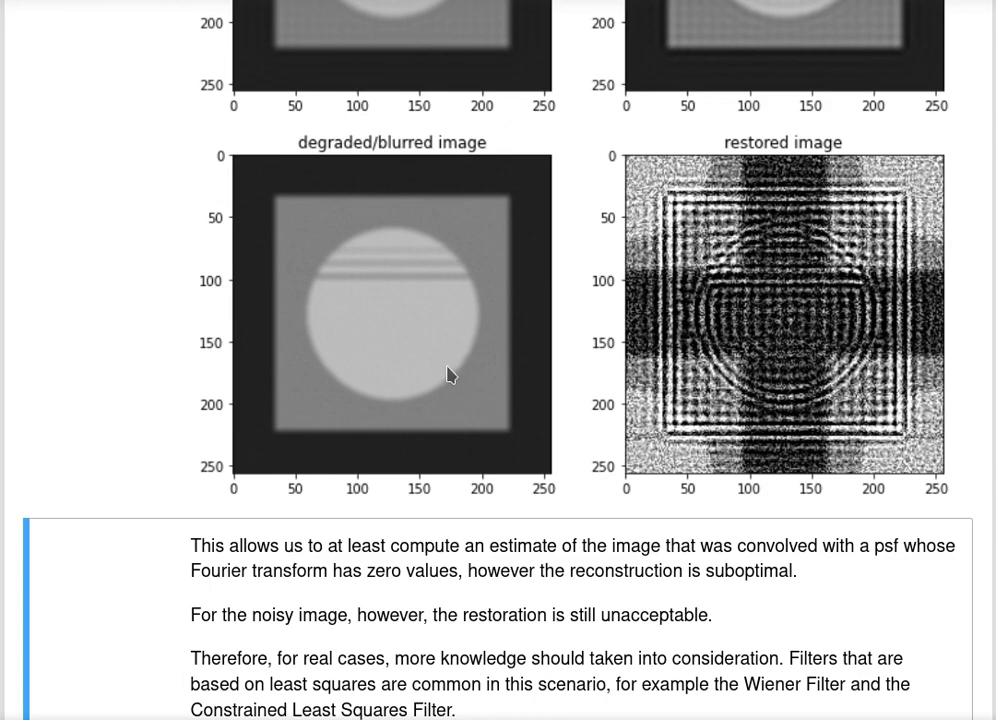
mouse_move(453, 362)
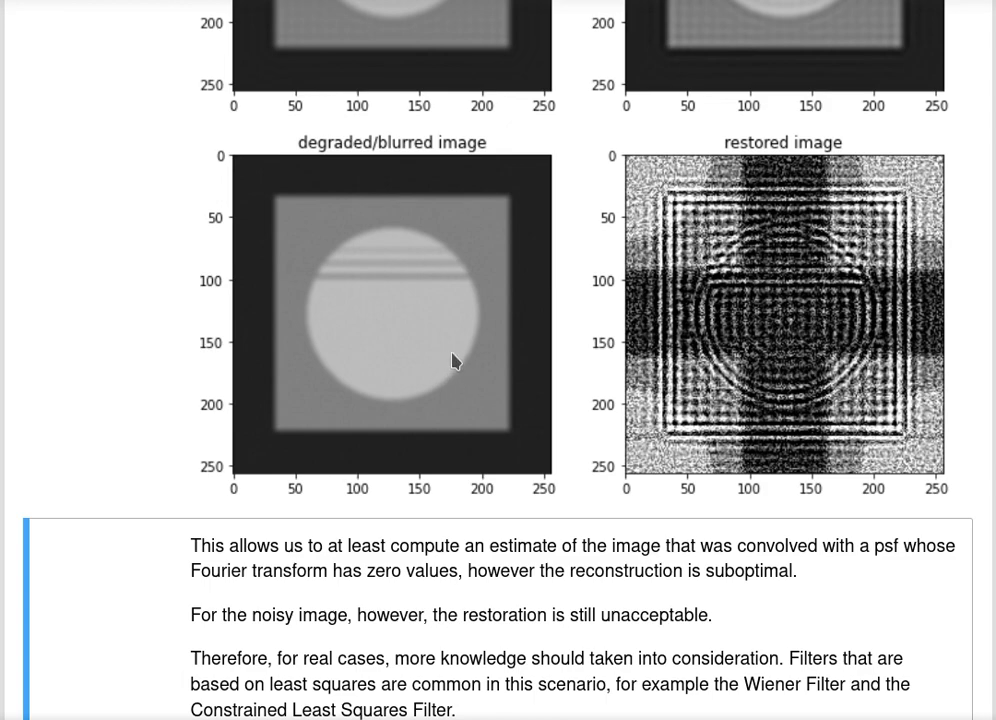